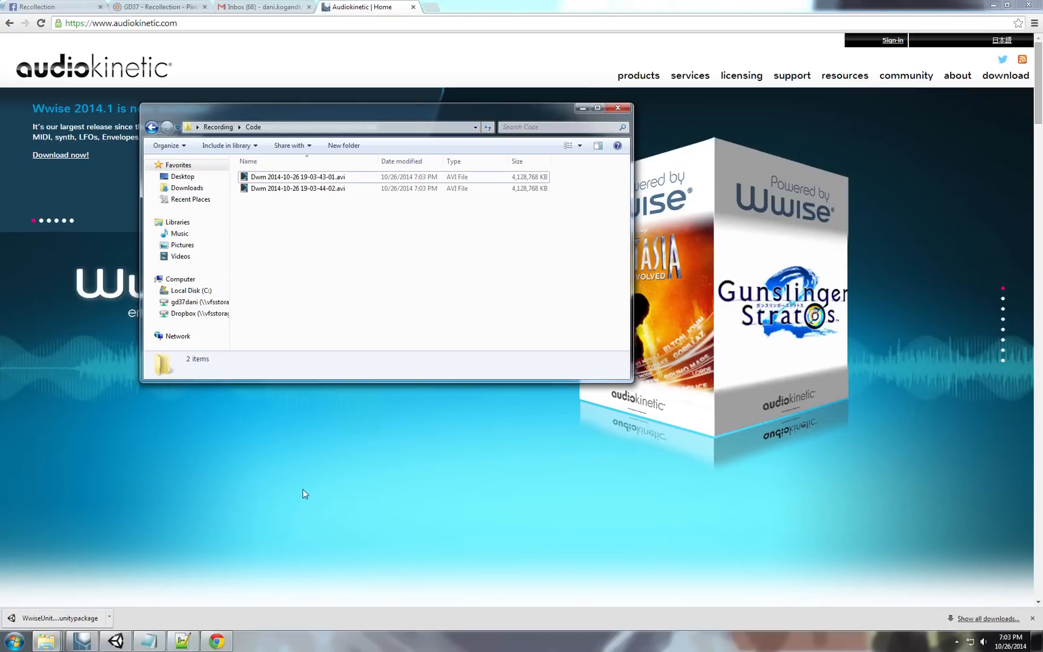
# Leave the Explorer recordings folder and bring the Unity scene back on screen.
pyautogui.click(617, 107)
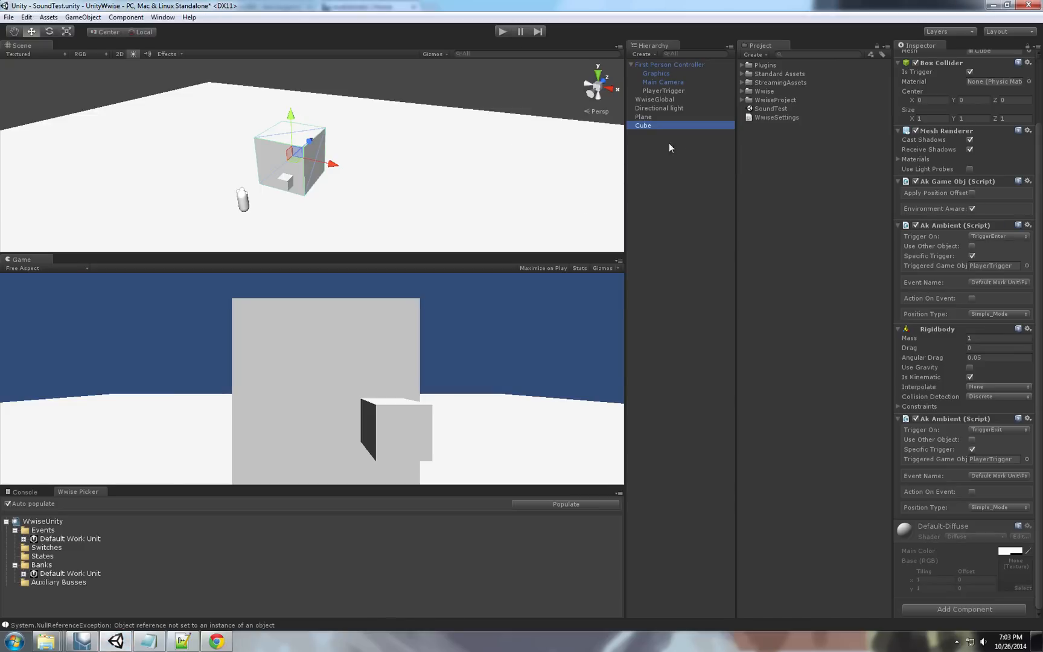
pyautogui.moveTo(684, 248)
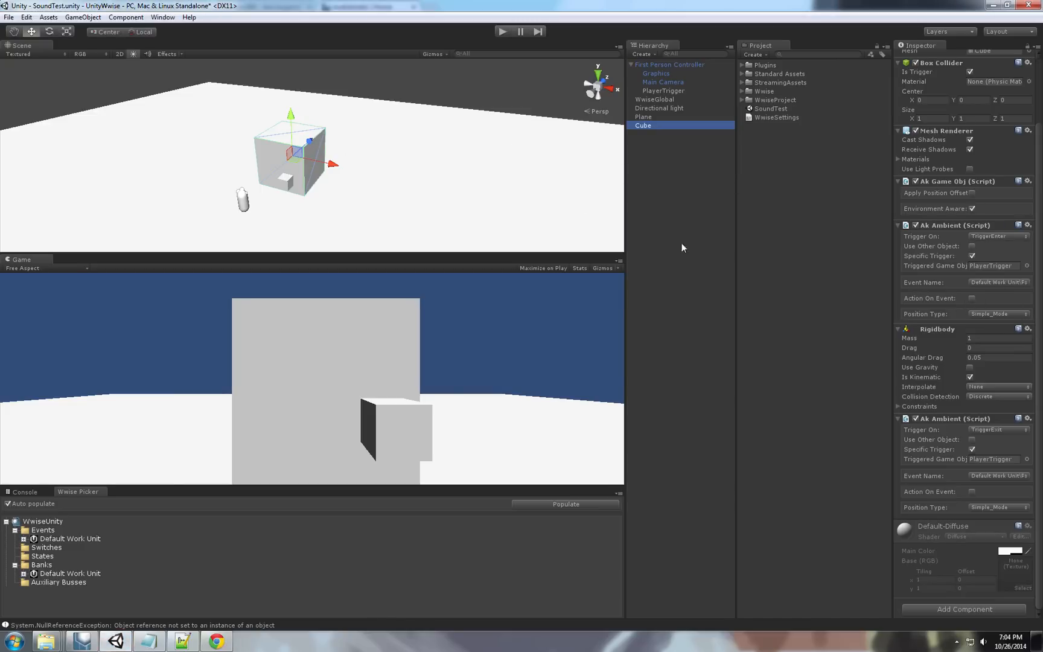
pyautogui.scroll(3)
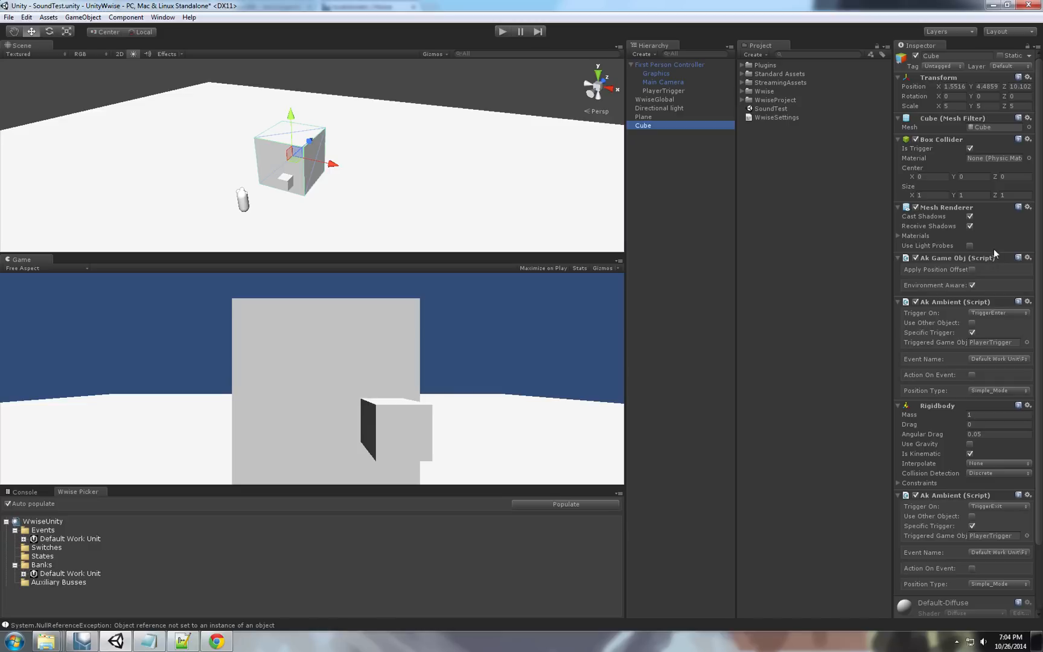
pyautogui.scroll(-3)
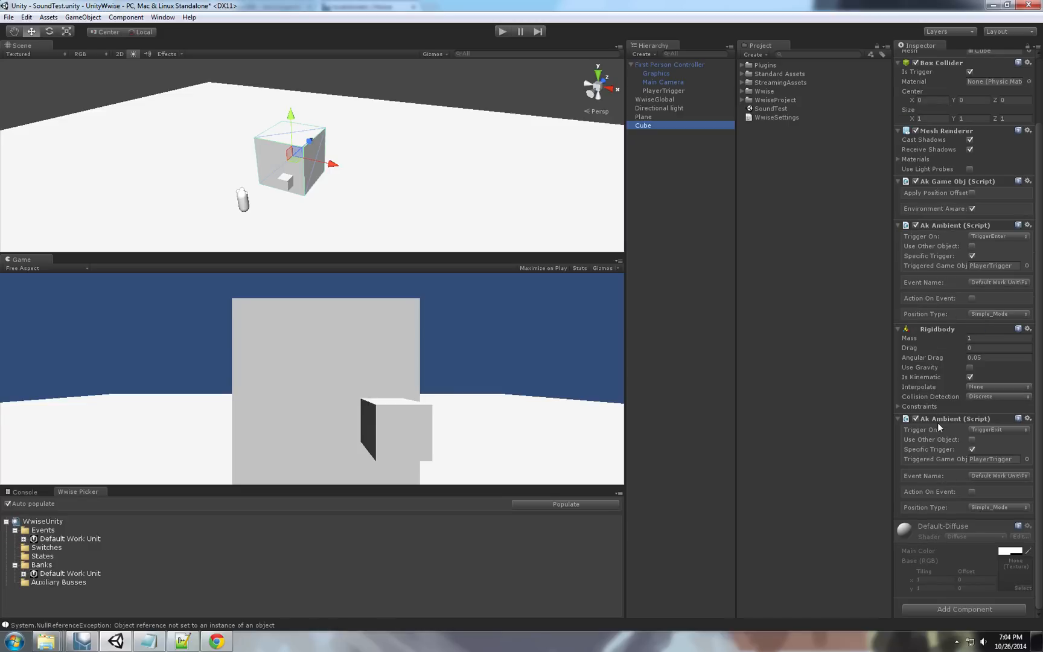
pyautogui.moveTo(924, 446)
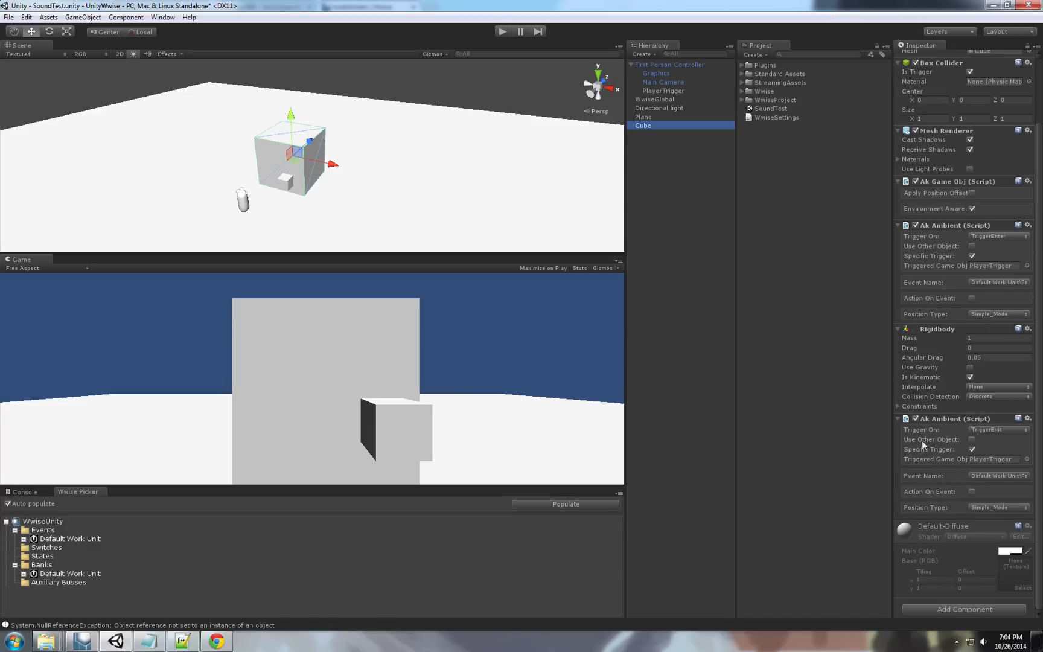
pyautogui.click(663, 82)
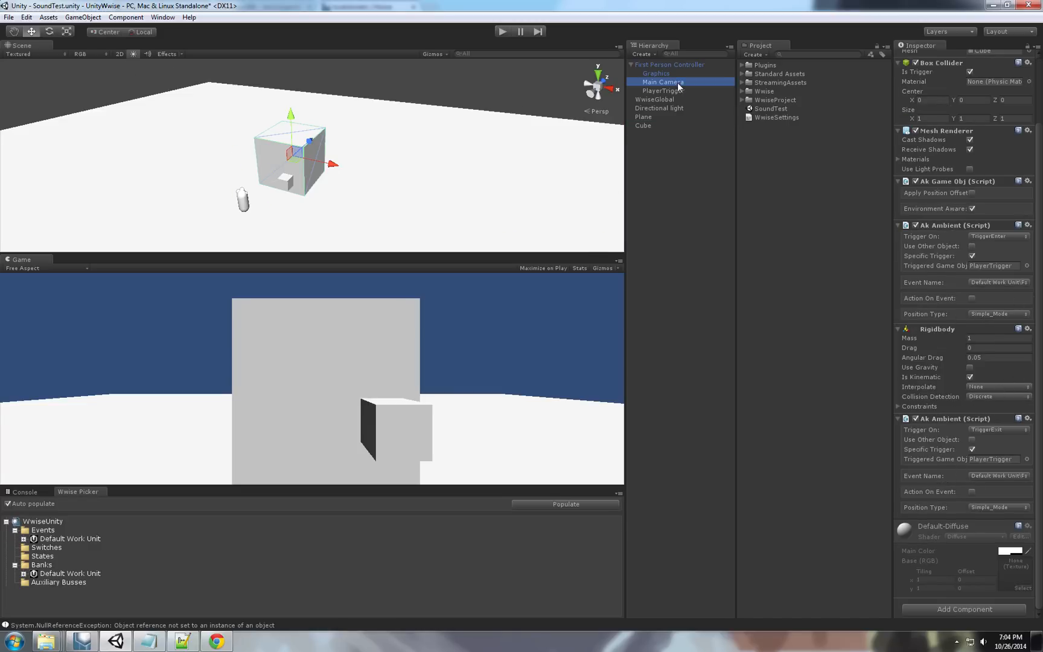
pyautogui.click(662, 90)
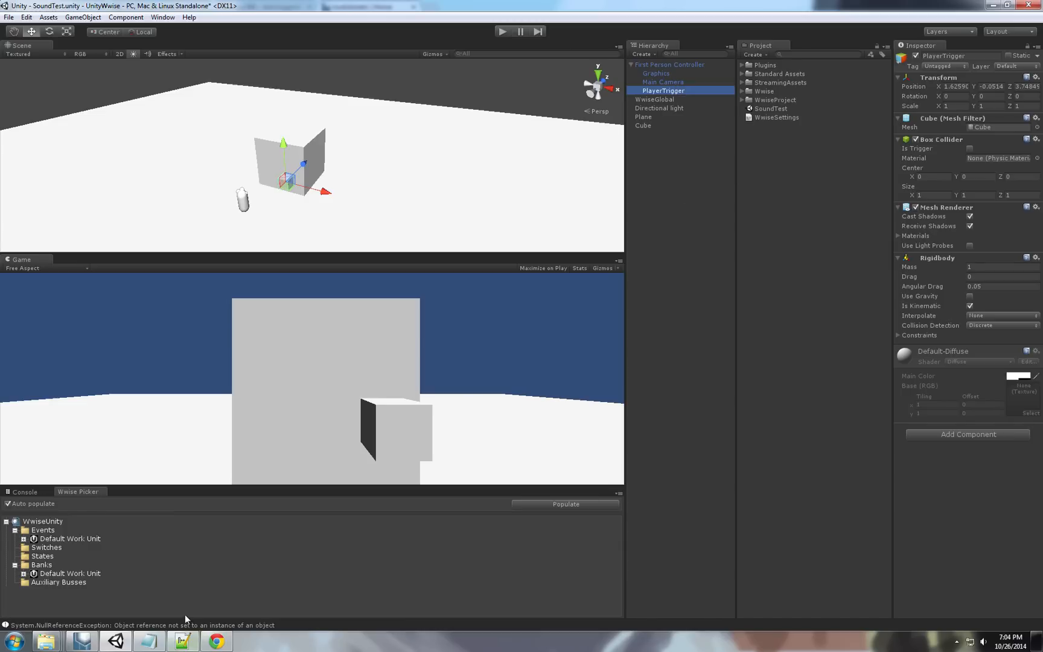
pyautogui.moveTo(108, 629)
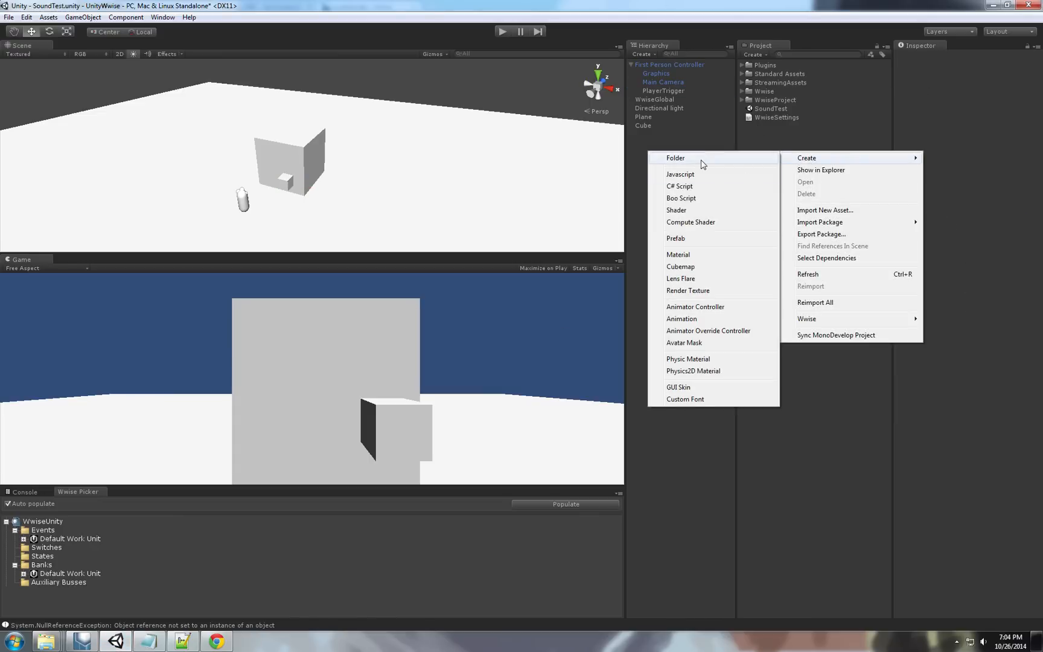
# Create a Scripts folder with a new C# script AudioMaster and open it in MonoDevelop.
pyautogui.click(675, 158)
pyautogui.write('Scripts')
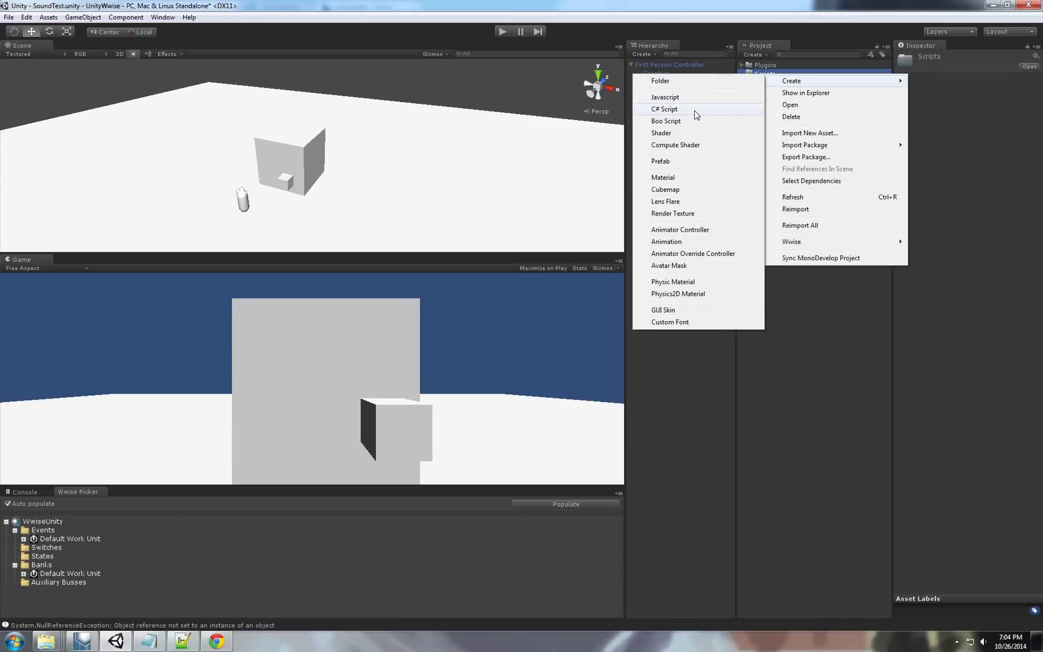
pyautogui.click(663, 109)
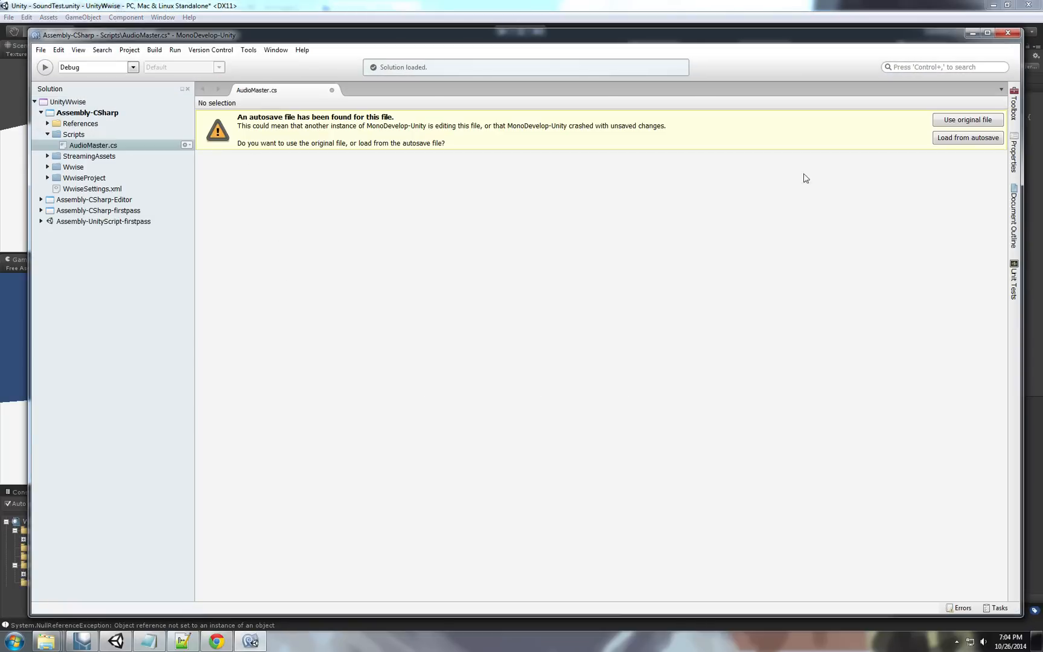
pyautogui.moveTo(968, 138)
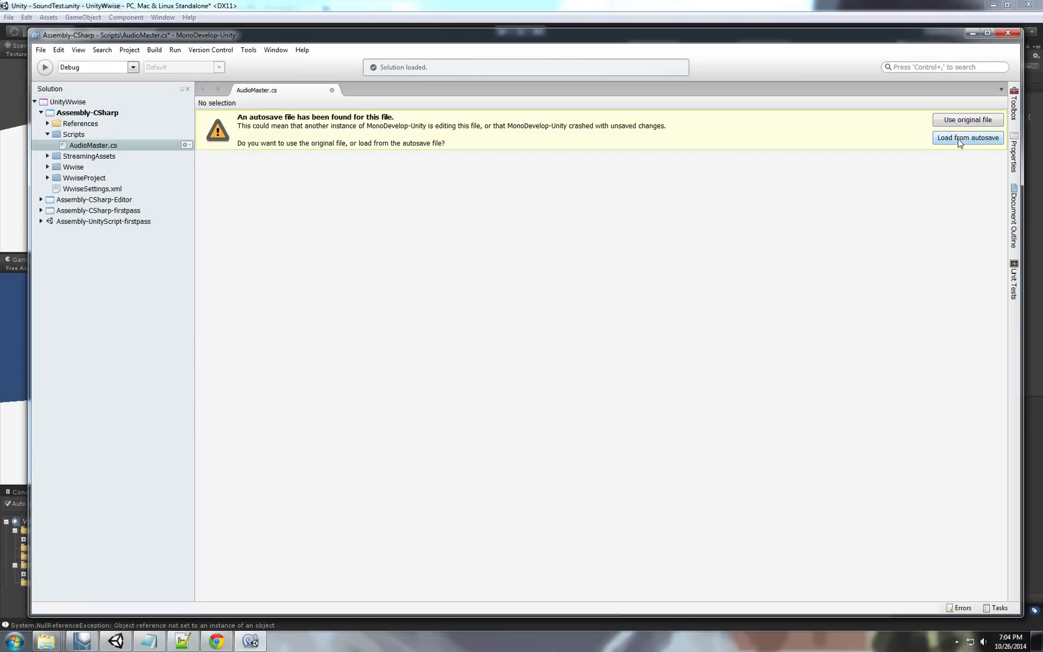
# Load AudioMaster.cs from autosave and reformat the whole document's layout.
pyautogui.click(969, 137)
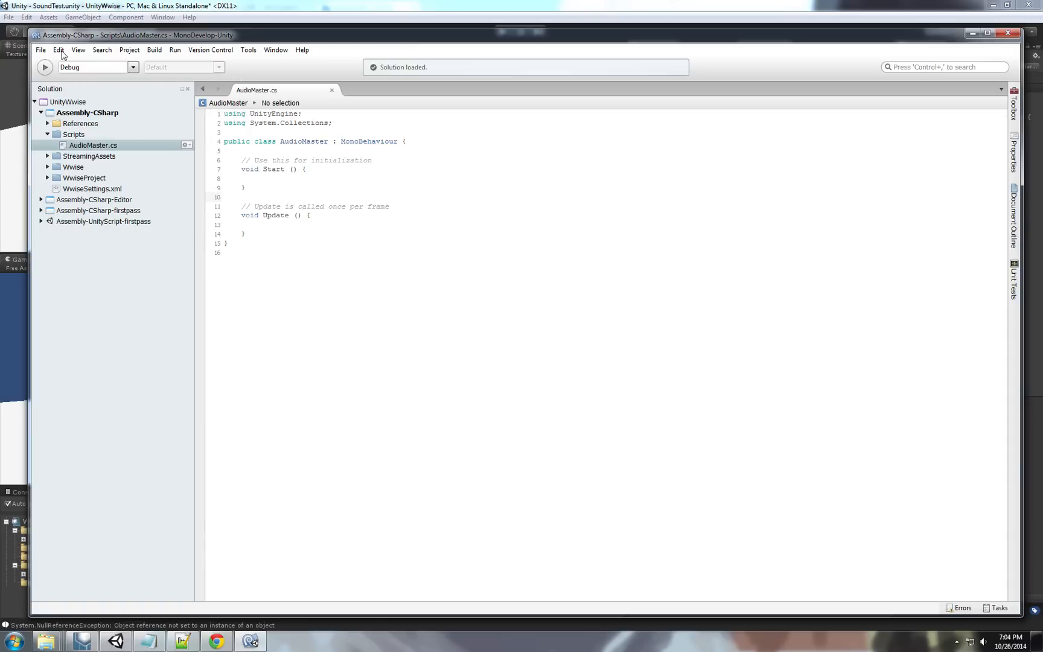
pyautogui.click(58, 49)
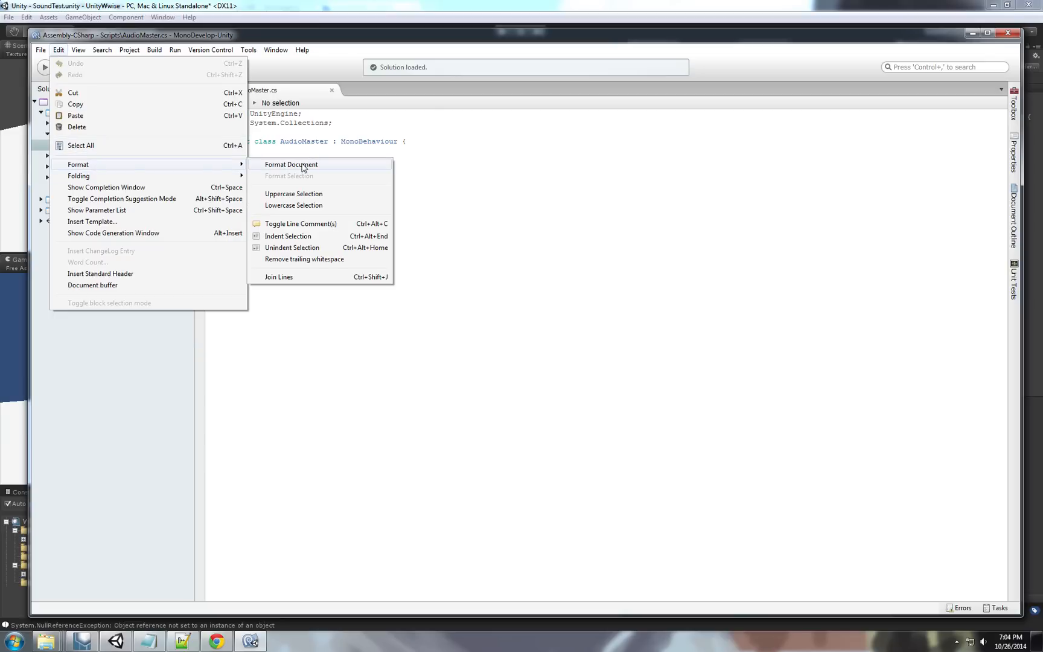
pyautogui.click(291, 164)
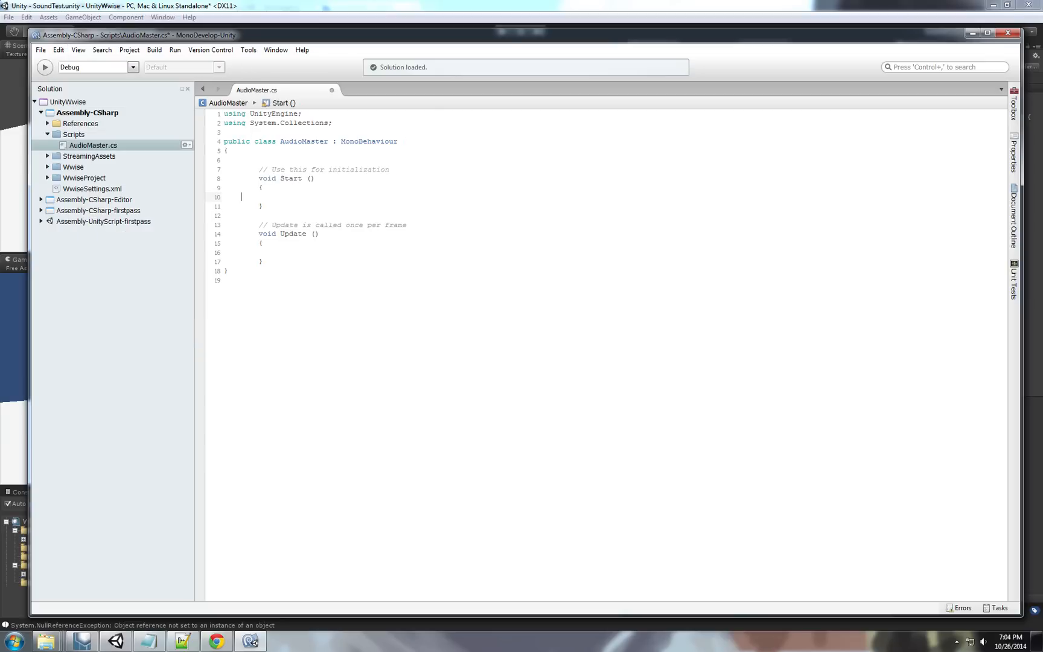
# Declare a uint bankID field on the empty line at the top of the class.
pyautogui.click(243, 160)
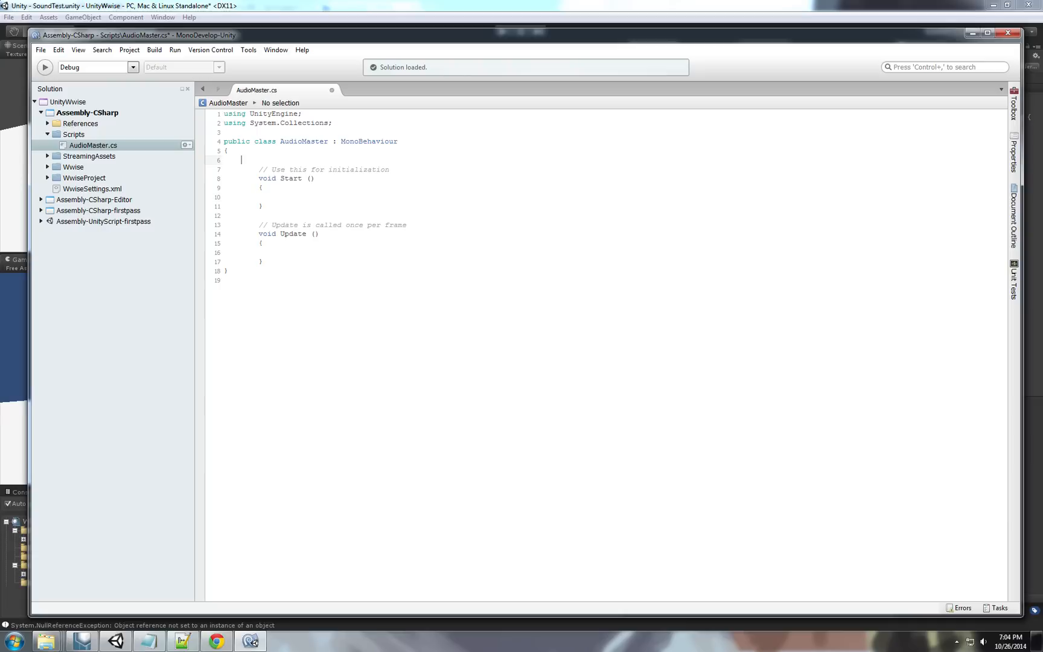
pyautogui.write('uint')
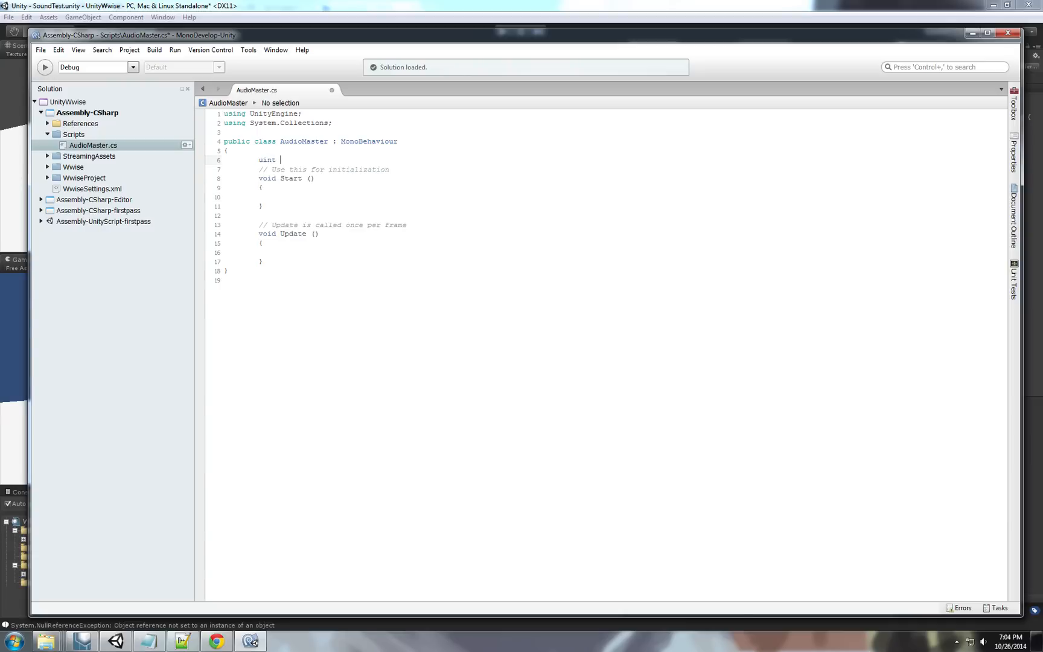
pyautogui.write('b')
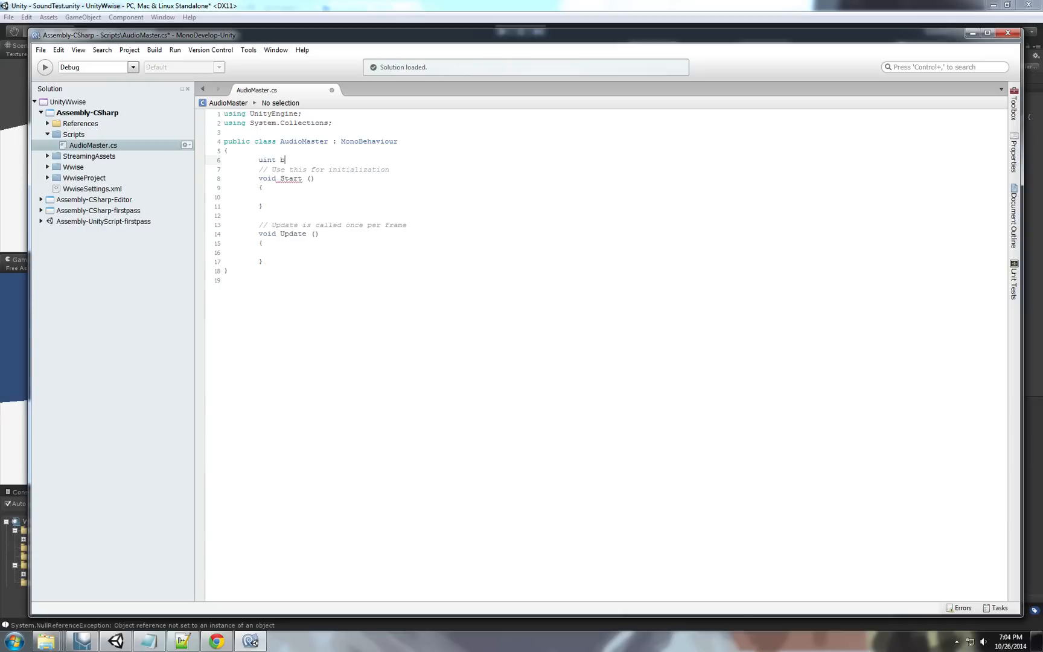
pyautogui.write('ank')
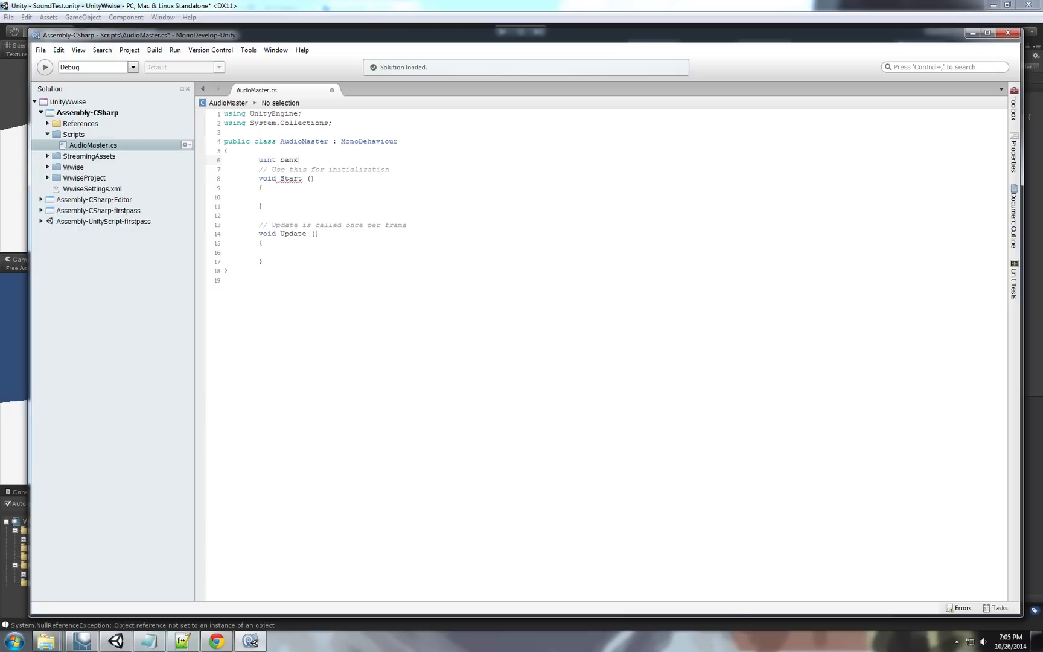
pyautogui.write('i')
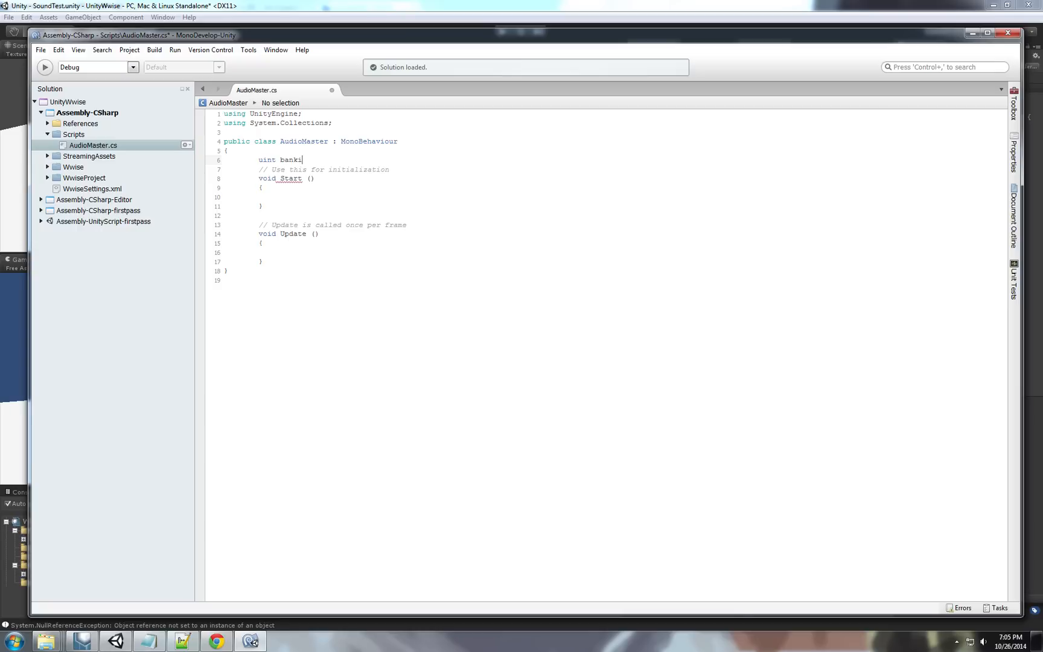
pyautogui.press('Backspace')
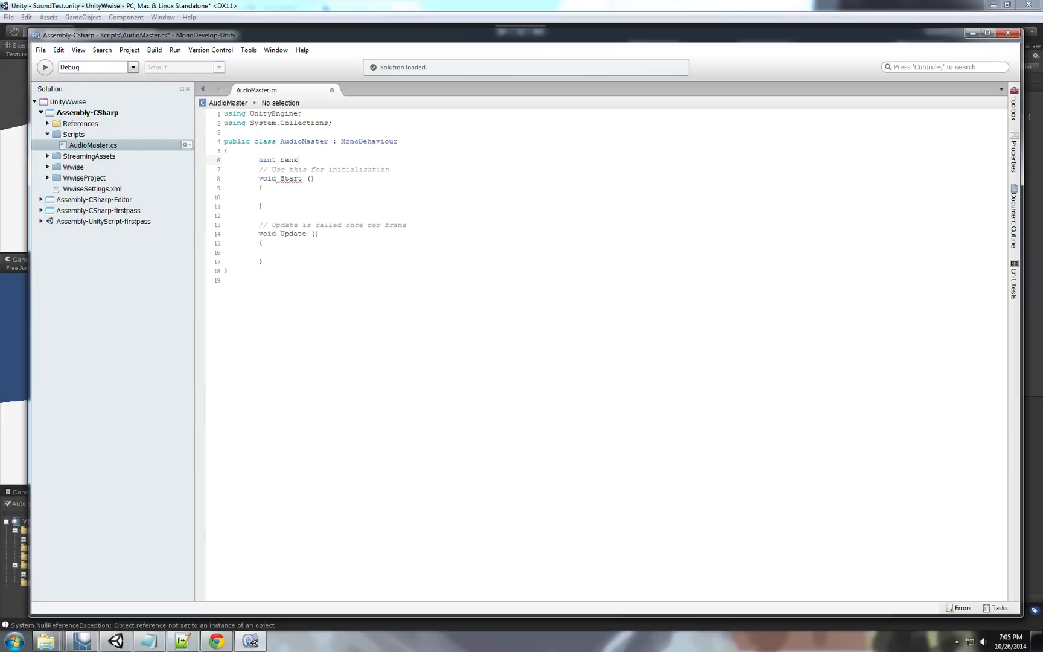
pyautogui.write('ID;')
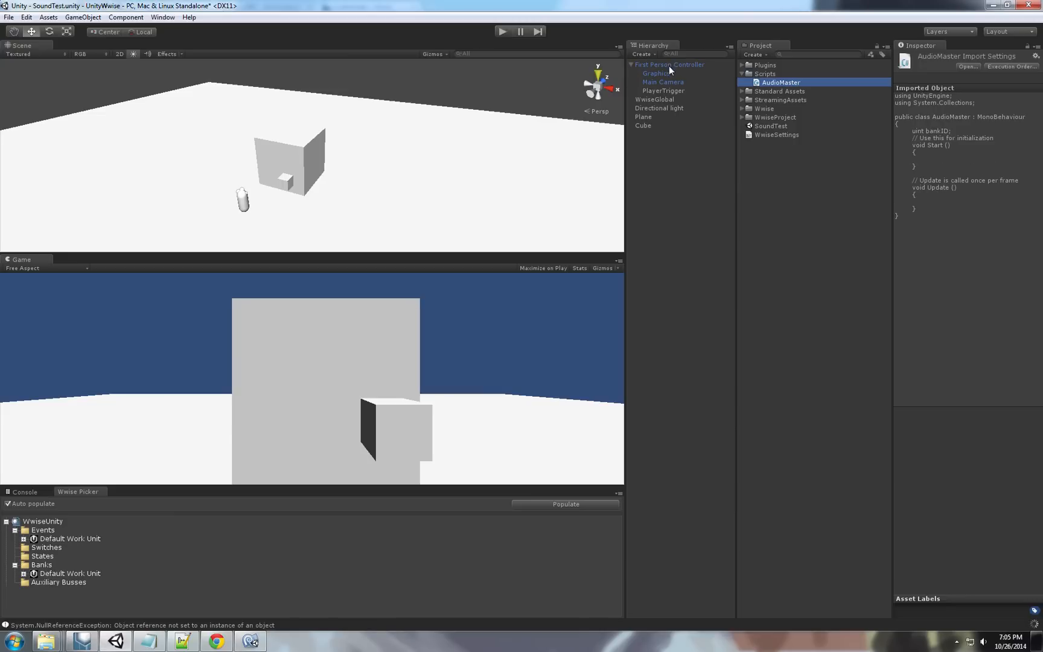
# Select First Person Controller to reveal its Ak Bank script loading WwiseUnitySB on Start.
pyautogui.click(669, 64)
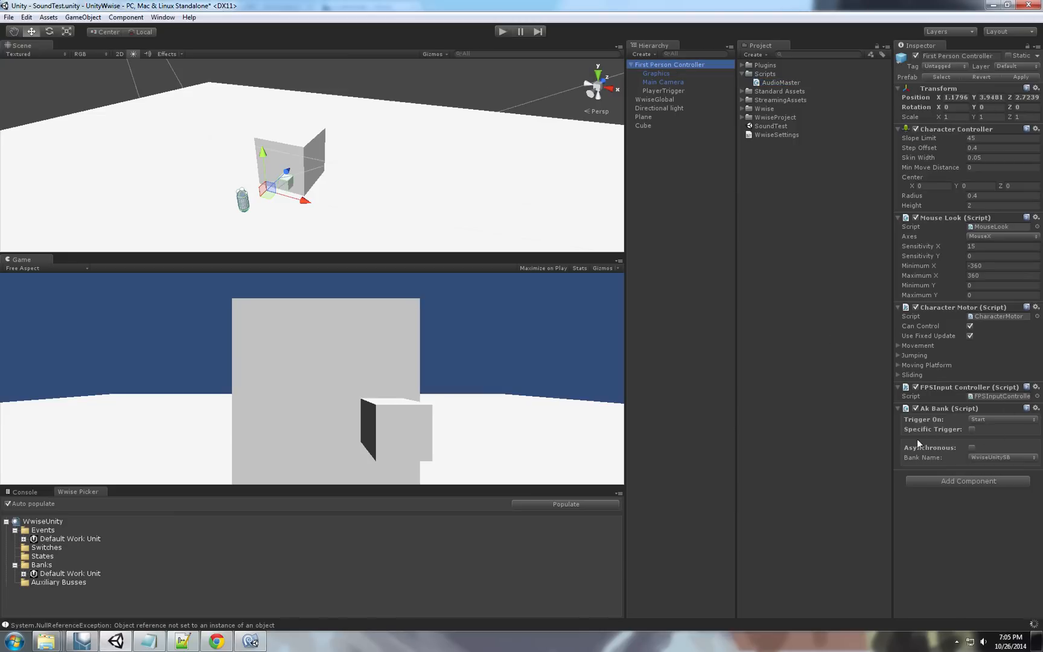
pyautogui.moveTo(961, 419)
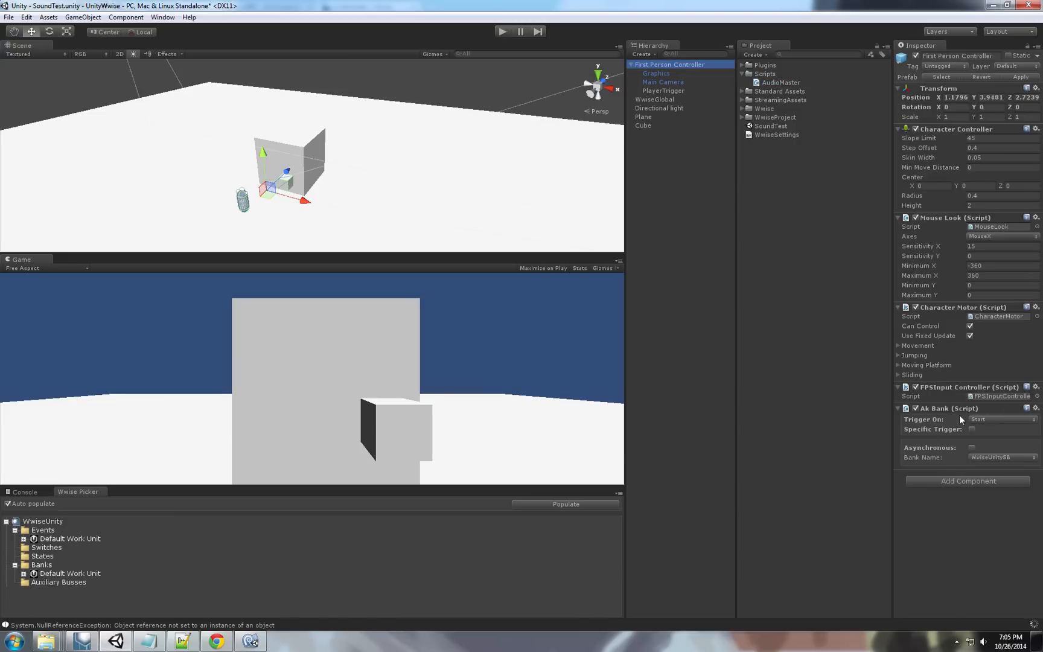
pyautogui.moveTo(987, 420)
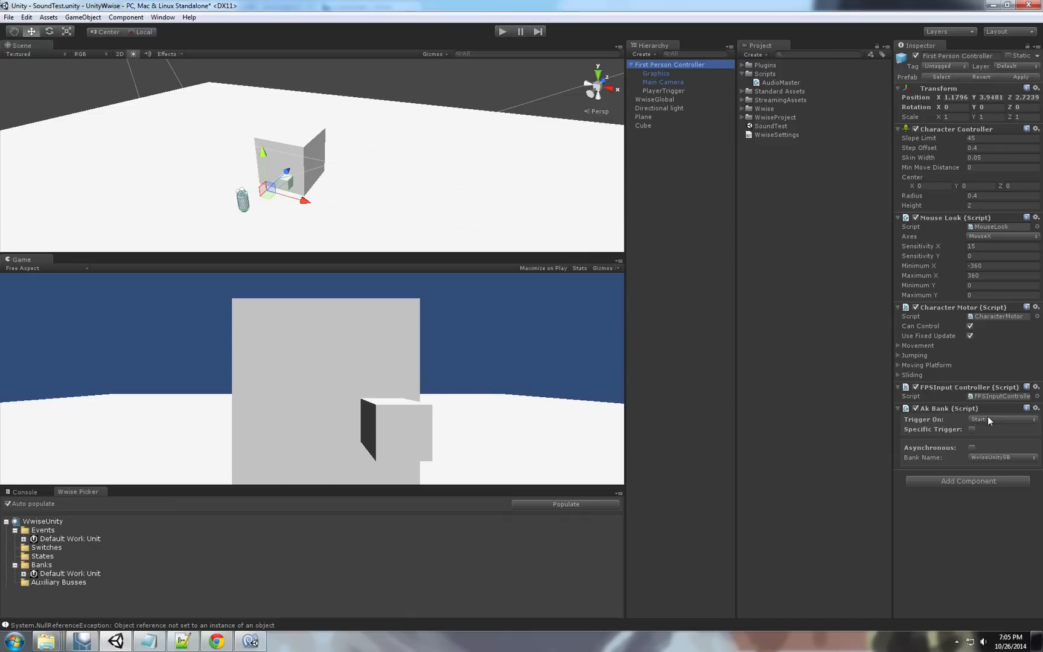
pyautogui.moveTo(505, 581)
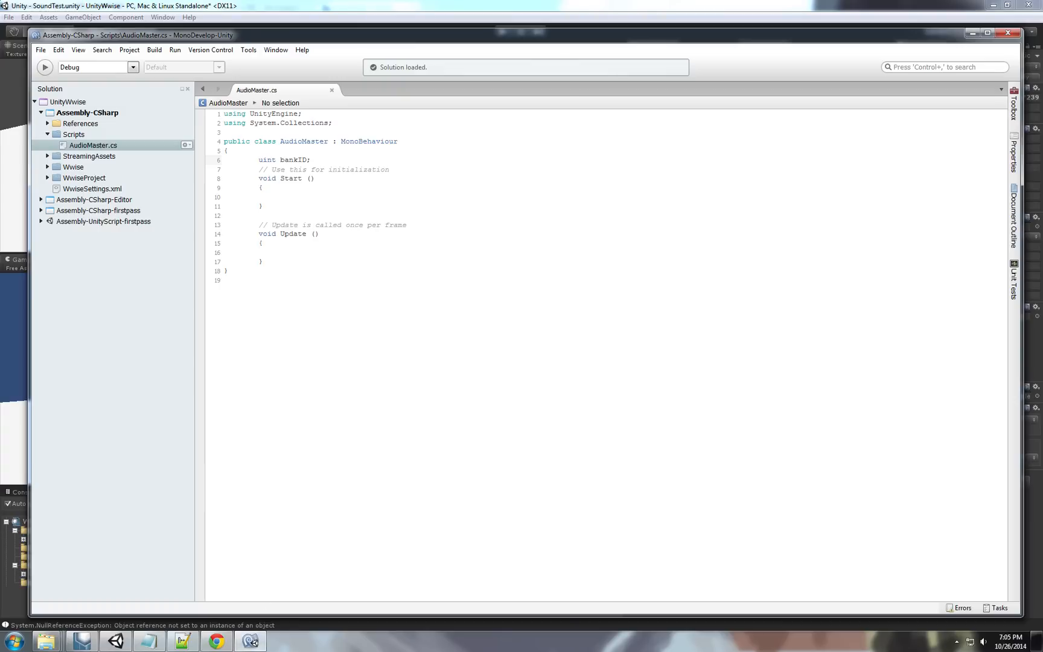
# Begin AkSoundEngine.LoadBank(" inside Start, checking the bank name in Wwise before continuing.
pyautogui.click(264, 197)
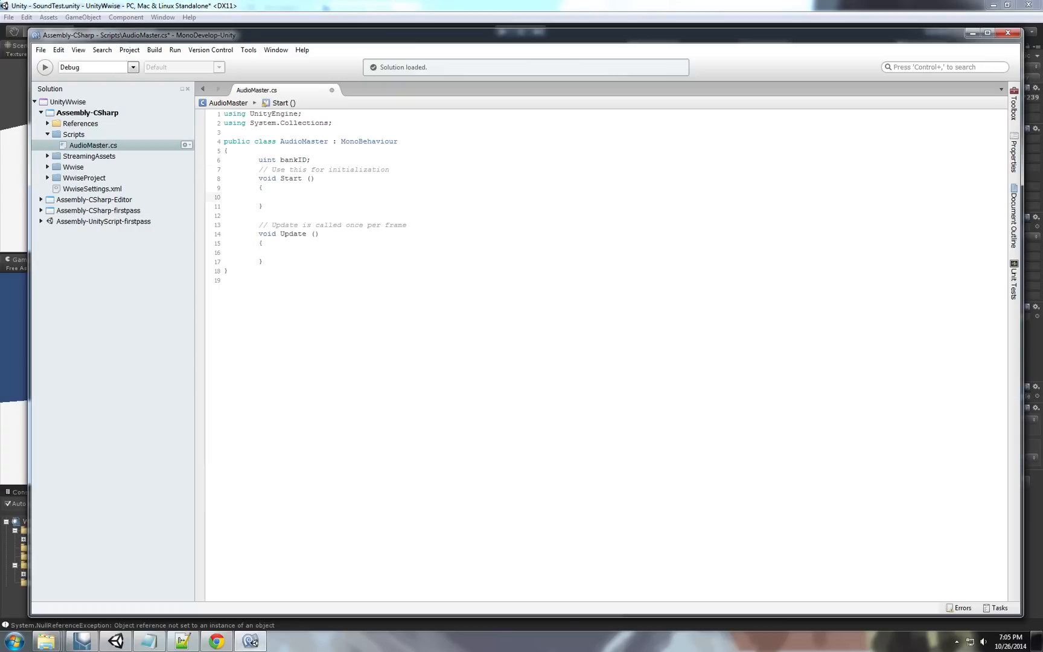
pyautogui.write('A')
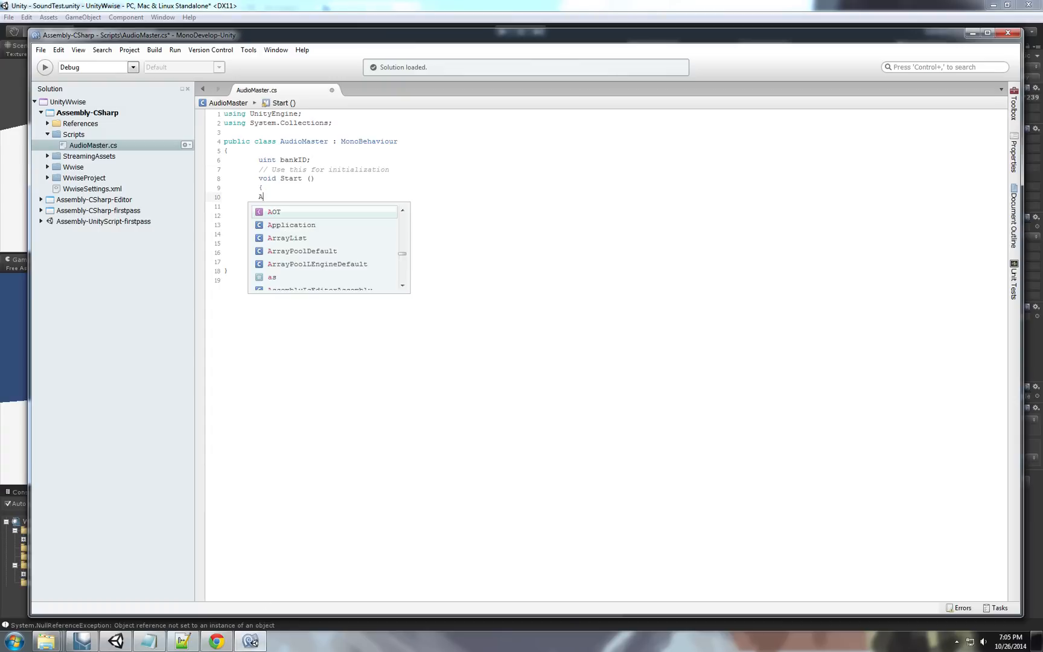
pyautogui.write('kSoundEngine')
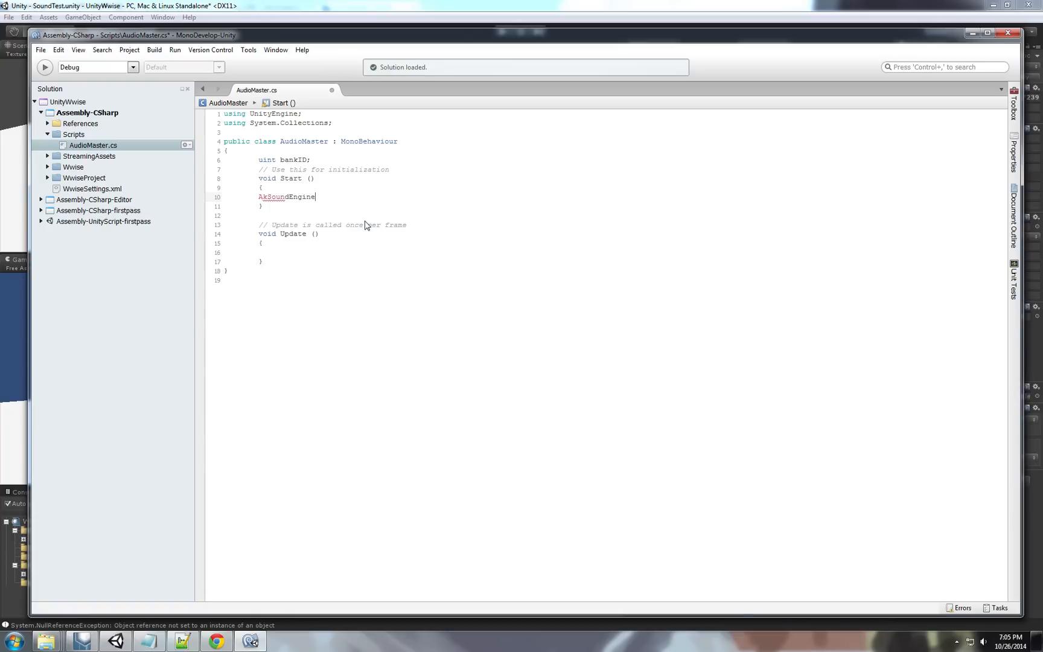
pyautogui.write('.loadBank(')
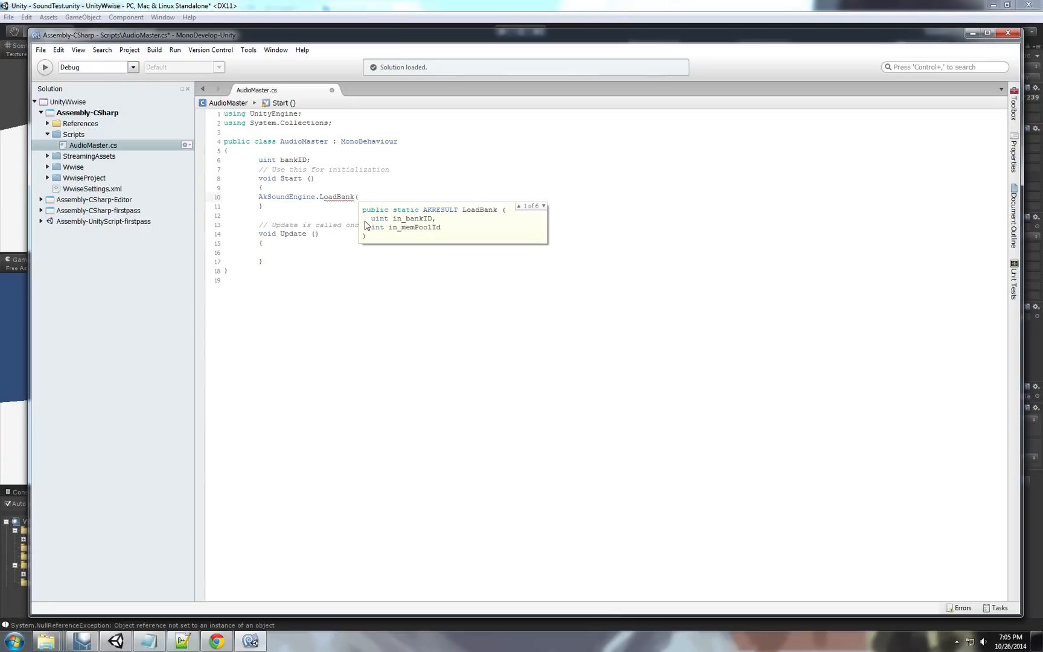
pyautogui.write('"')
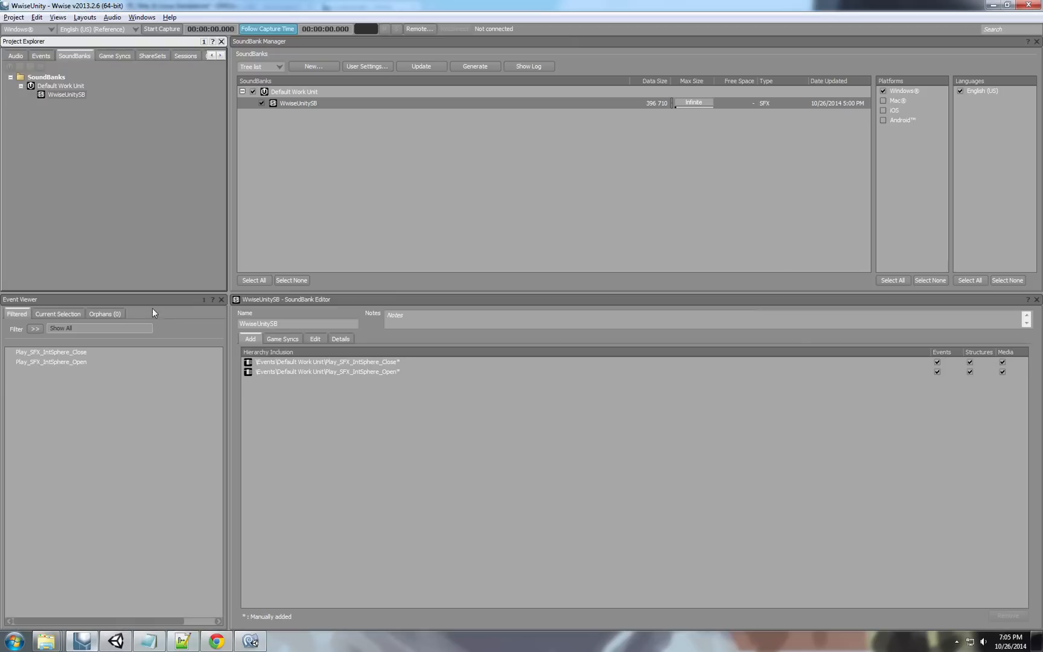
pyautogui.click(65, 94)
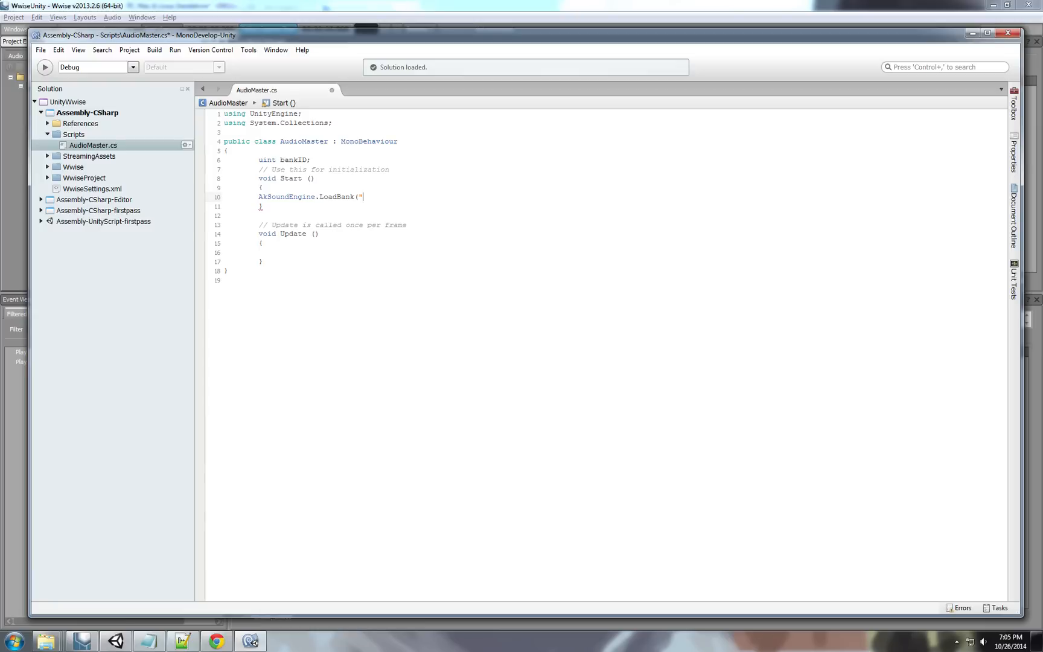
# Complete LoadBank("WwiseUnitySB", AkSoundEngine.AK_DEFAULT_POOL_ID, out bankID) in Start.
pyautogui.write('WwiseUnitySB",')
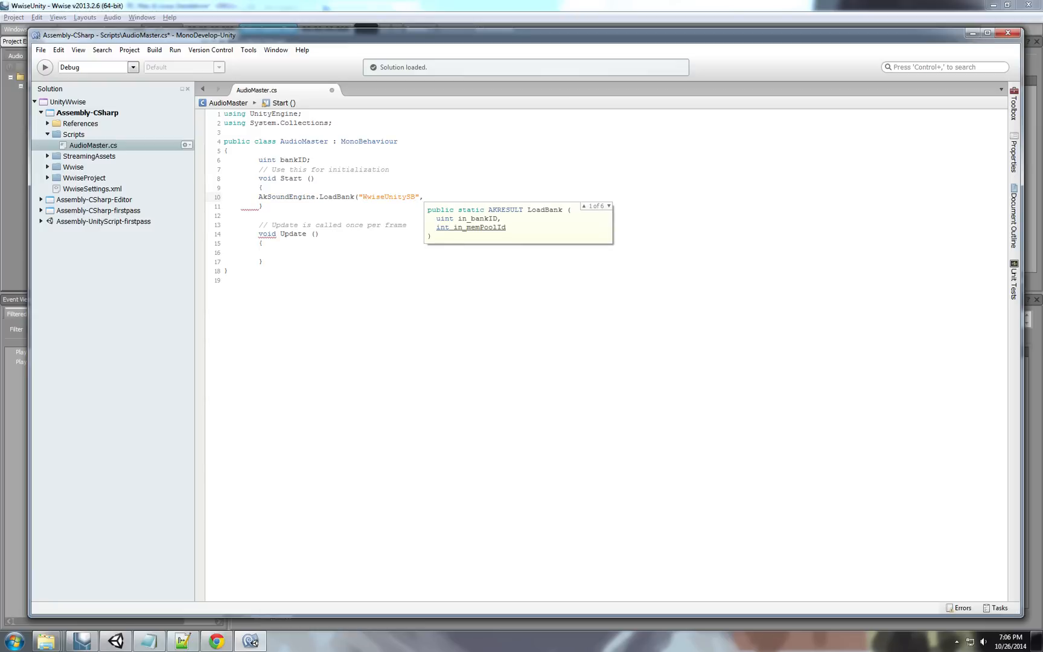
pyautogui.write(',ak')
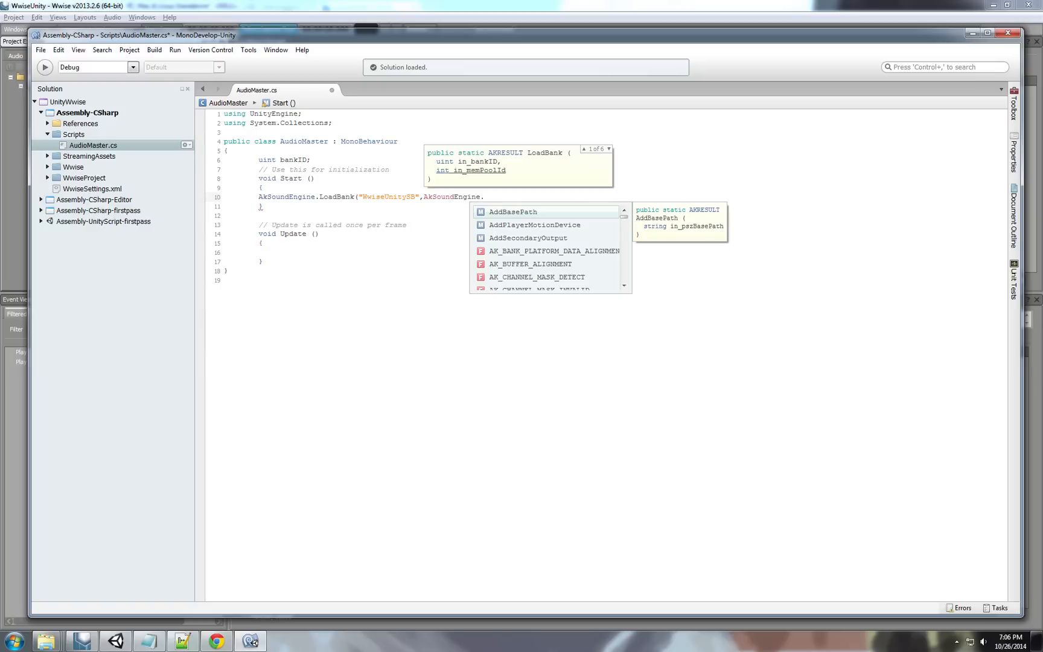
pyautogui.write('ak')
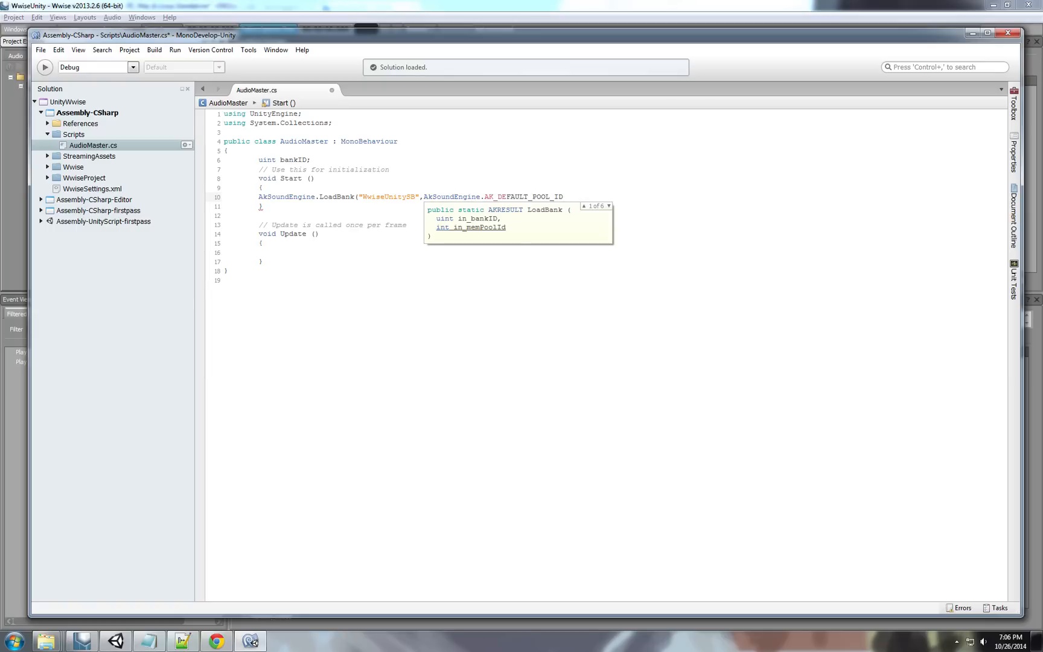
pyautogui.write(',out')
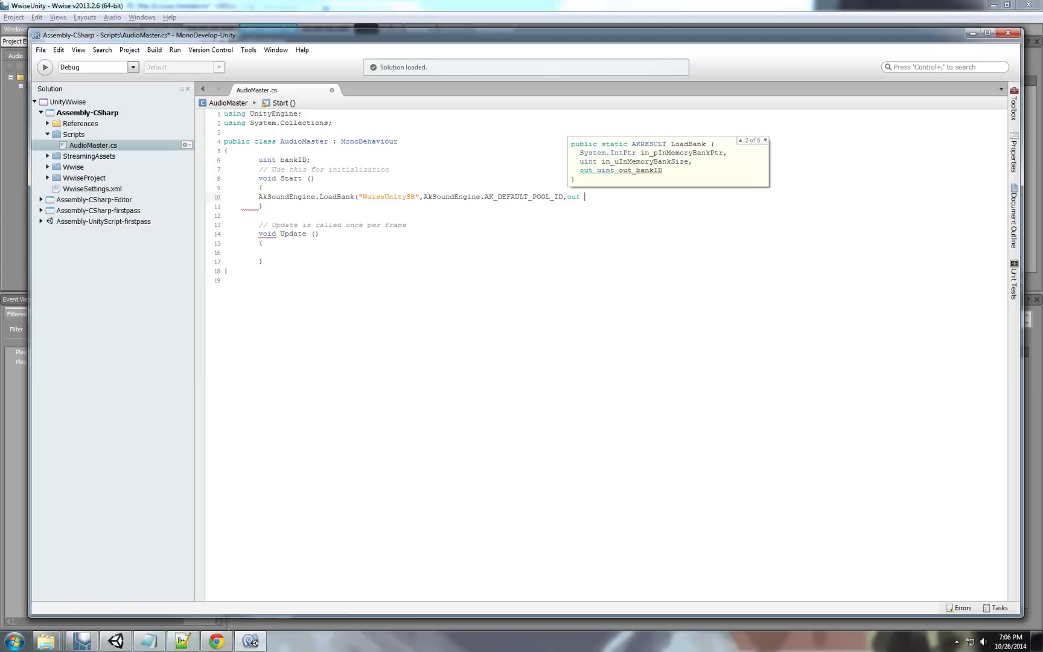
pyautogui.write('bankID);')
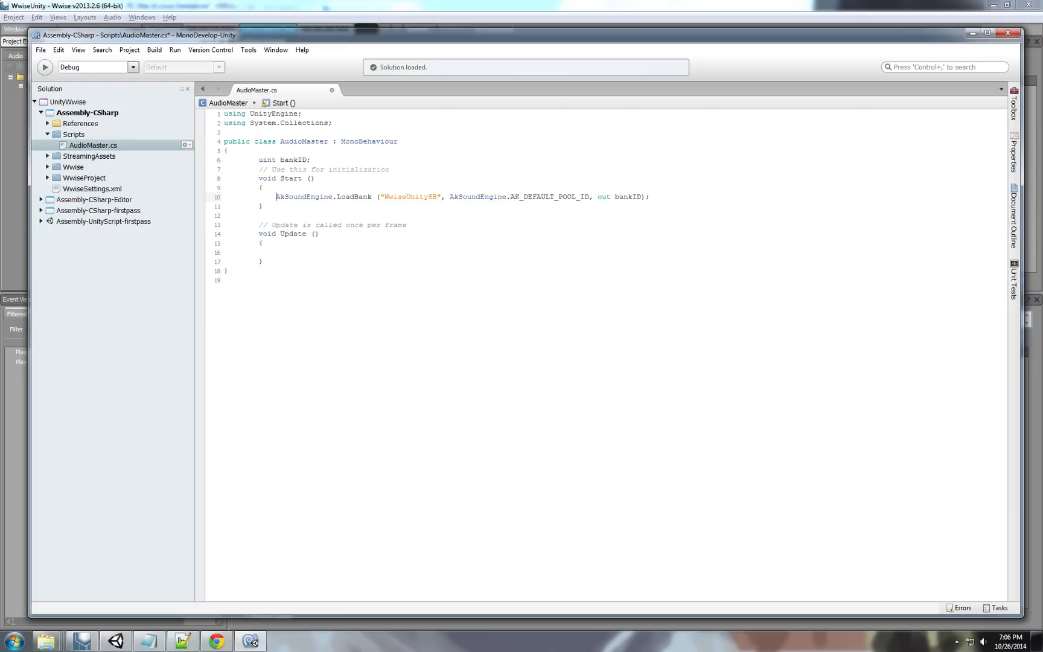
# Declare public void PlayEvent(string eventName) below the Update method.
pyautogui.click(240, 271)
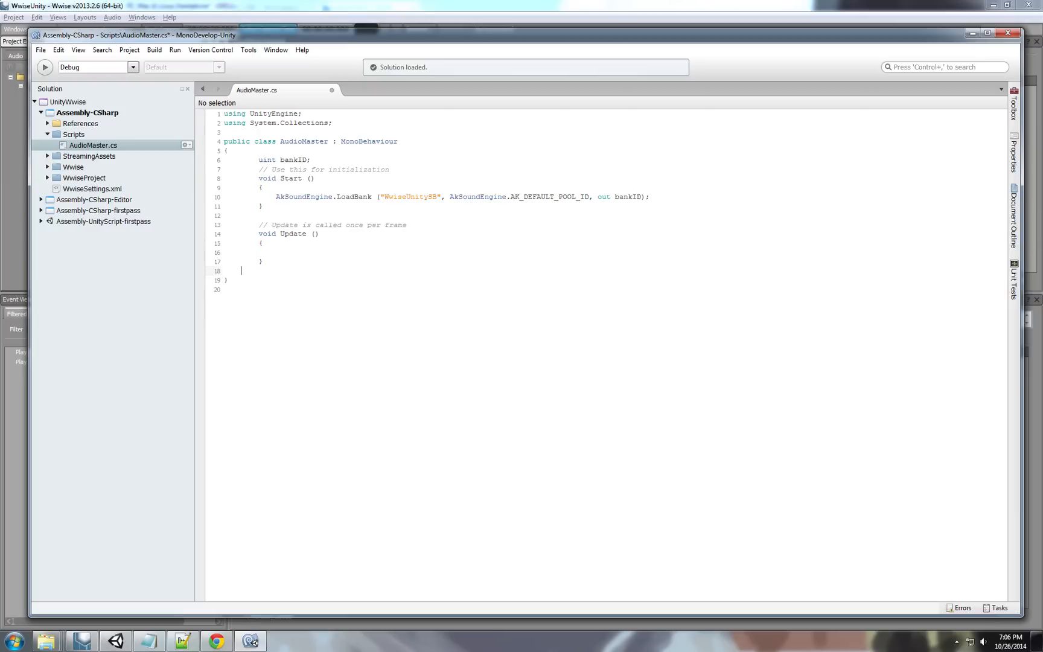
pyautogui.write('public')
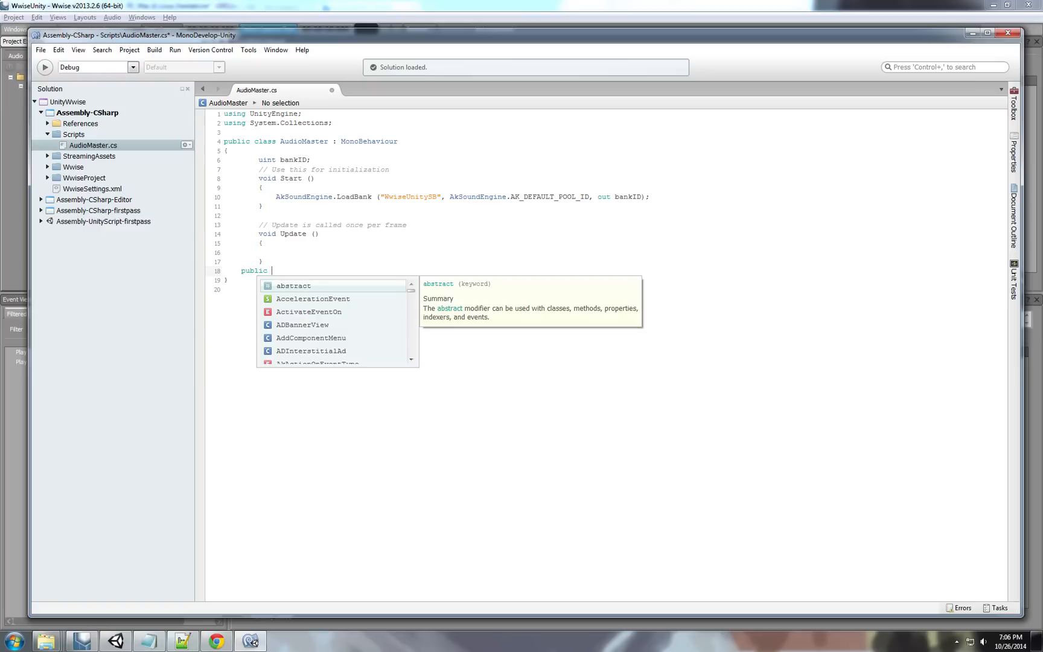
pyautogui.write('void P1')
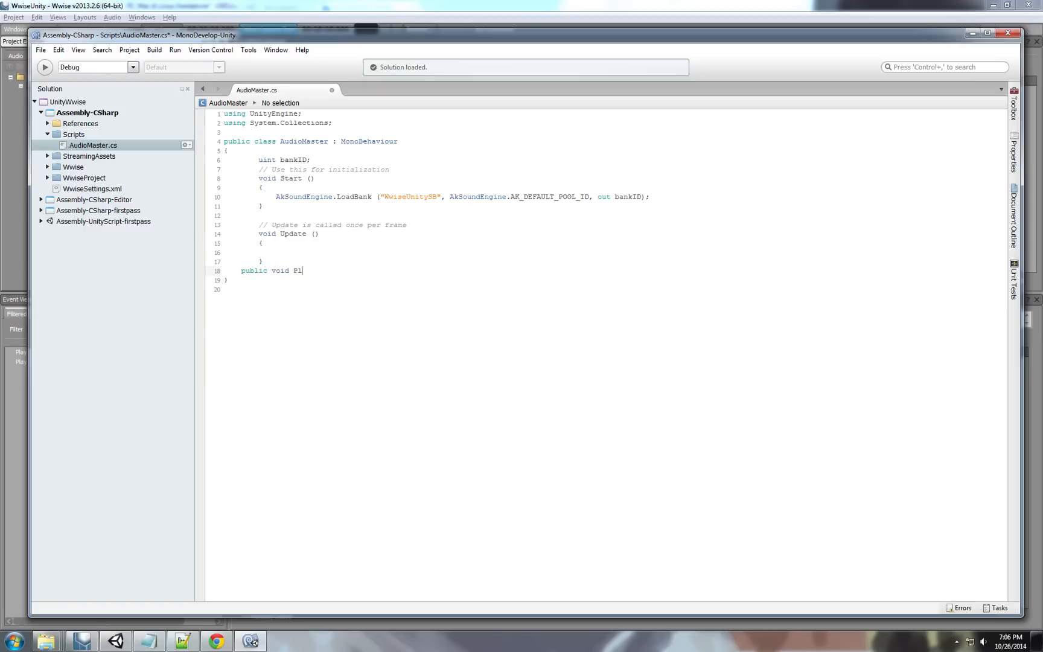
pyautogui.write('layEV')
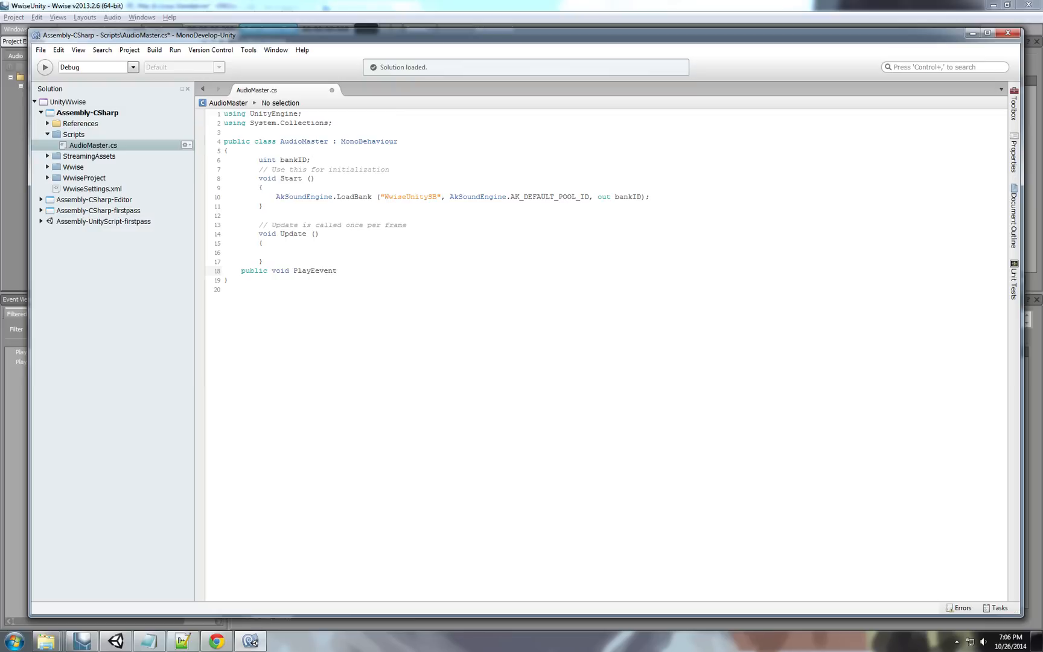
pyautogui.write('()')
pyautogui.write('{')
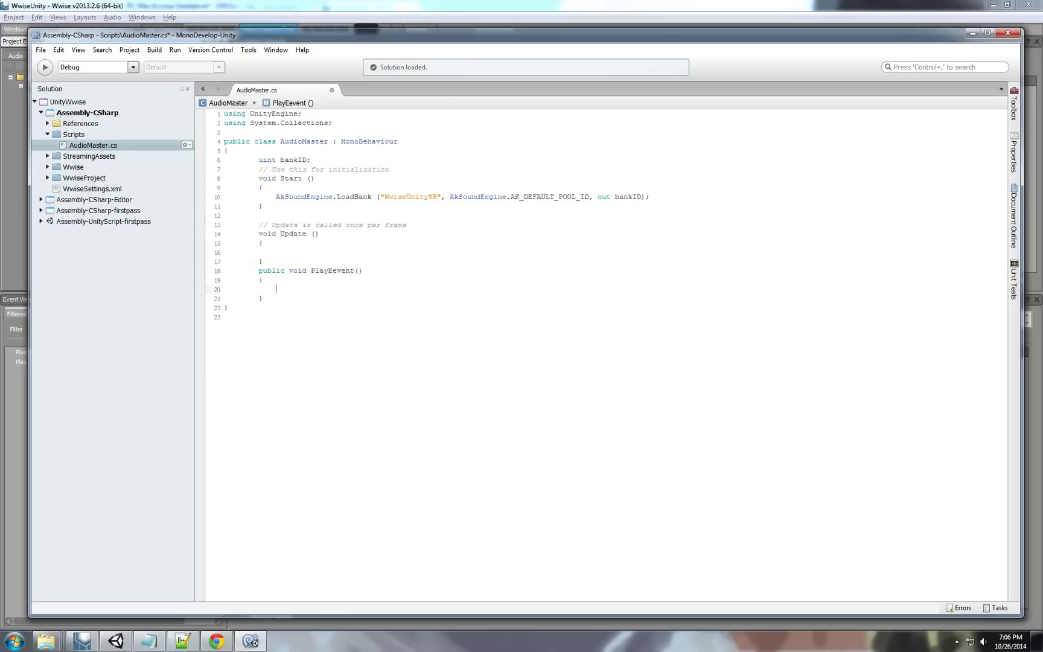
pyautogui.write('st')
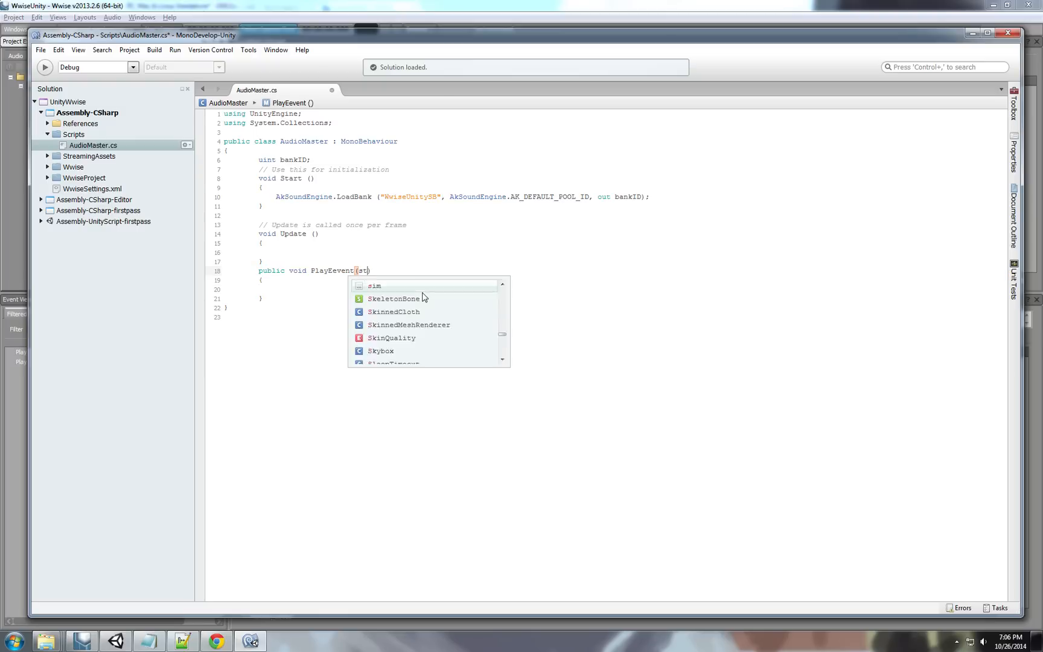
pyautogui.write('string E')
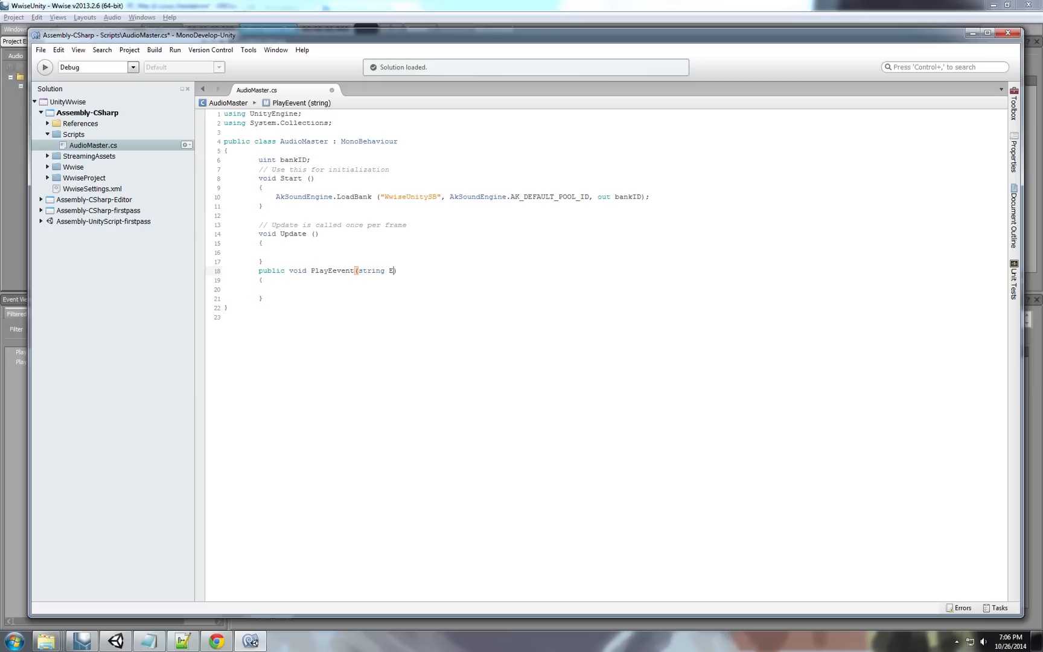
pyautogui.write('ventName')
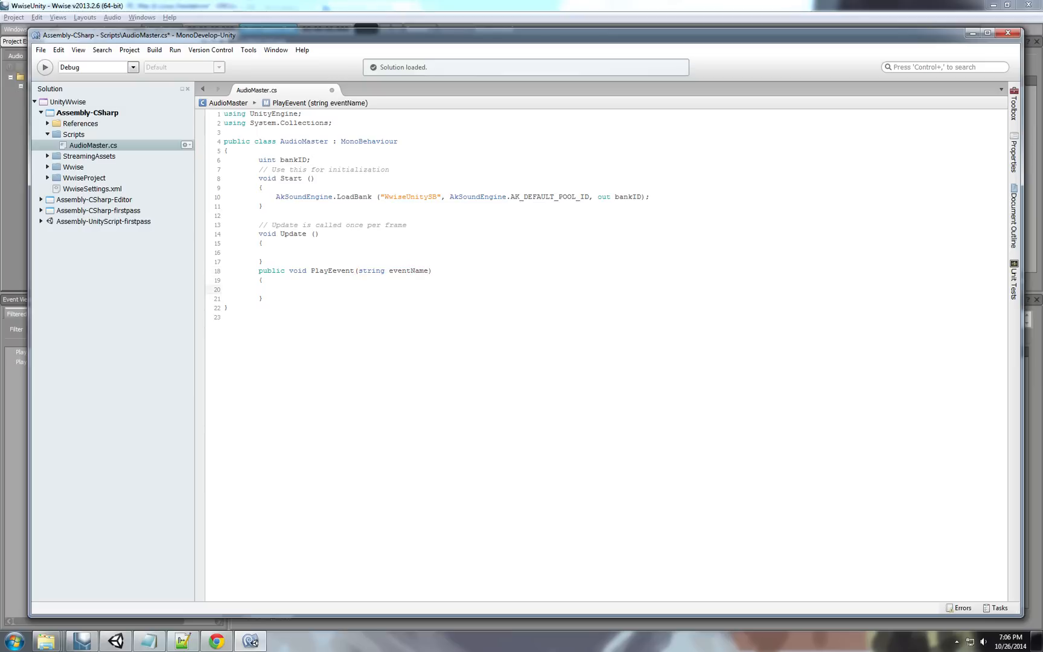
# Fill PlayEvent's body with AkSoundEngine.PostEvent(eventName, gameObject).
pyautogui.write('AkSoundEngine')
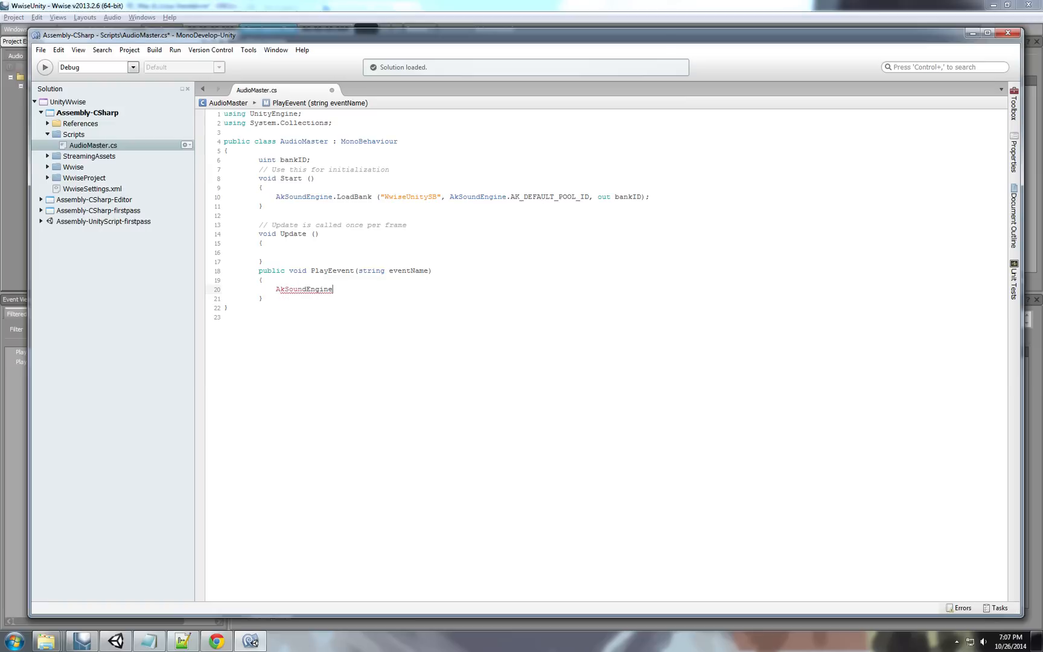
pyautogui.write('.')
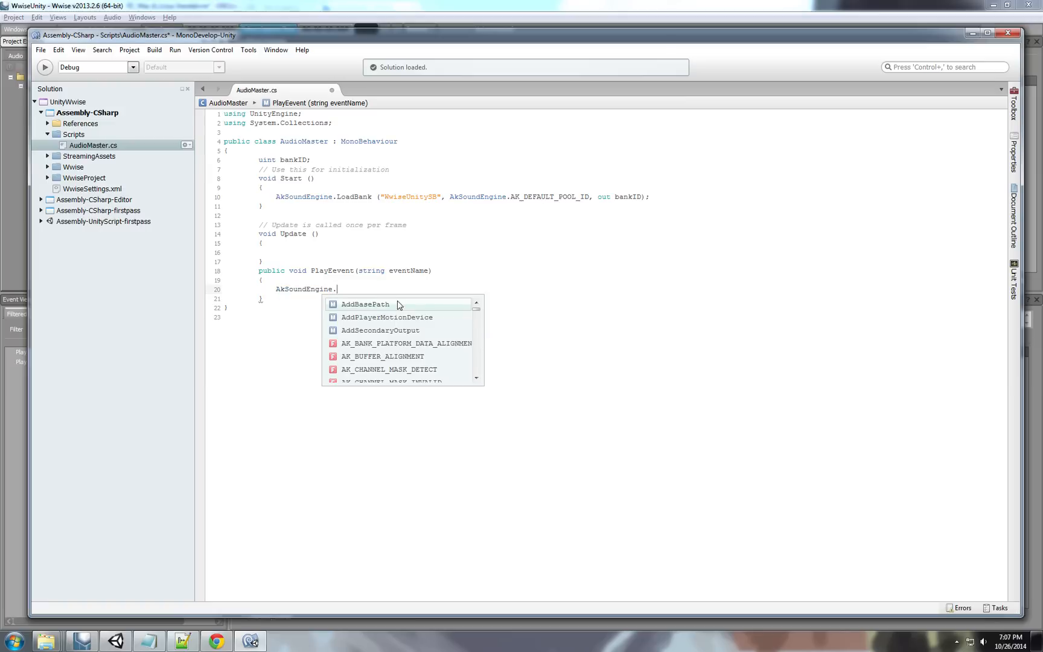
pyautogui.write('posteve')
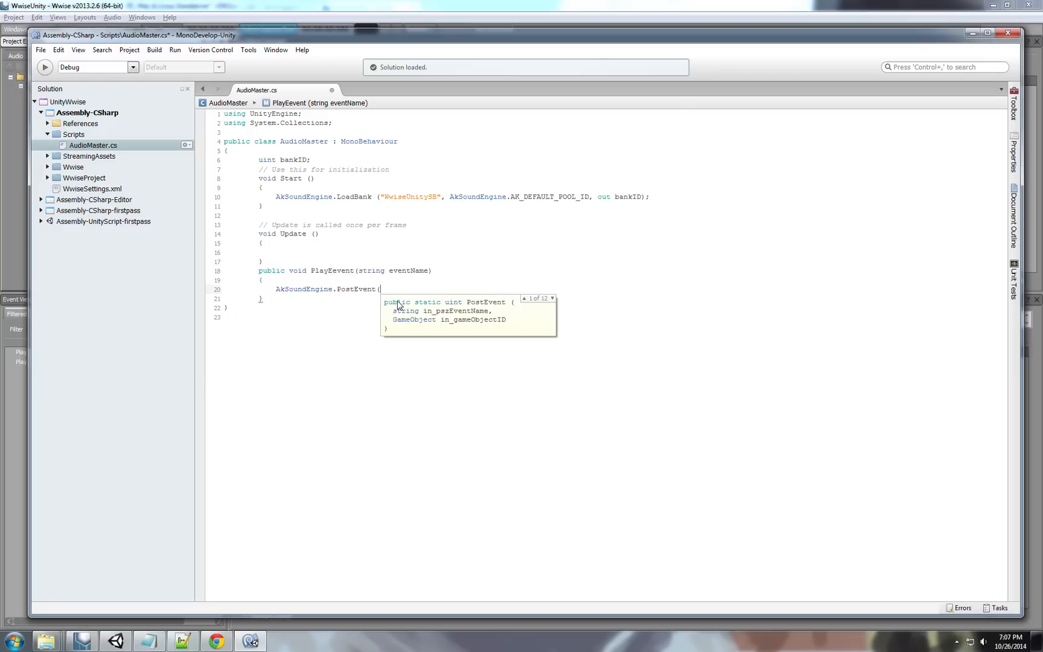
pyautogui.write('"')
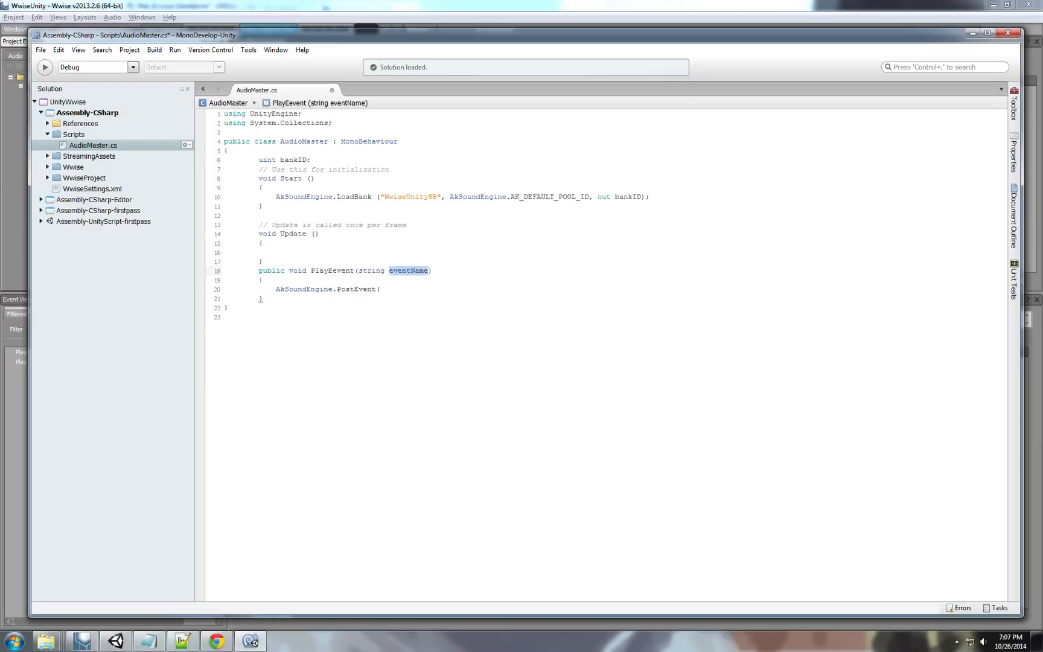
pyautogui.write('eventName')
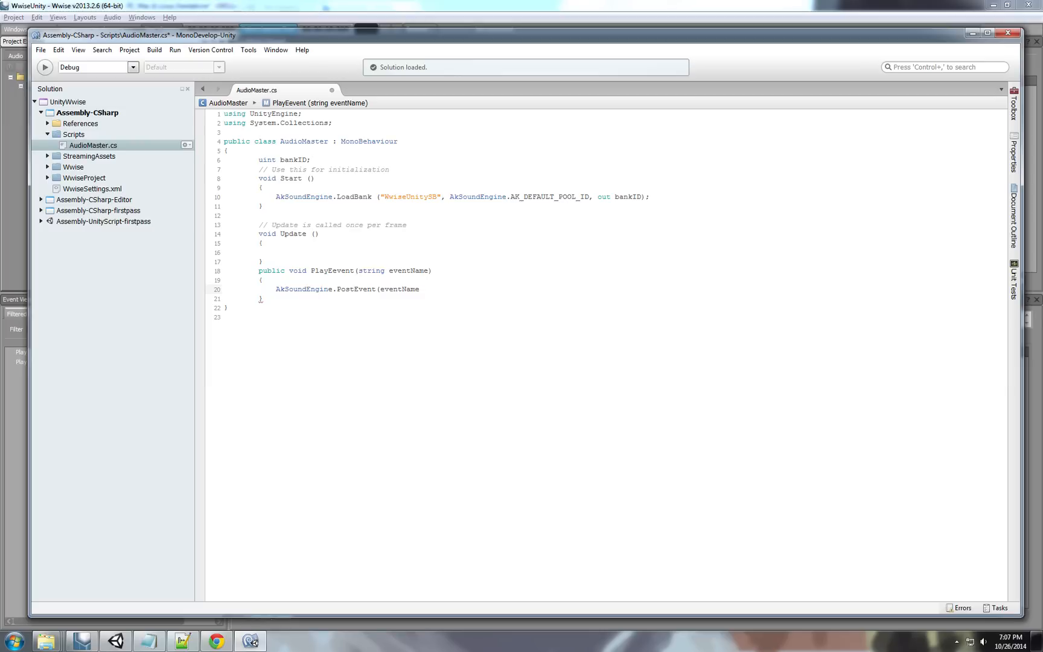
pyautogui.click(421, 288)
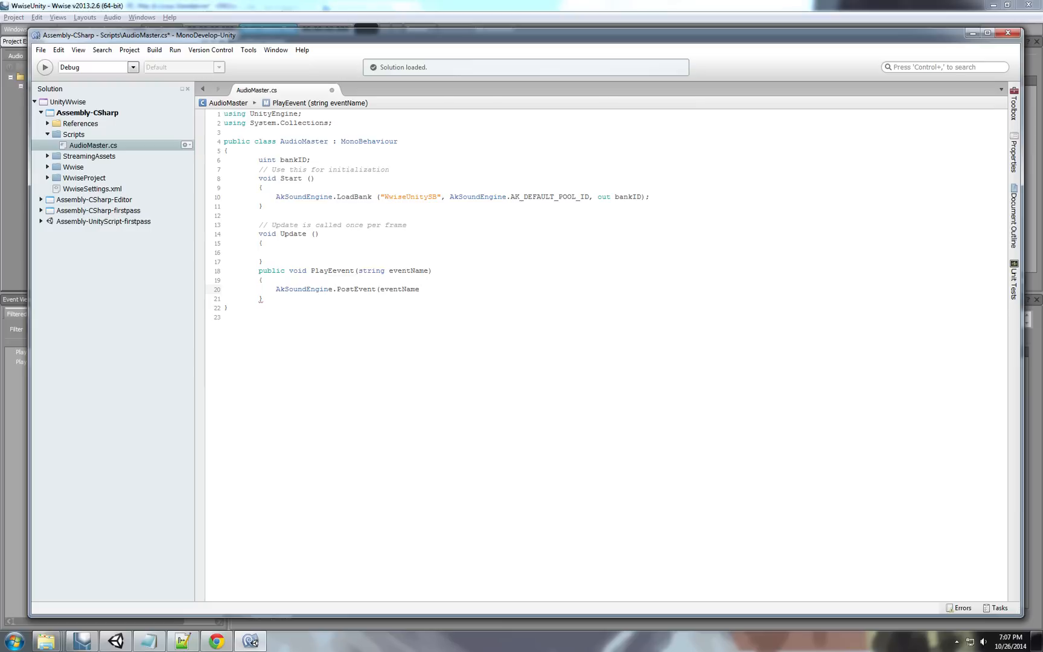
pyautogui.write(',')
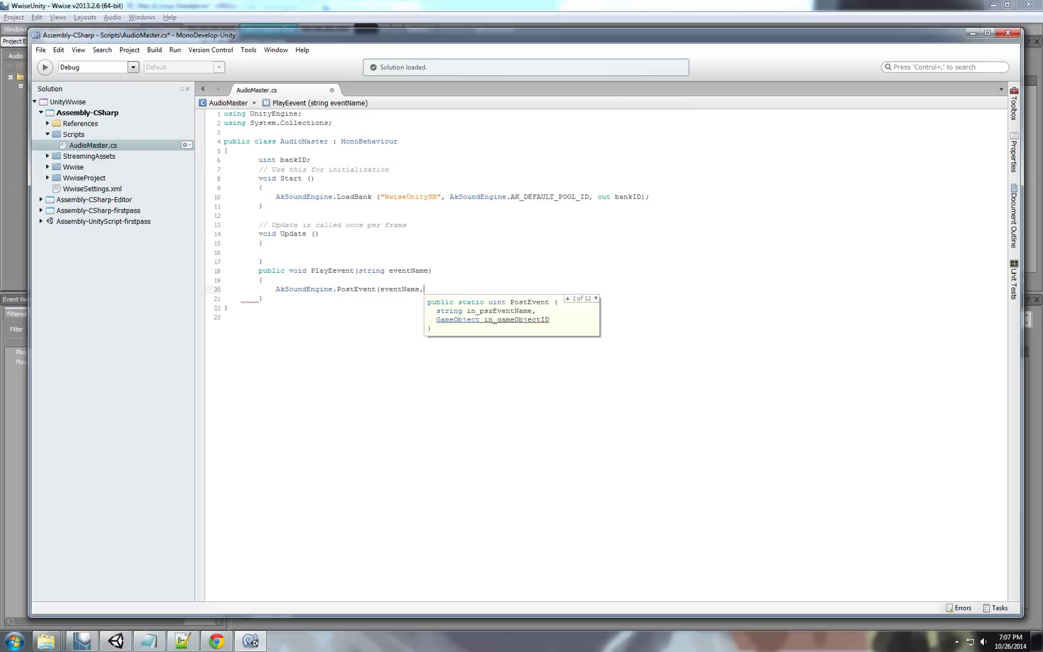
pyautogui.write('game')
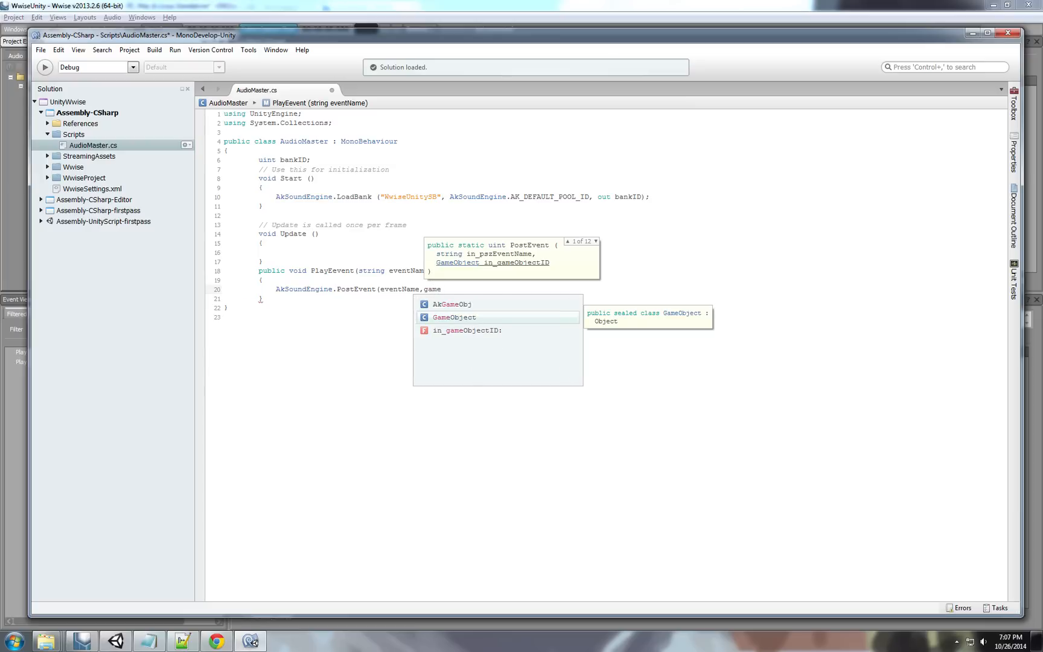
pyautogui.write('Object')
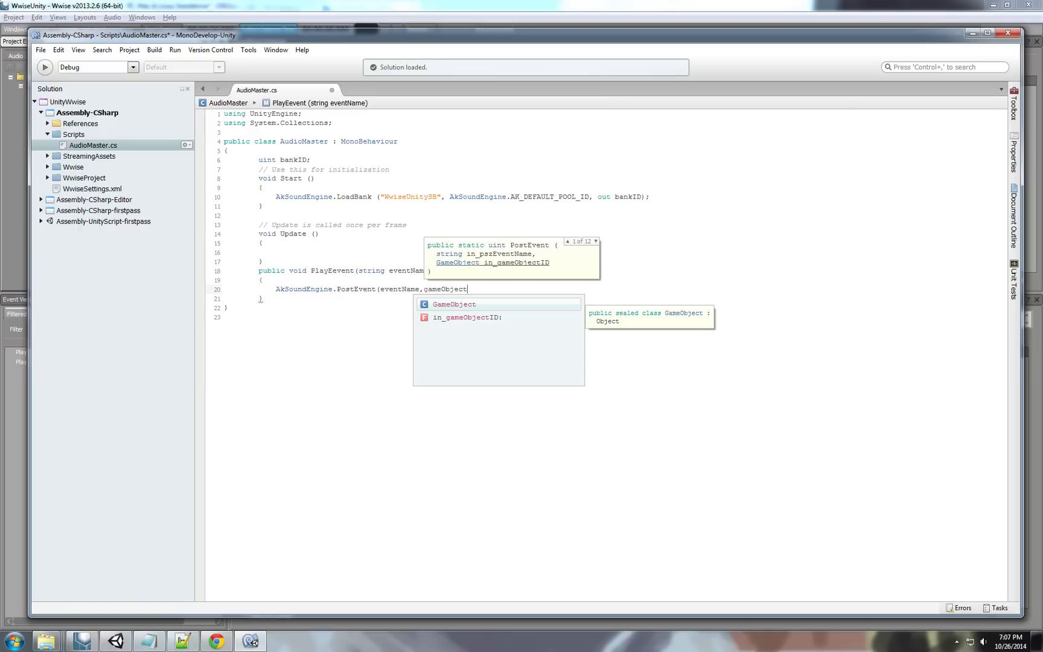
pyautogui.doubleClick(444, 289)
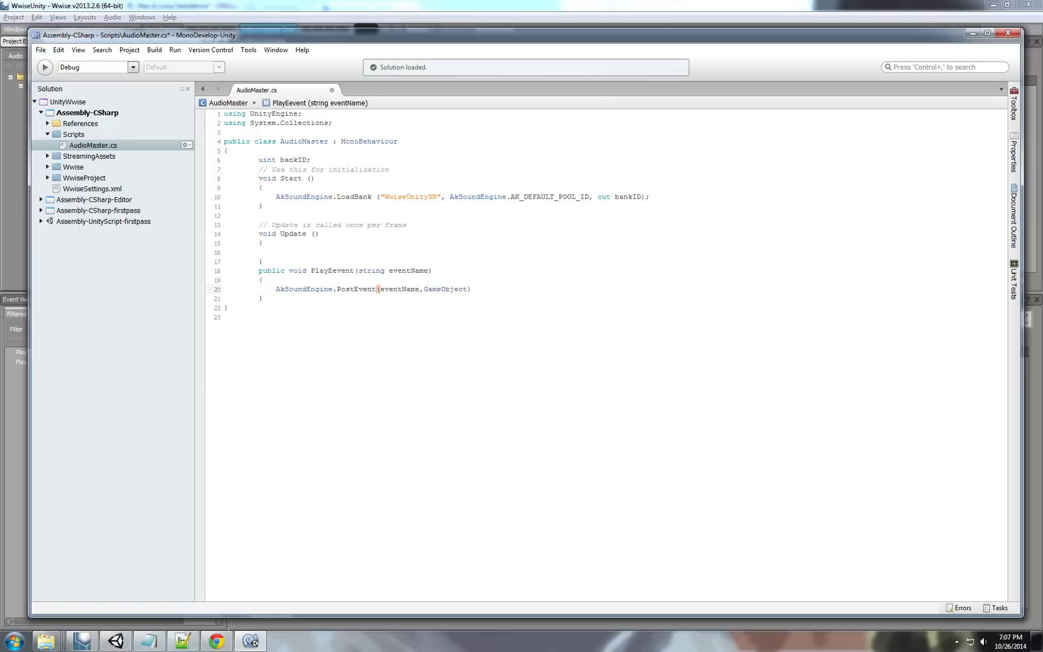
pyautogui.write('gameObject')
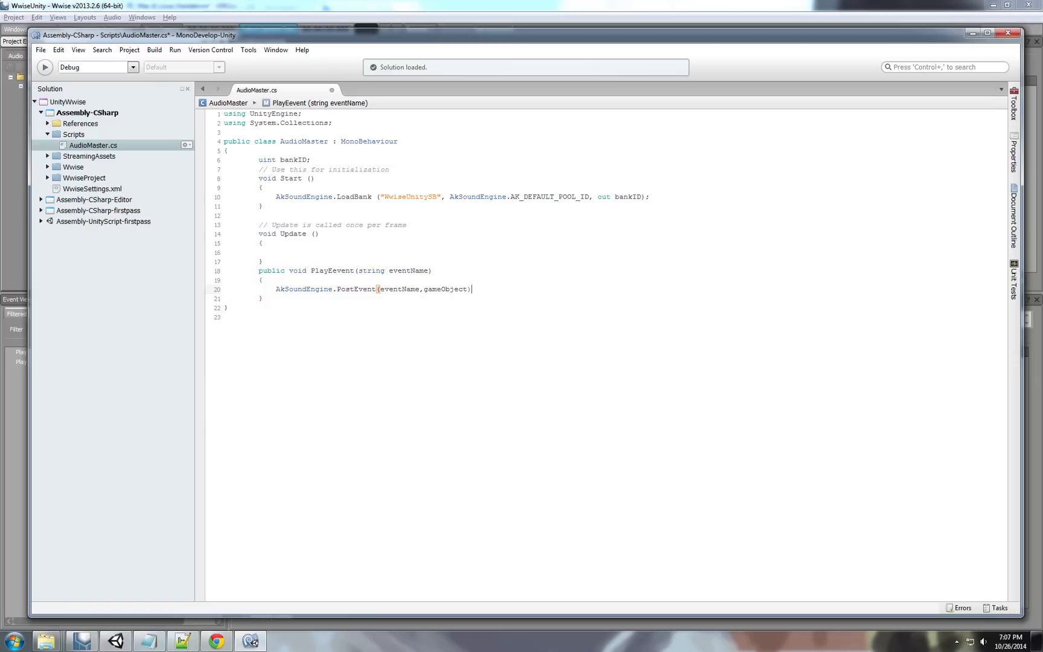
pyautogui.doubleClick(445, 289)
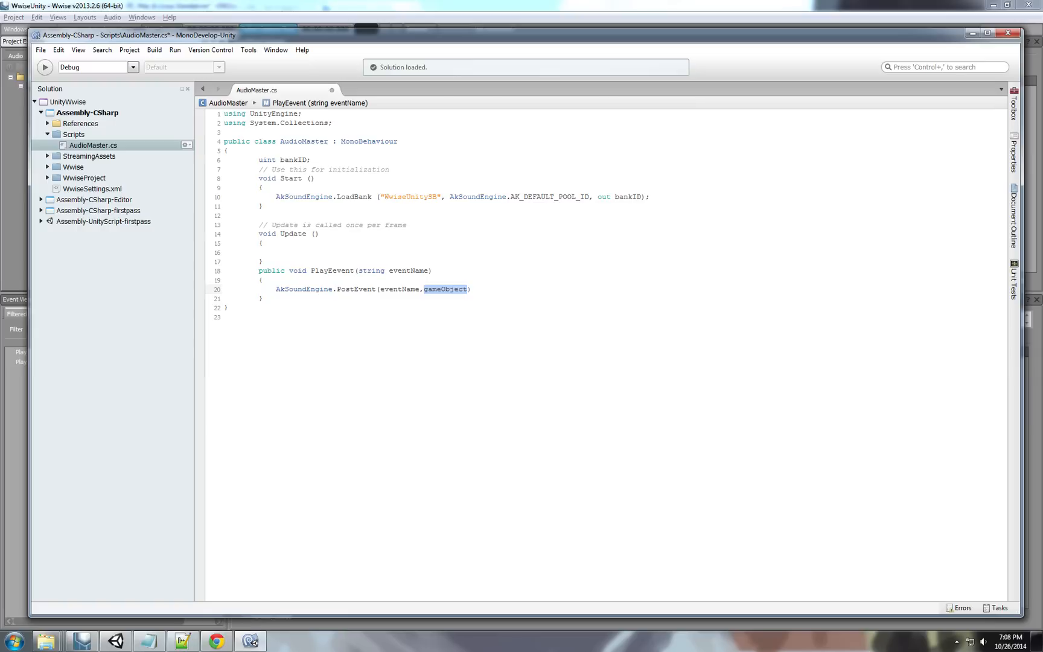
pyautogui.click(318, 270)
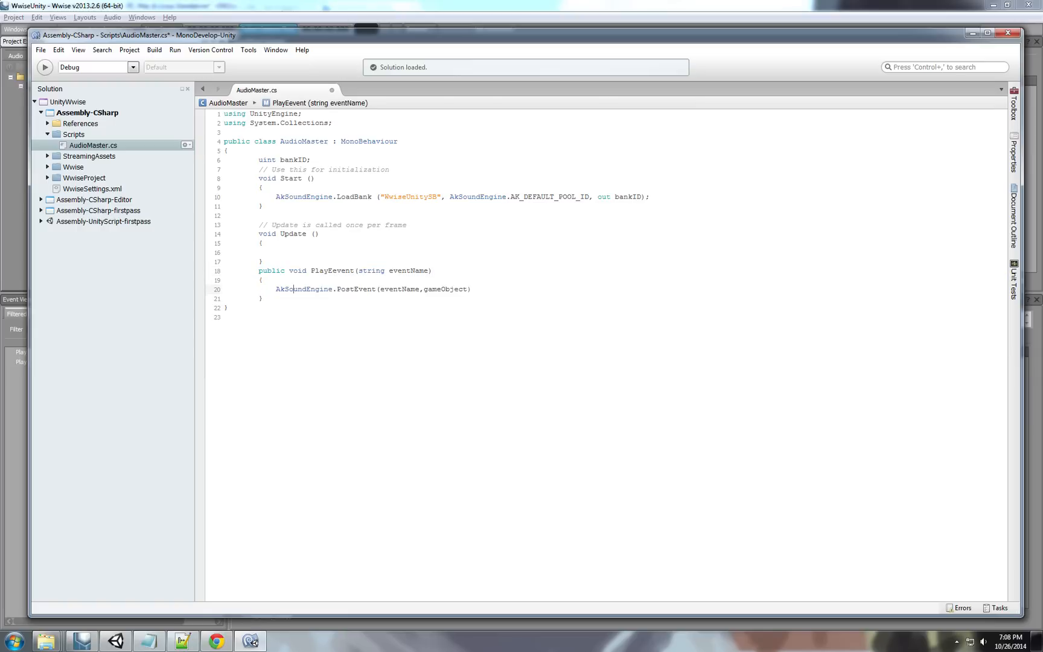
# Declare an empty public void StopEvent(string eventName) method below PlayEvent.
pyautogui.click(242, 308)
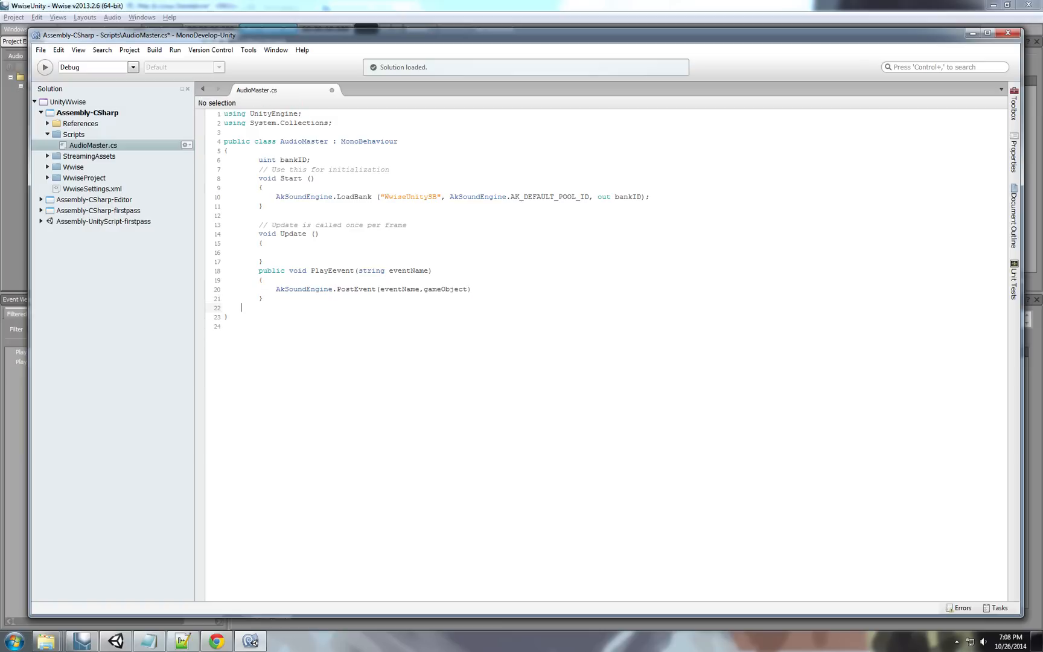
pyautogui.write('public')
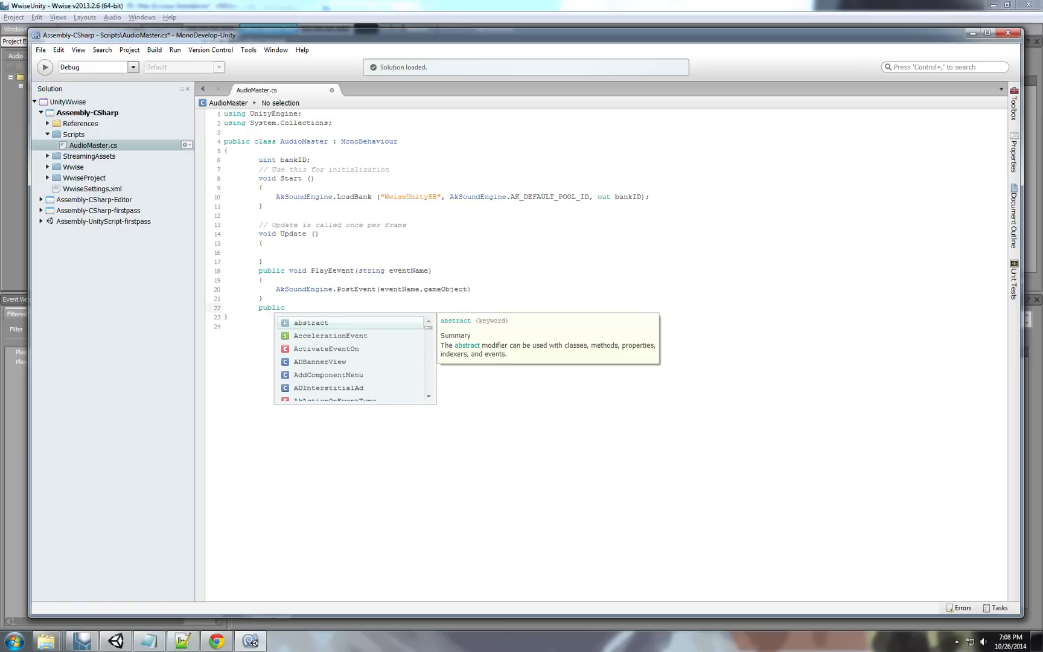
pyautogui.write('void Sto')
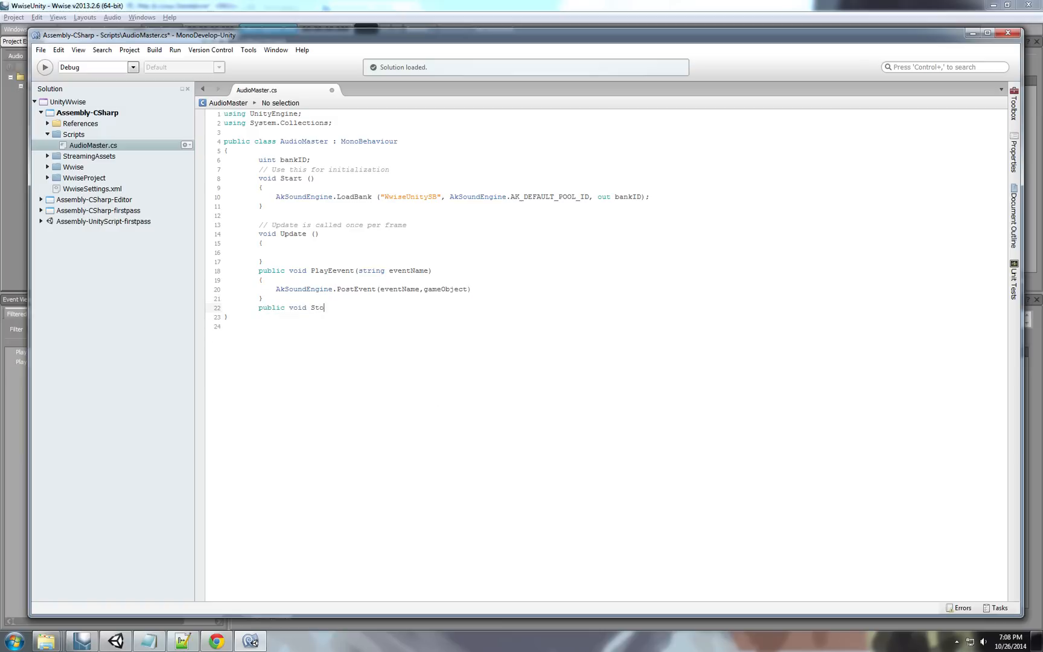
pyautogui.write('pEven')
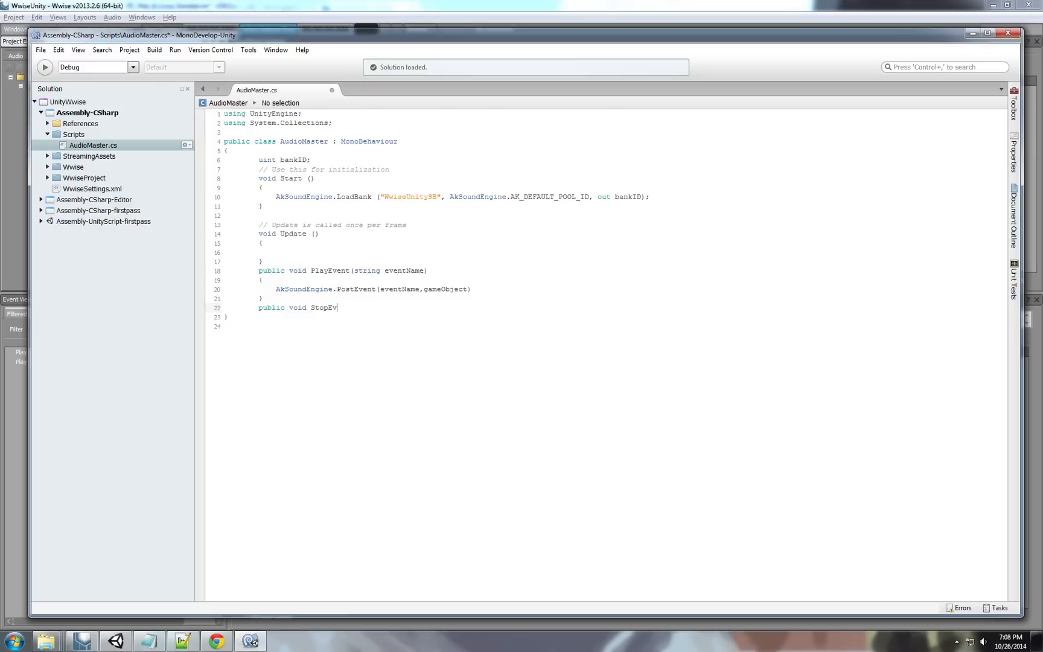
pyautogui.write('ent')
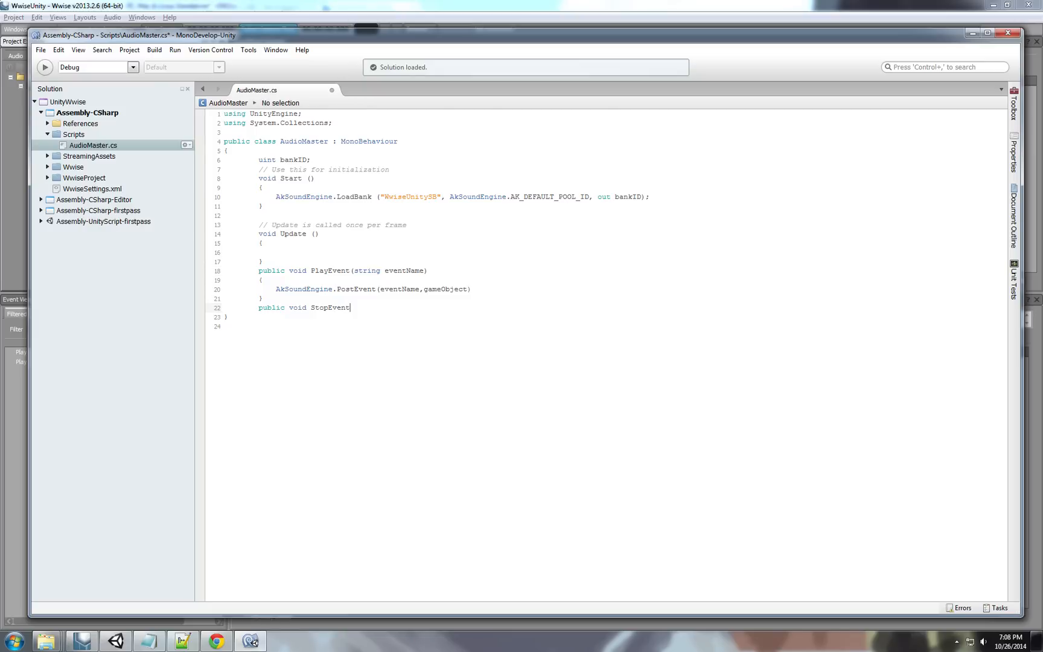
pyautogui.write('(string')
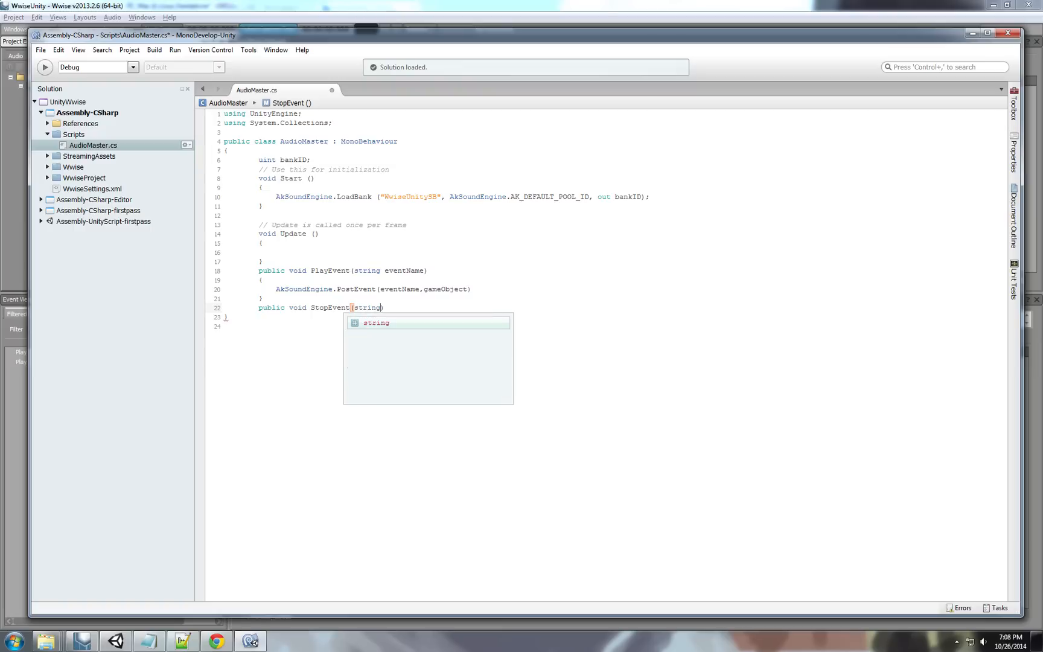
pyautogui.write('g')
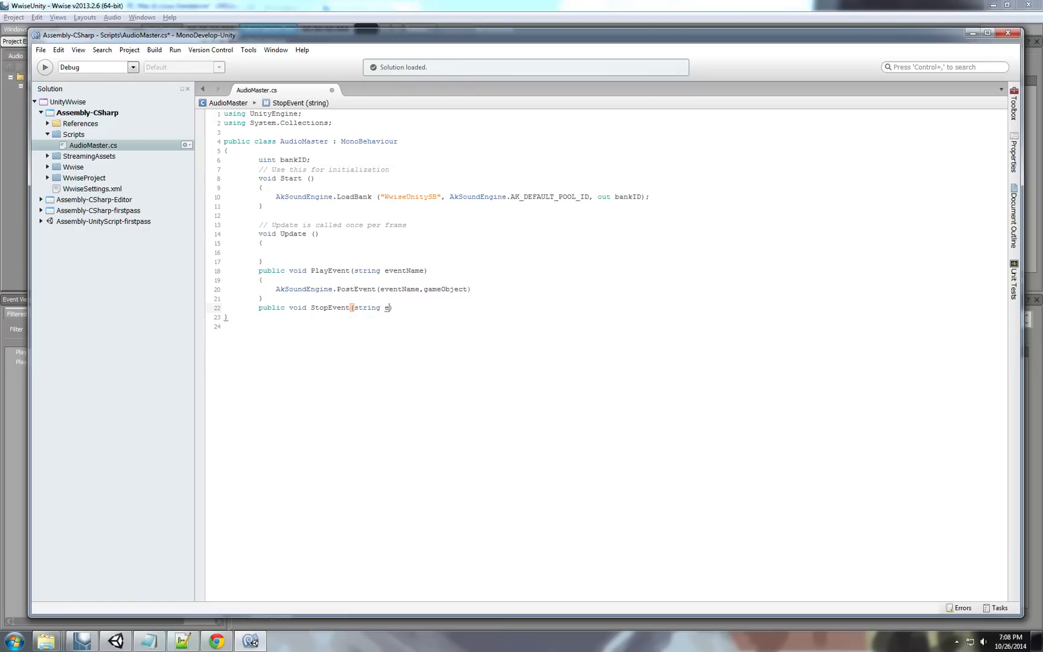
pyautogui.write('eventName')
pyautogui.write('{')
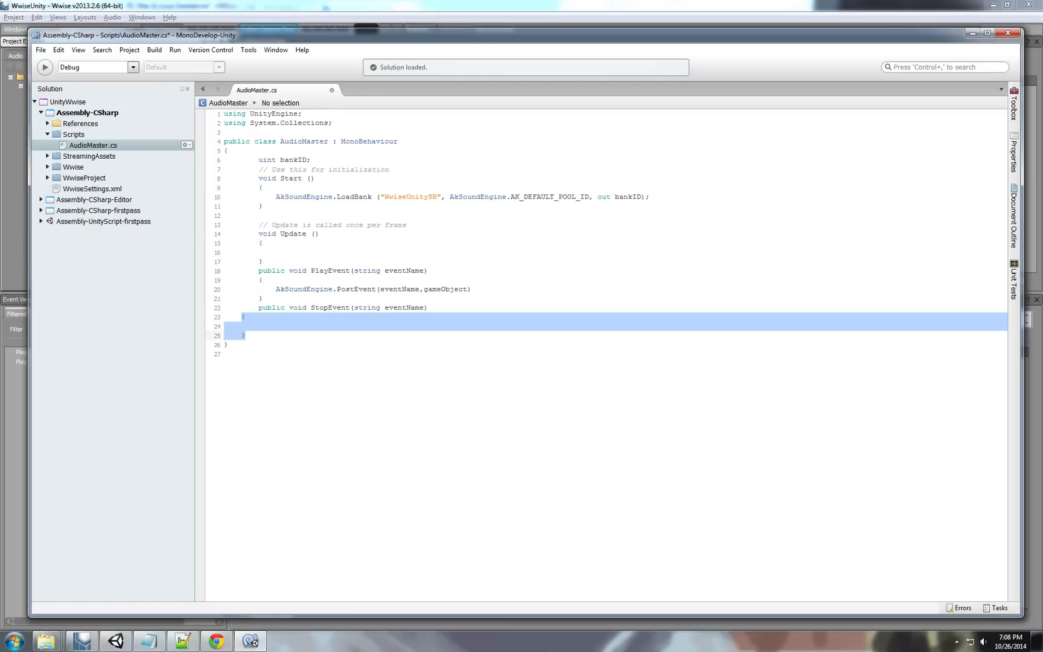
# Declare uint eventID; as the first line of the StopEvent body.
pyautogui.click(275, 326)
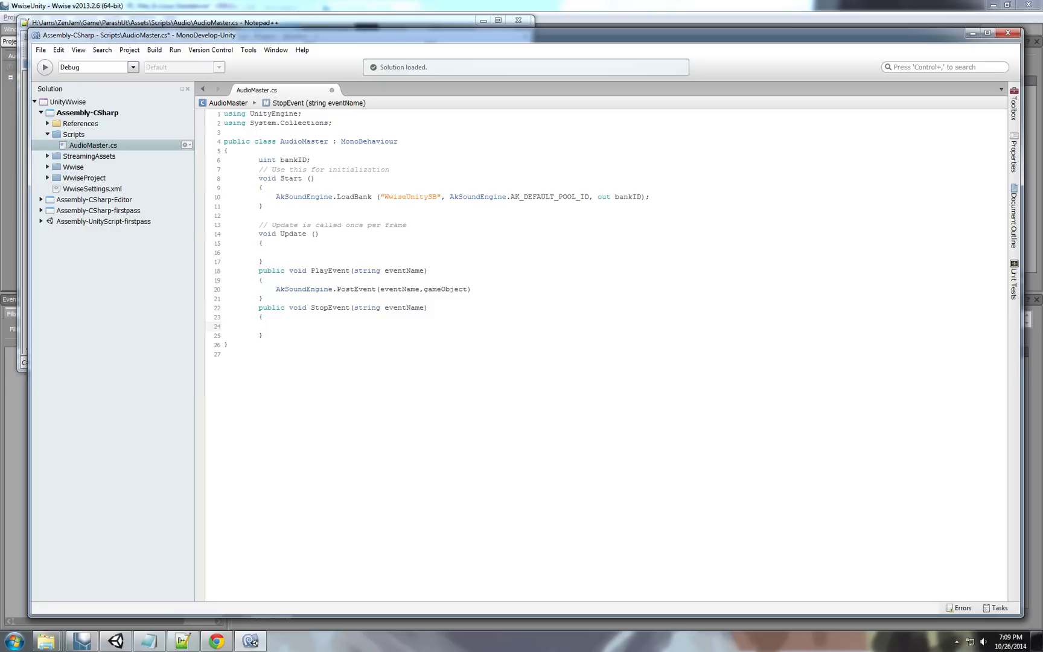
pyautogui.click(275, 325)
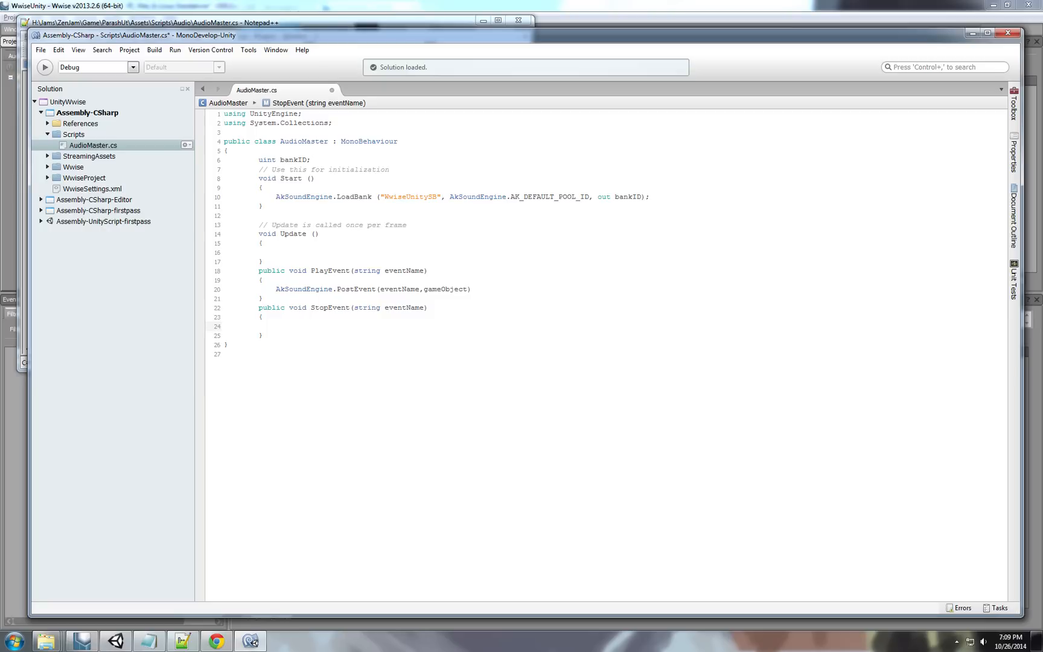
pyautogui.write('uint')
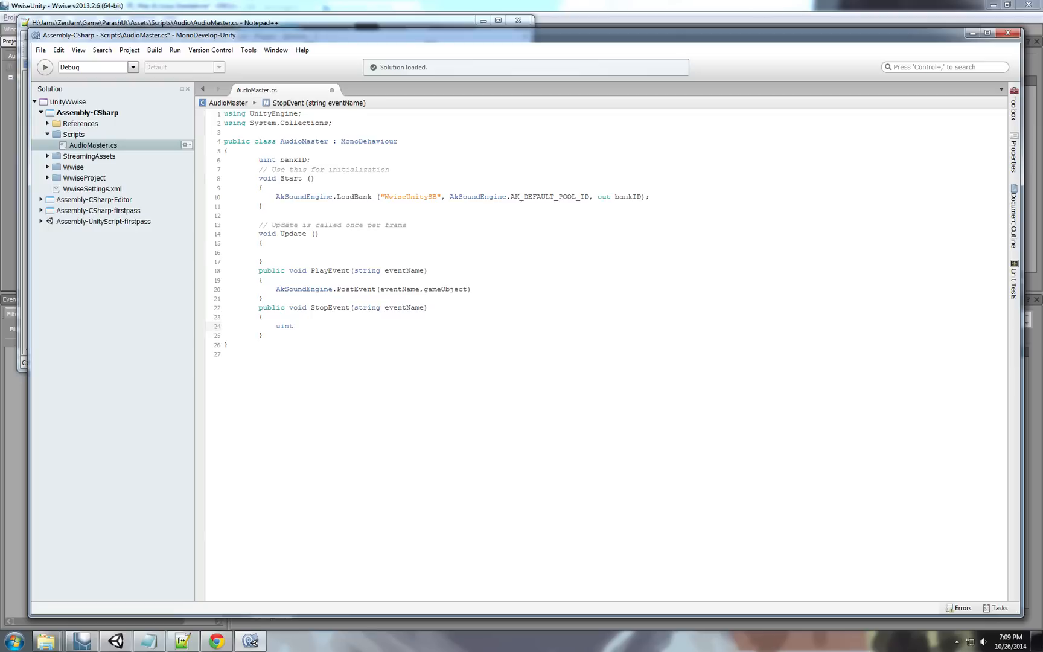
pyautogui.write('event')
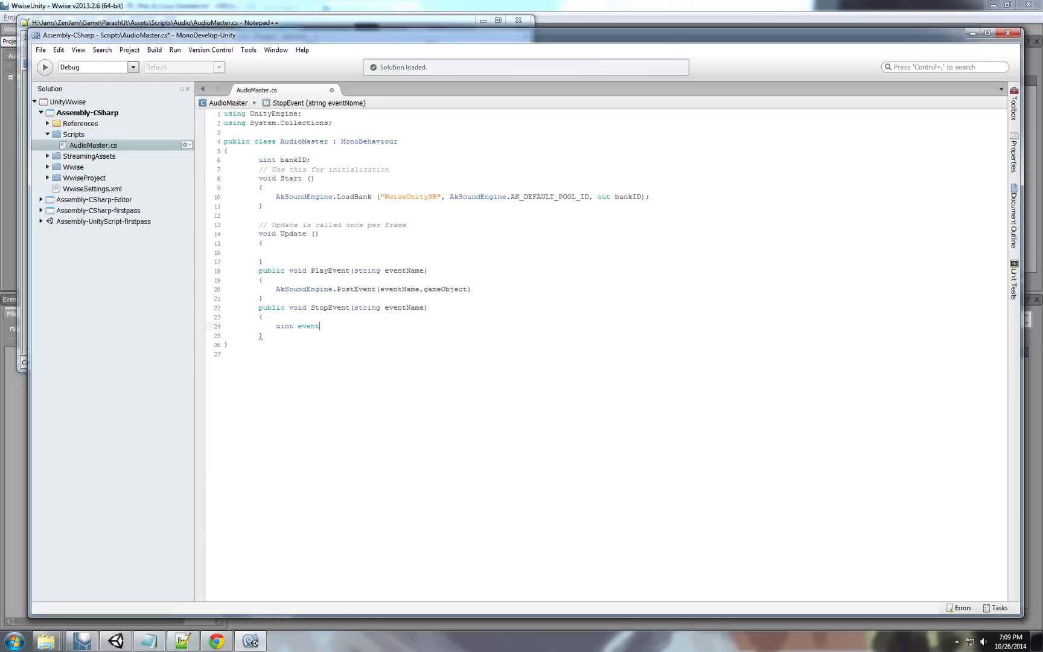
pyautogui.write('ID;')
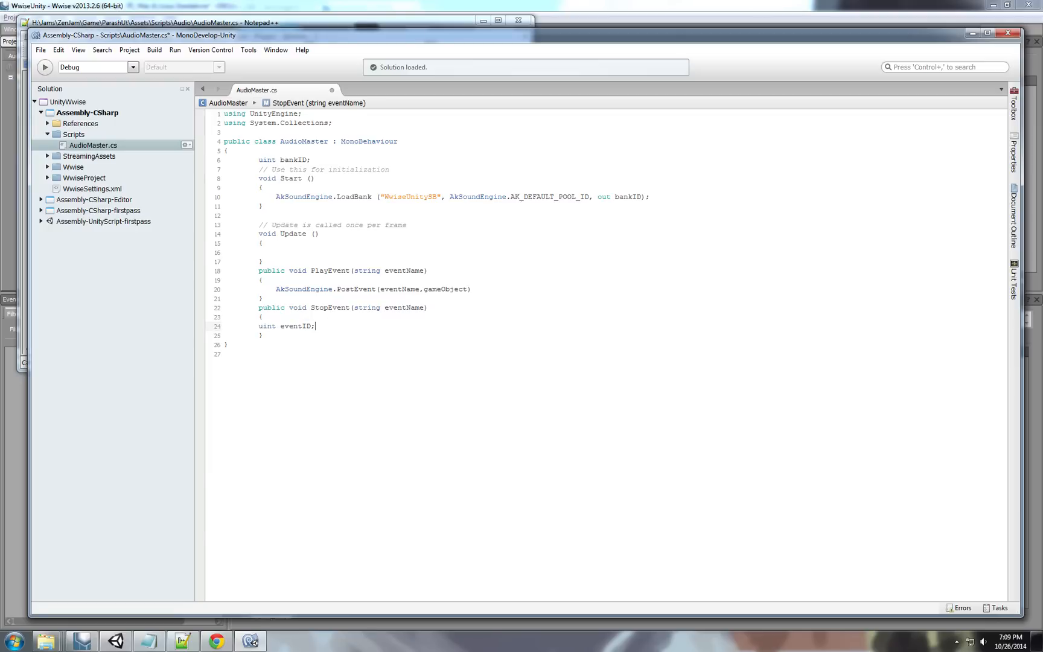
pyautogui.press('Return')
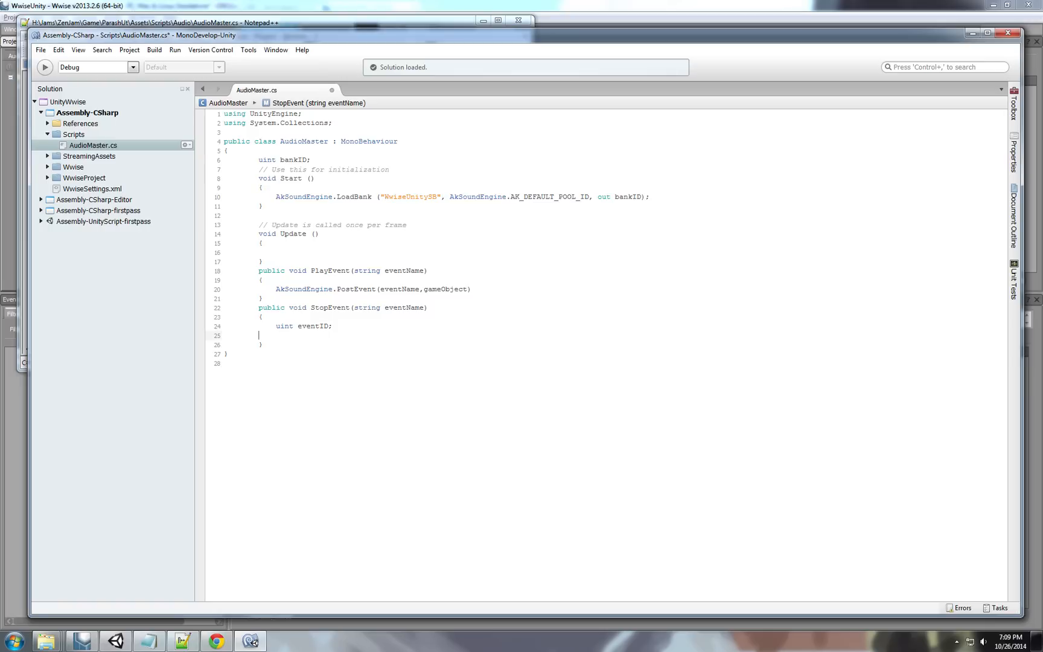
# Assign eventID = AkSoundEngine.GetIDFromString(eventName) on the next line.
pyautogui.write('AksoundEngine')
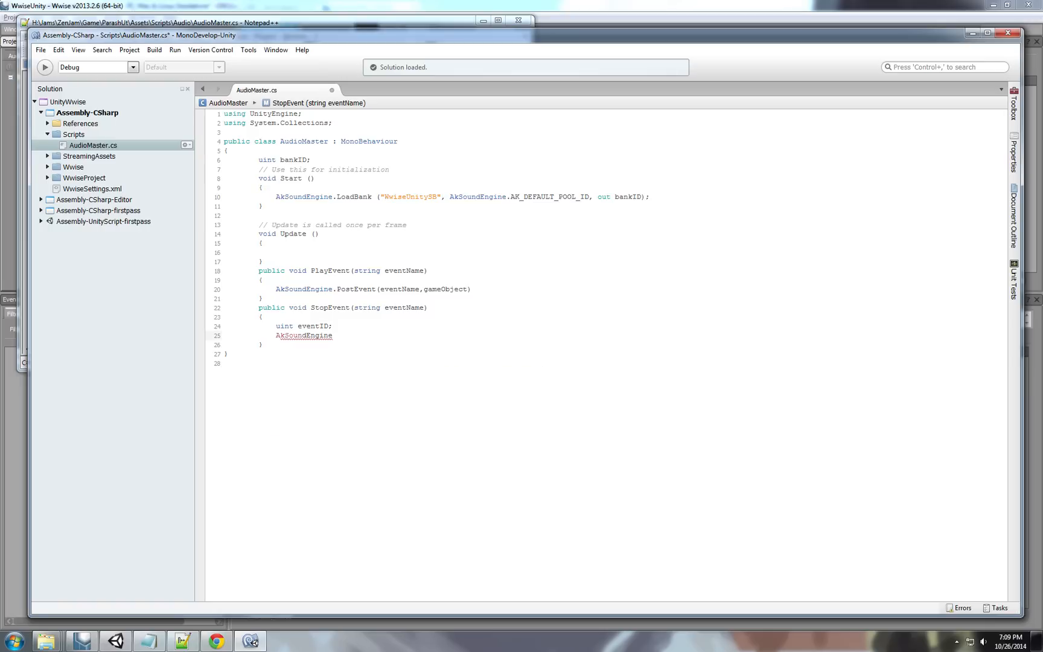
pyautogui.write('.ge')
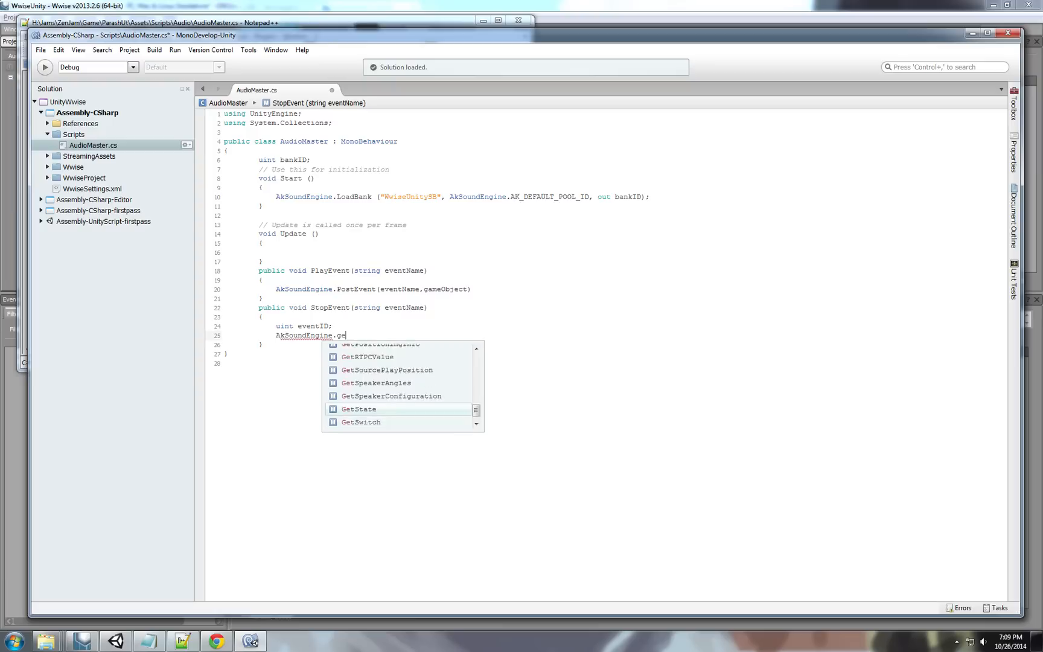
pyautogui.write('tid')
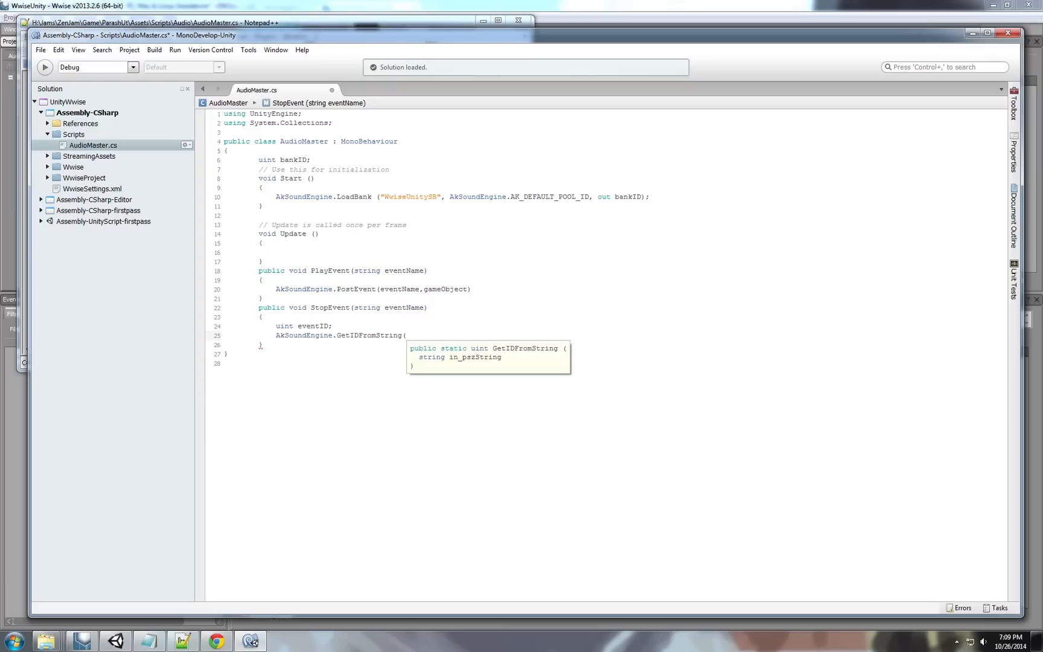
pyautogui.write('eventName')
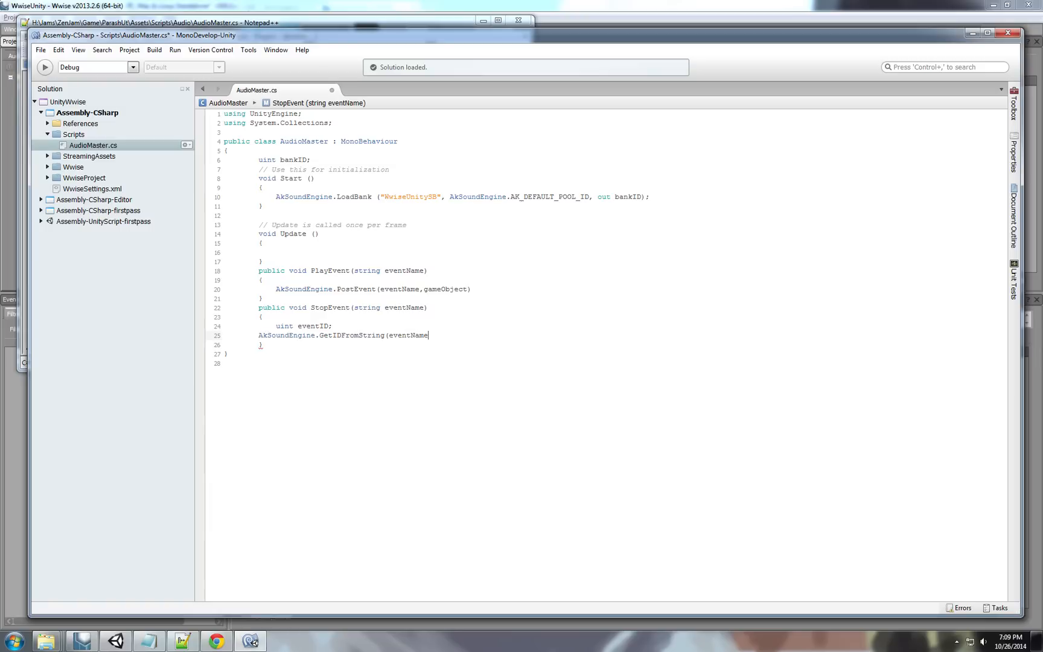
pyautogui.write(');')
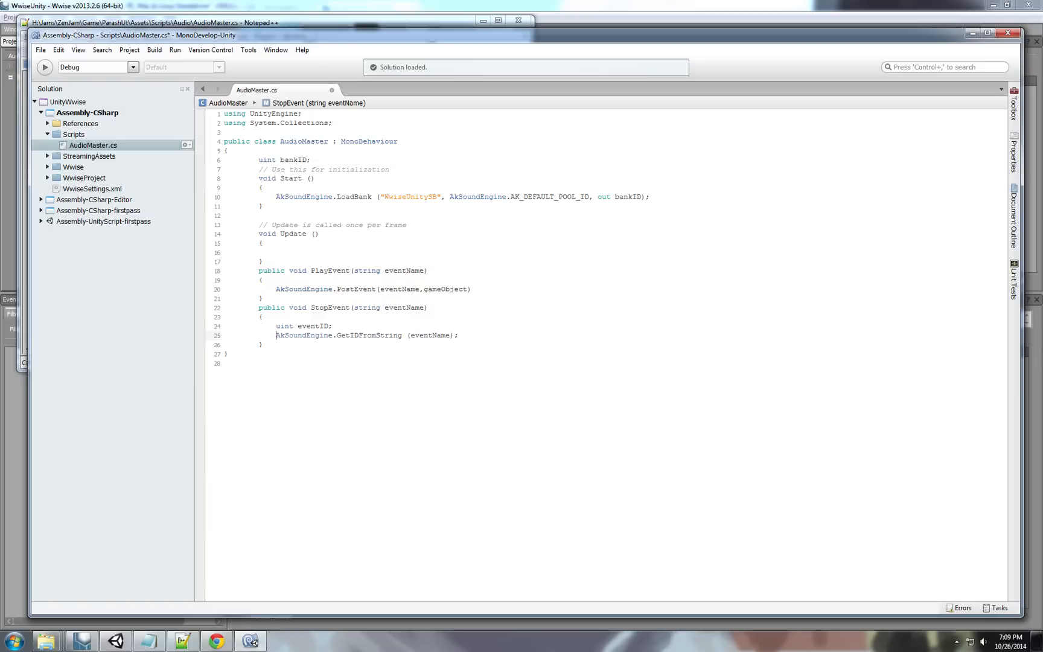
pyautogui.write('eventID =')
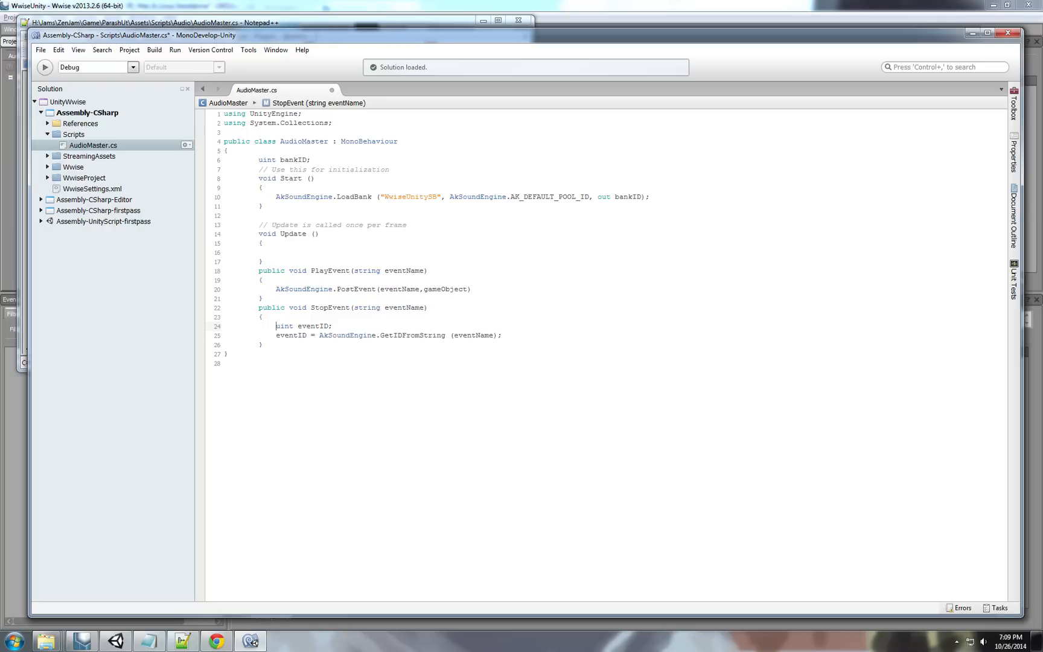
# Start AkSoundEngine.ExecuteActionOnEvent(eventID on a new line in StopEvent.
pyautogui.press('Return')
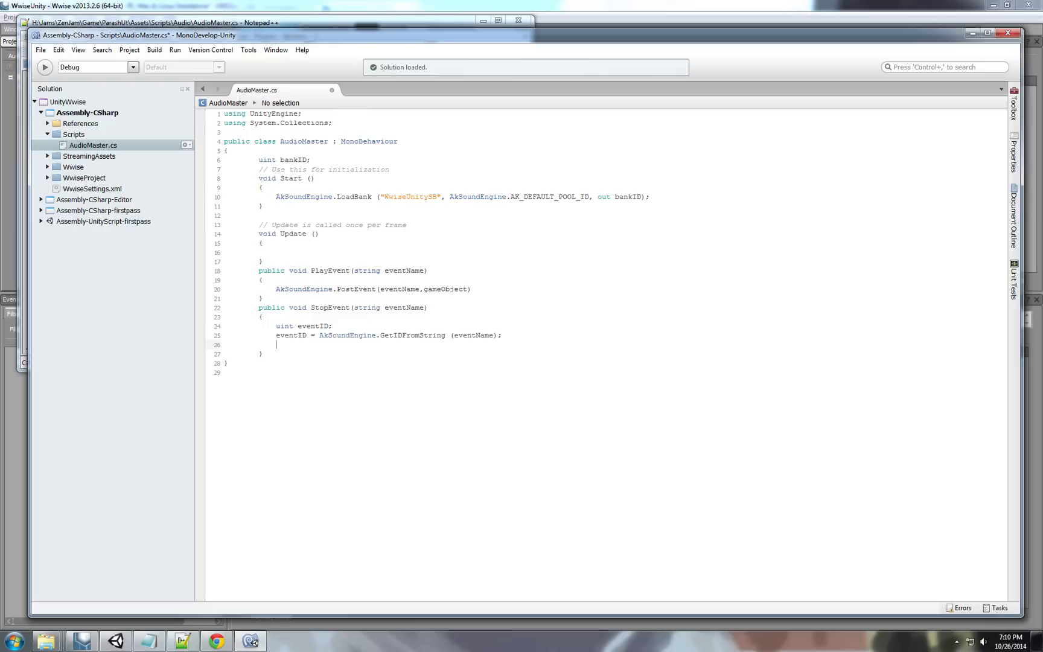
pyautogui.write('Aksoun')
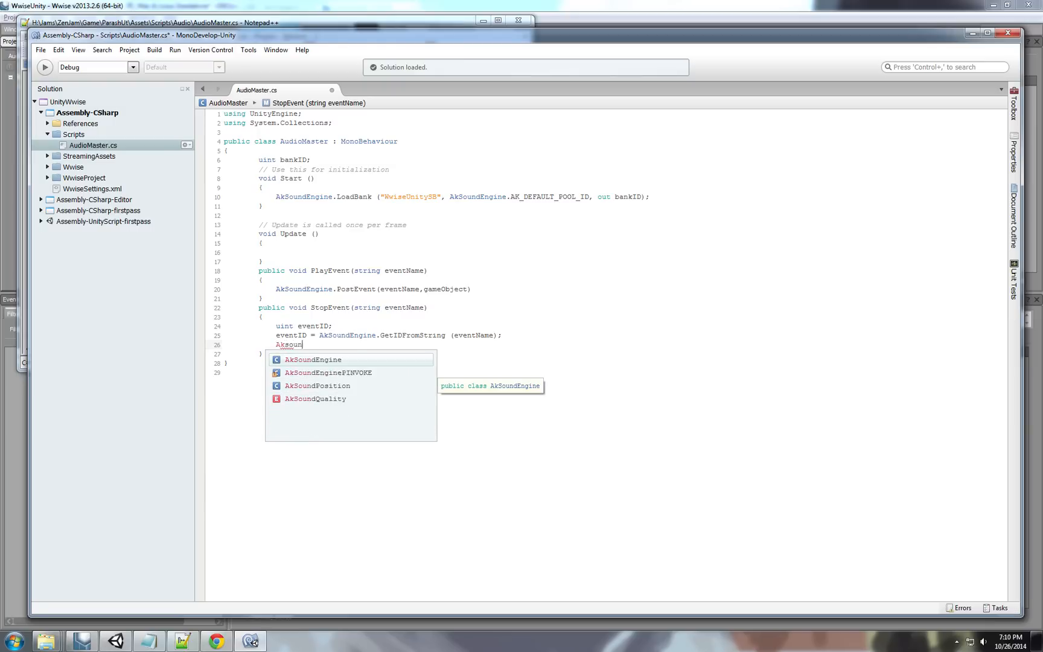
pyautogui.press('Escape')
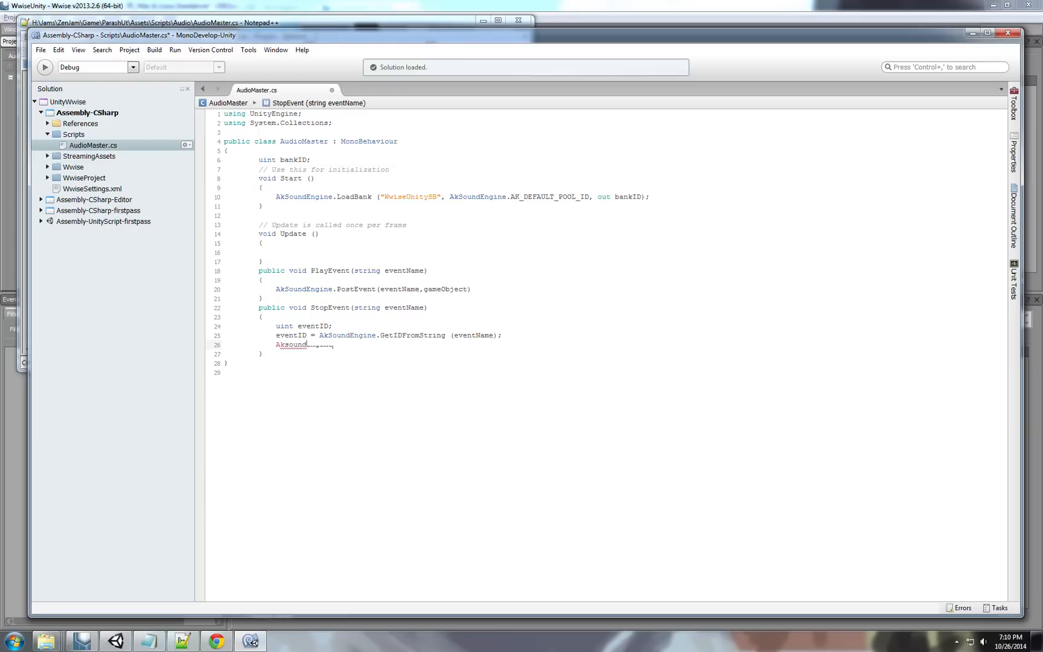
pyautogui.write('.')
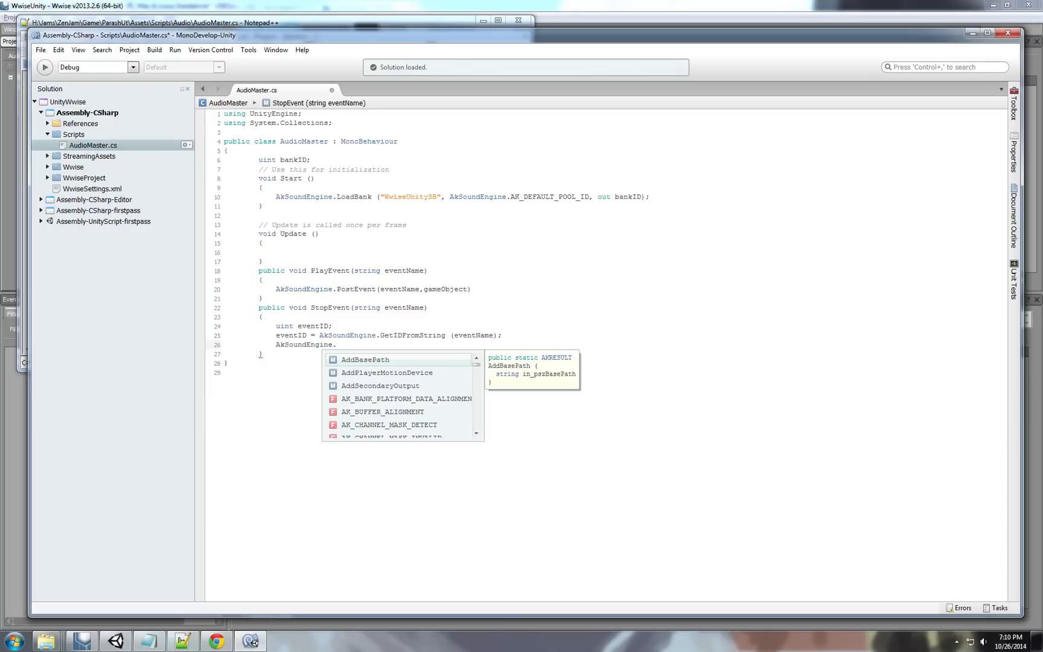
pyautogui.write('ex')
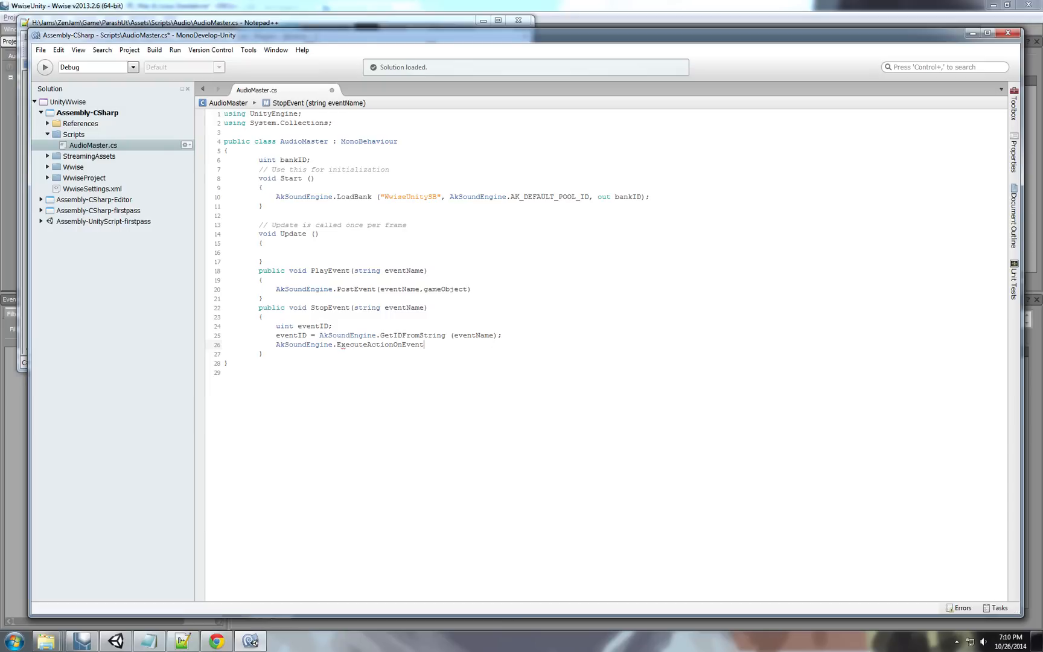
pyautogui.write('(')
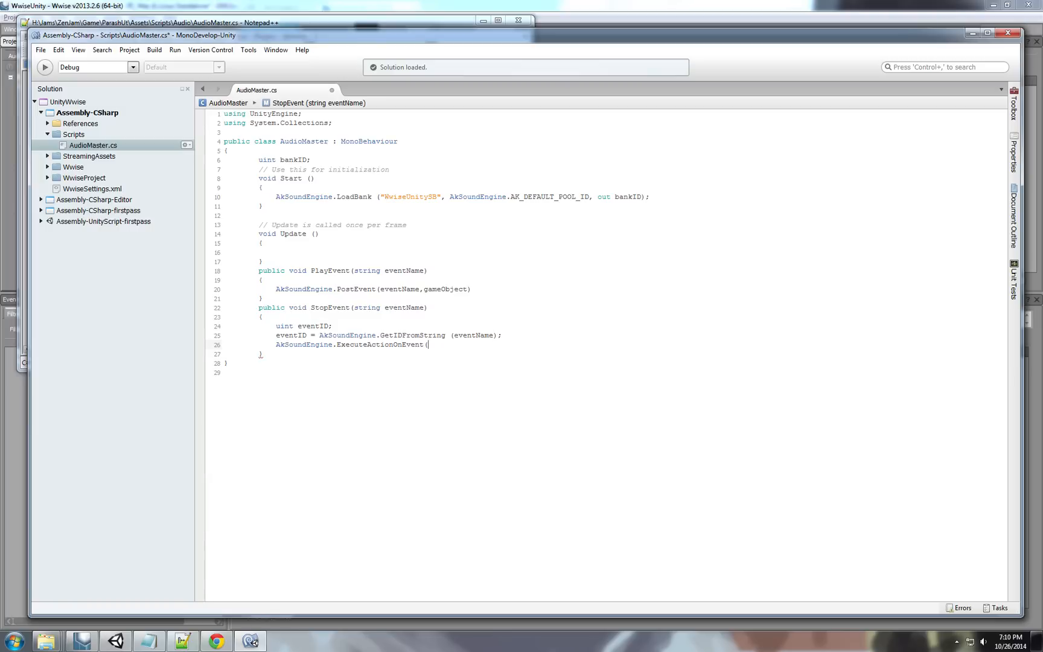
pyautogui.write('eventID,')
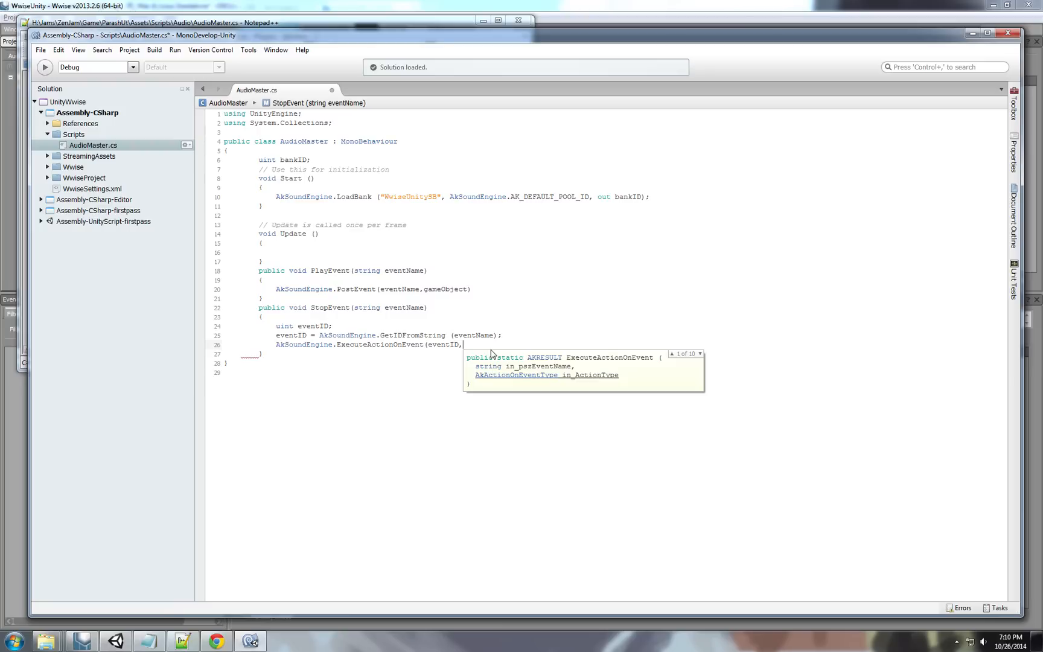
# Add the AkActionOnEventType_Stop action type and gameObject arguments to the call.
pyautogui.write('ak')
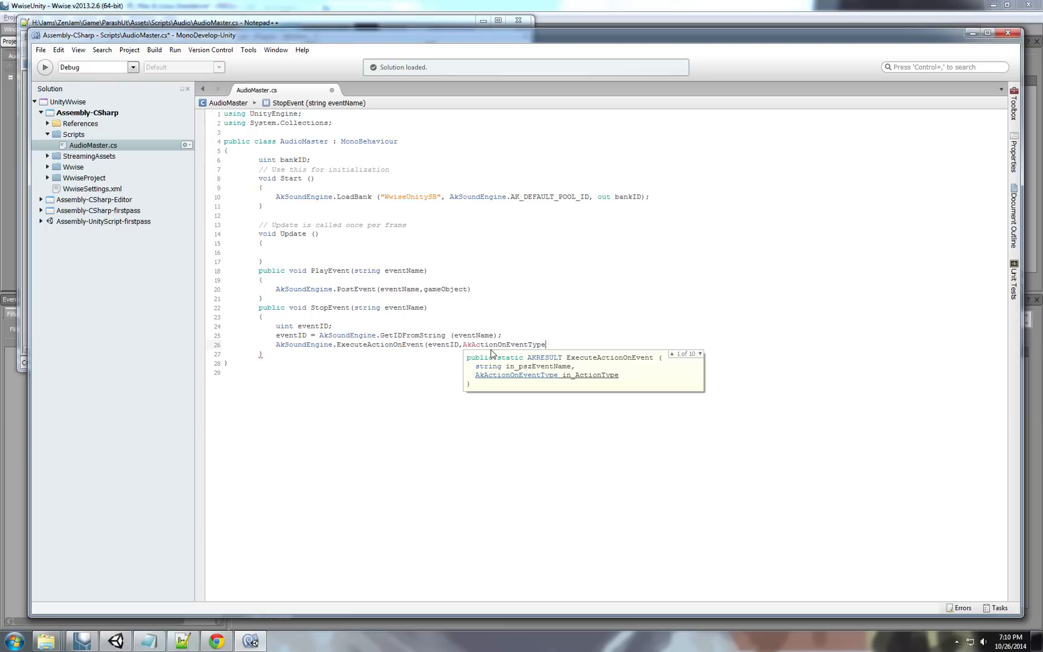
pyautogui.write('.AkActionOnEventType_Stop')
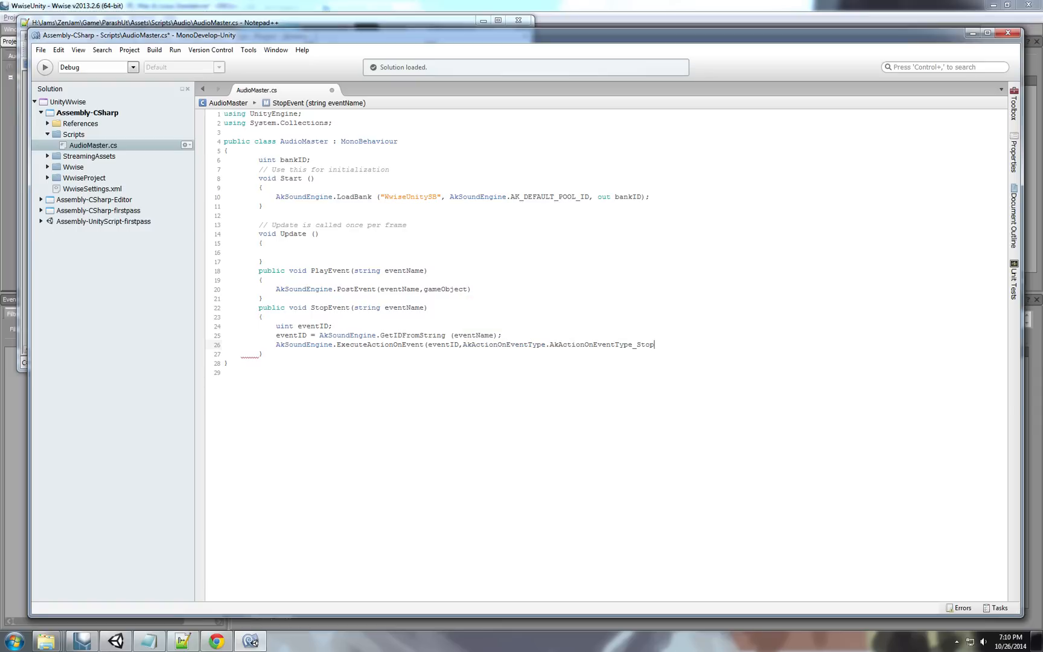
pyautogui.write(',')
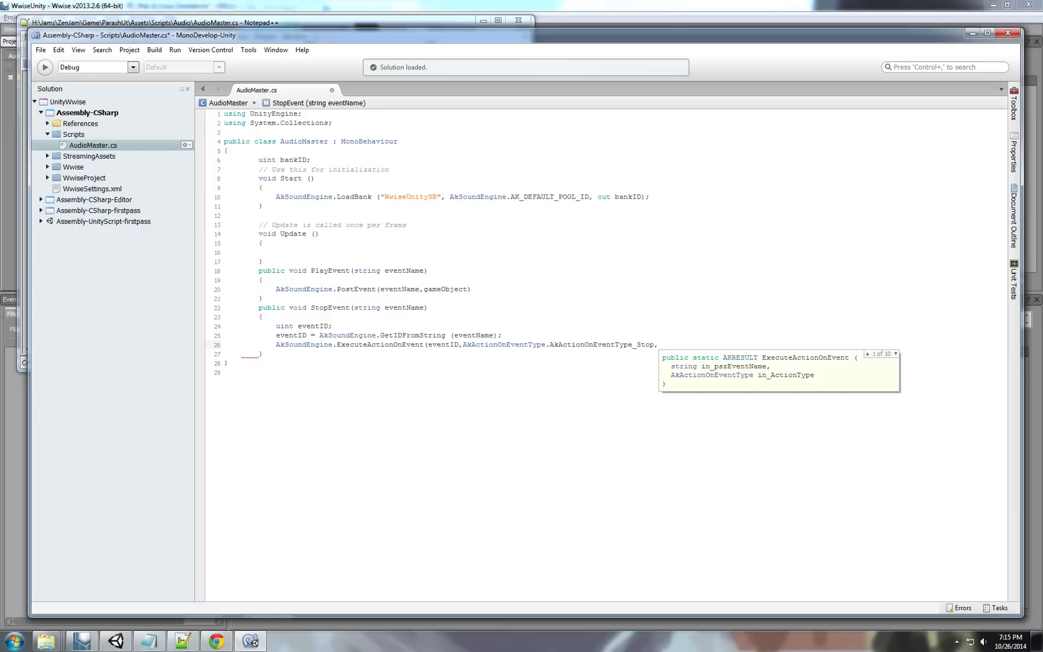
pyautogui.write(',gameObject')
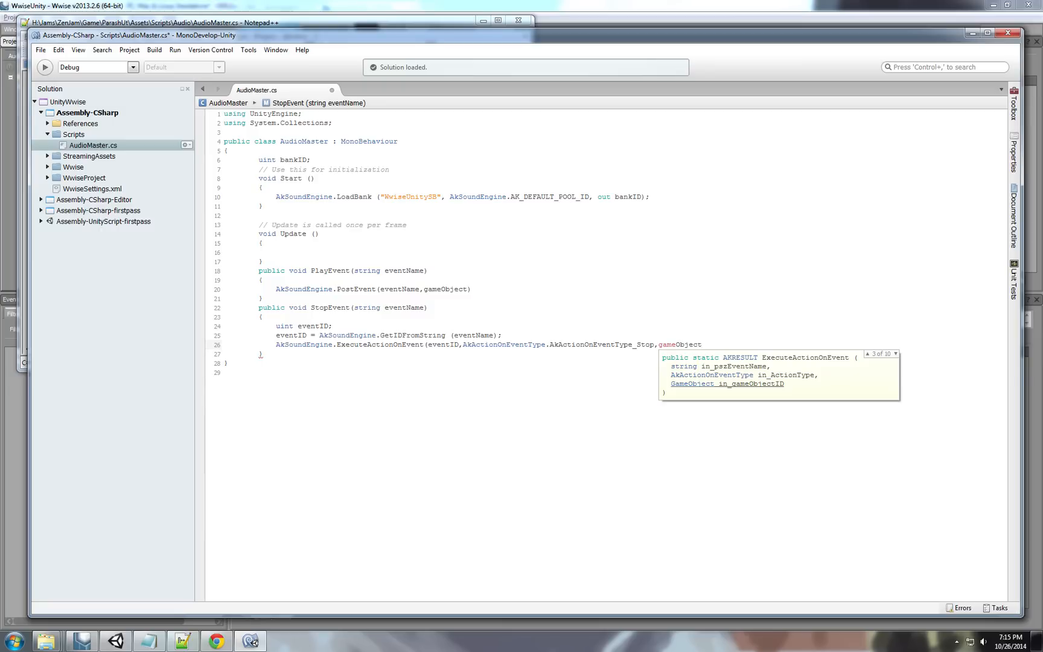
pyautogui.write(',')
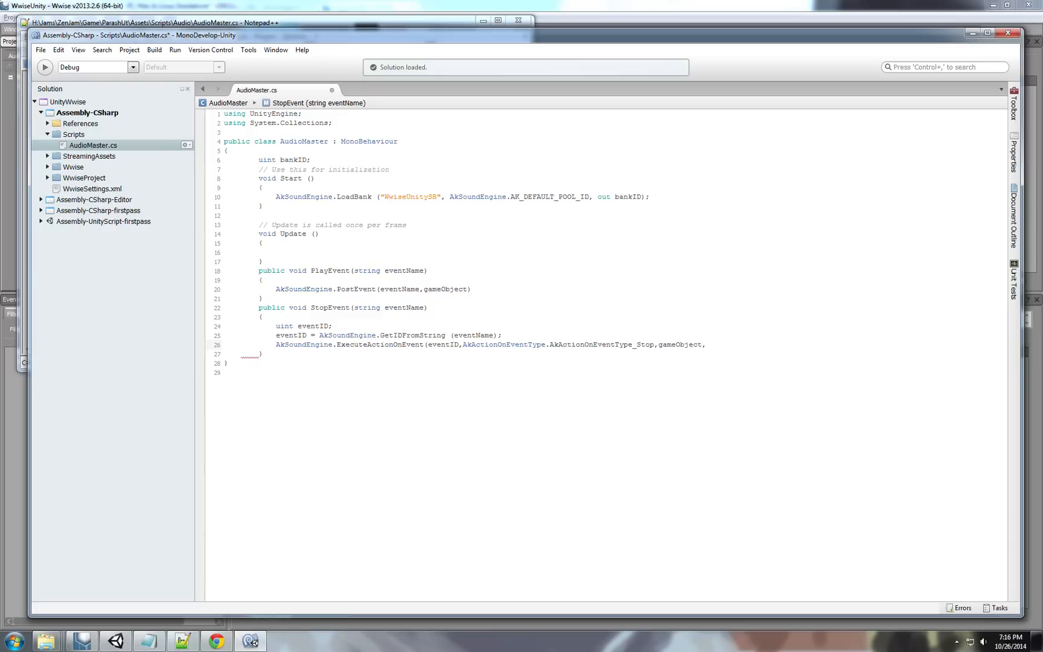
pyautogui.write('f')
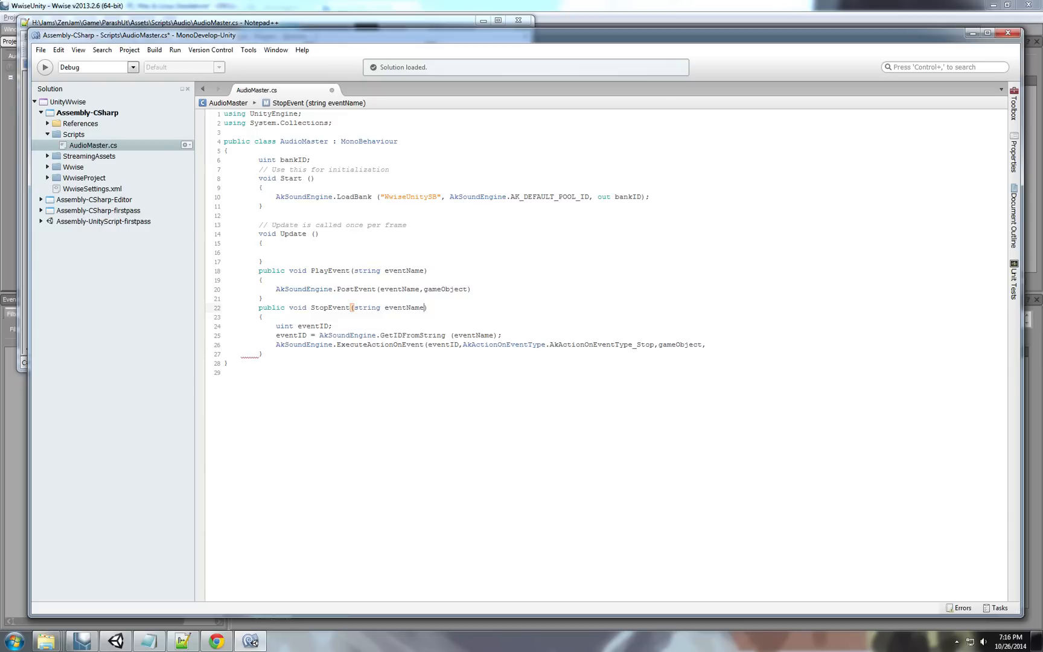
# Add a float fadeout parameter to StopEvent and pass fadeout * 1000 as the fade time.
pyautogui.write(',')
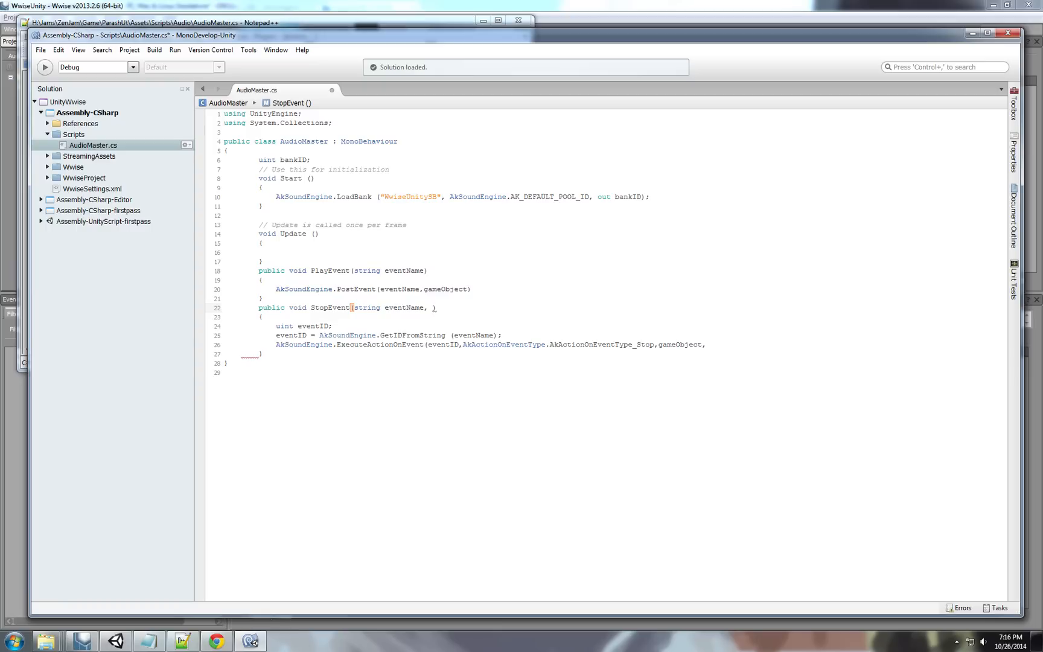
pyautogui.write('float')
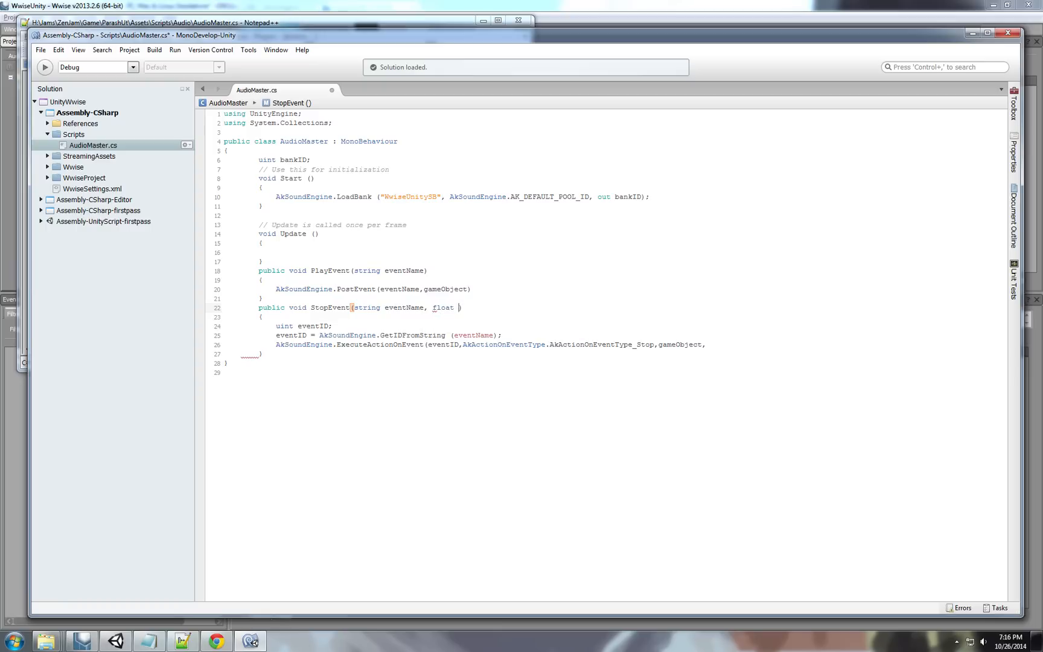
pyautogui.write('fadeout')
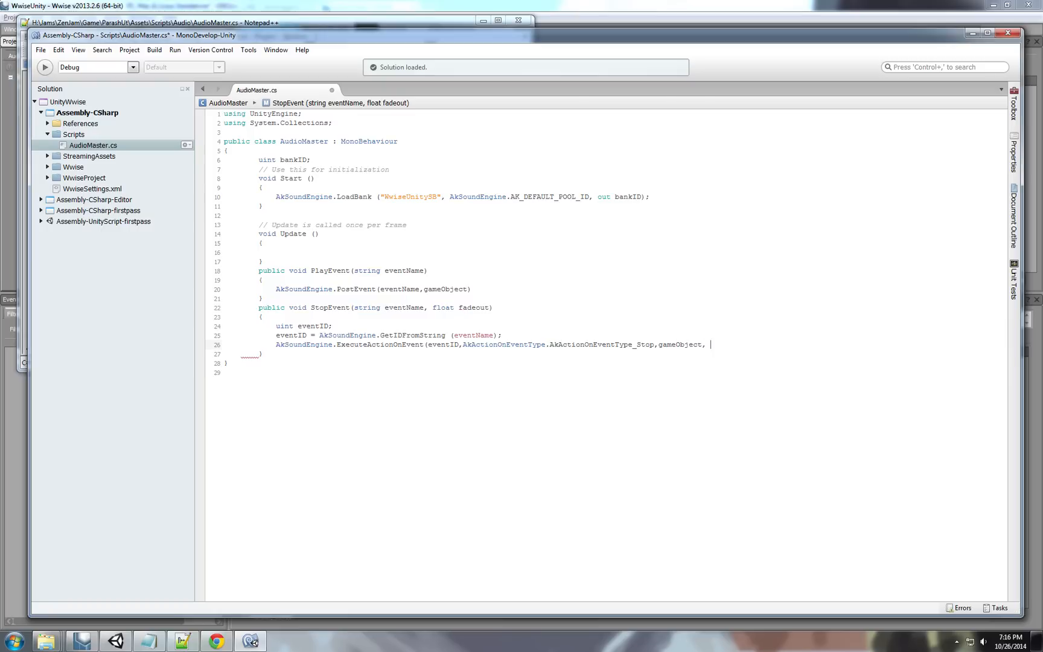
pyautogui.write('fadeout *')
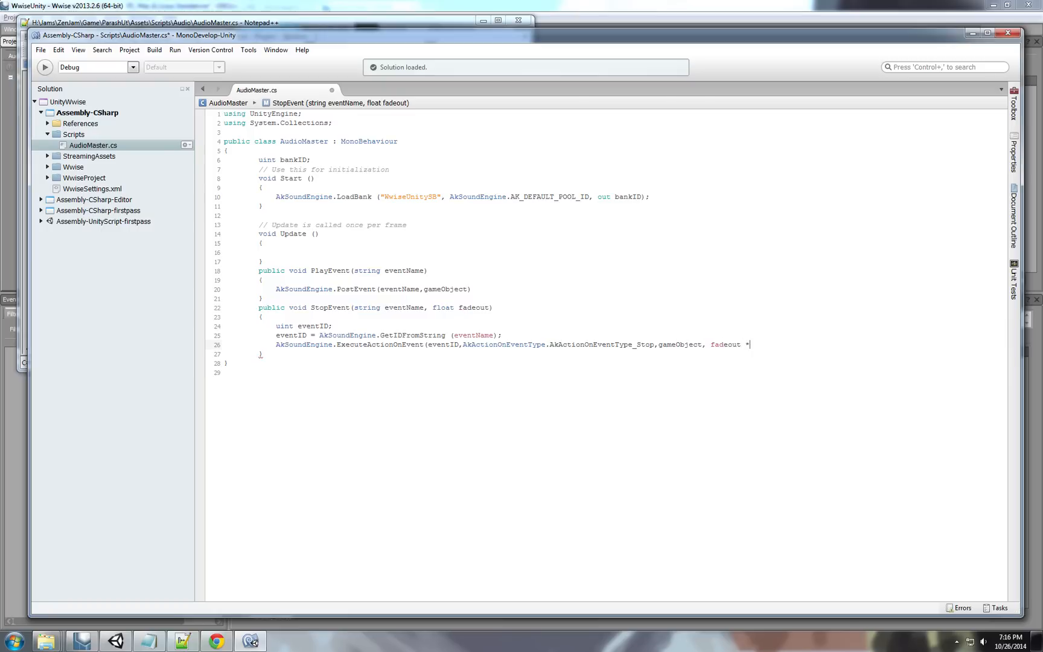
pyautogui.write('1000,')
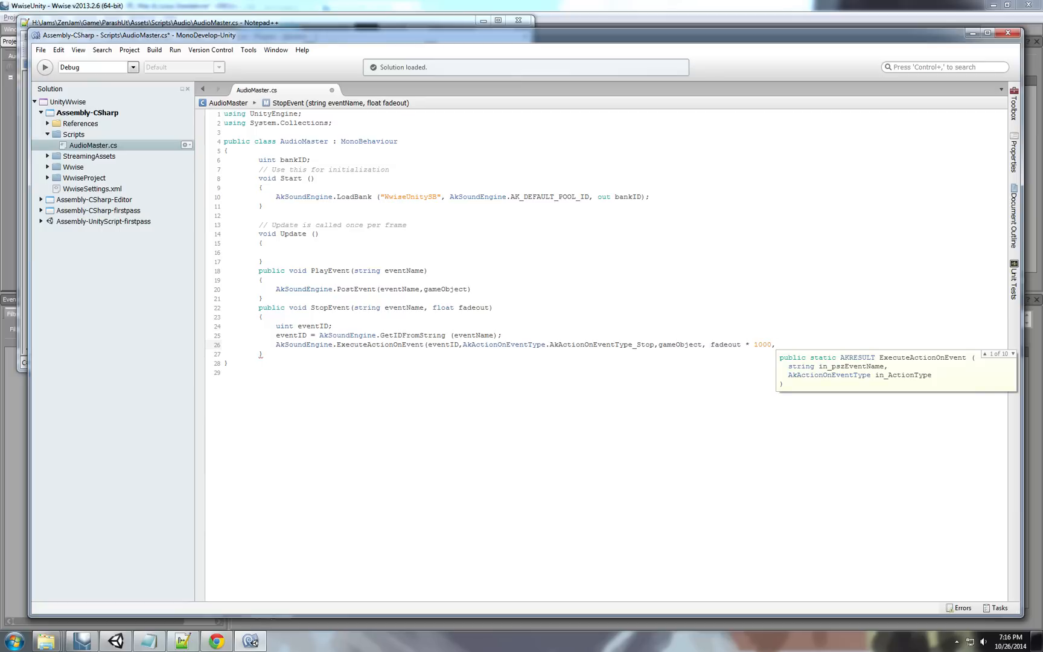
# Finish the call with AkCurveInterpolation_Sine and paste a copy of StopEvent below.
pyautogui.write('a')
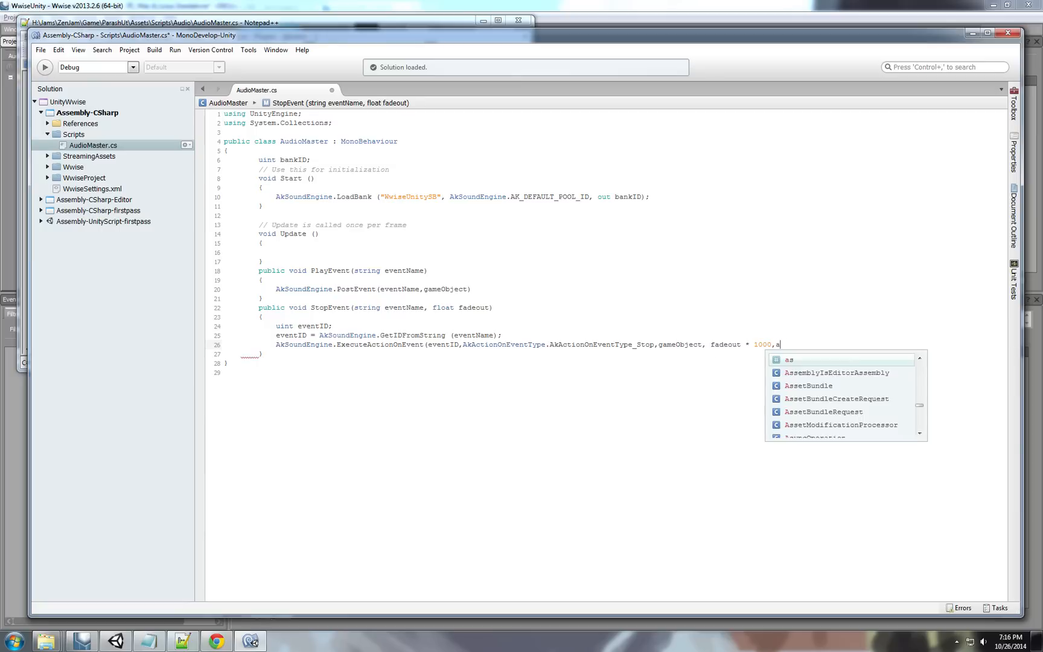
pyautogui.write('k')
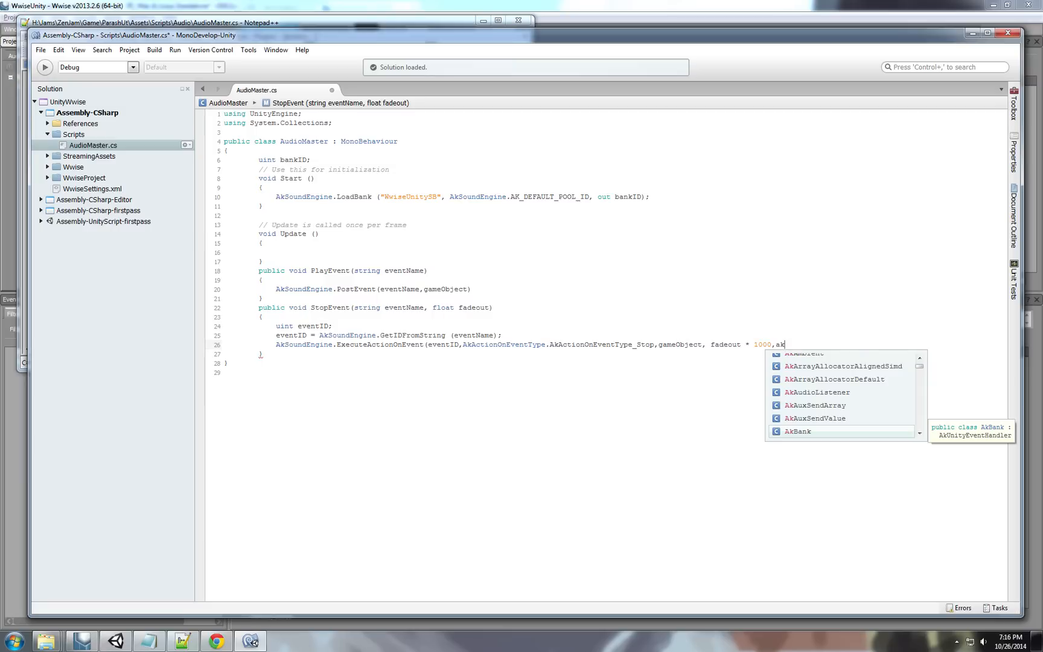
pyautogui.write('c')
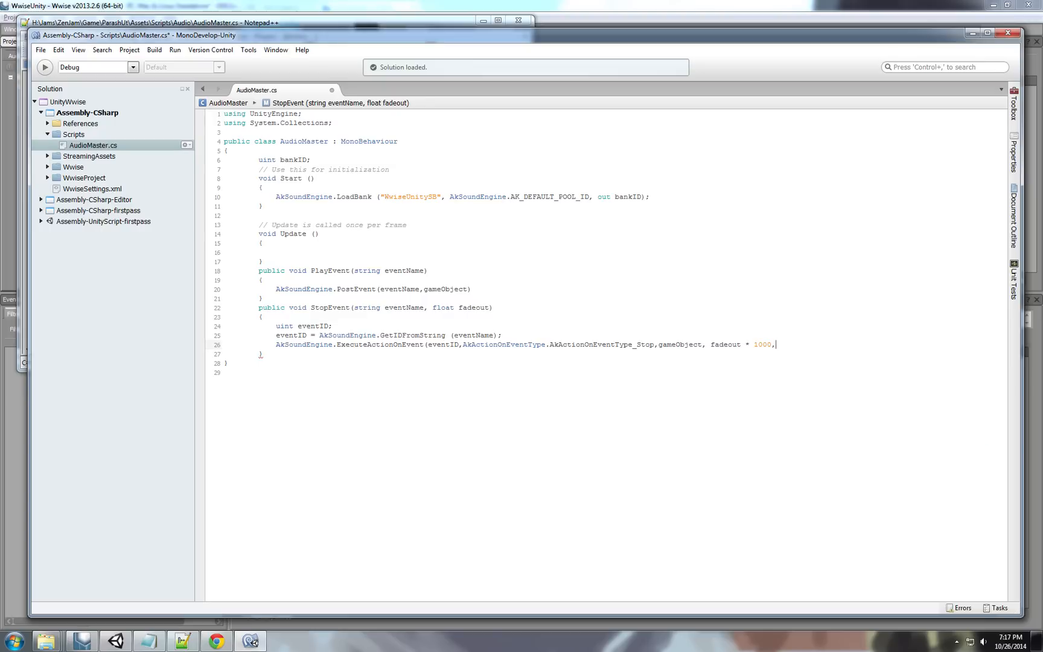
pyautogui.write(',akcu')
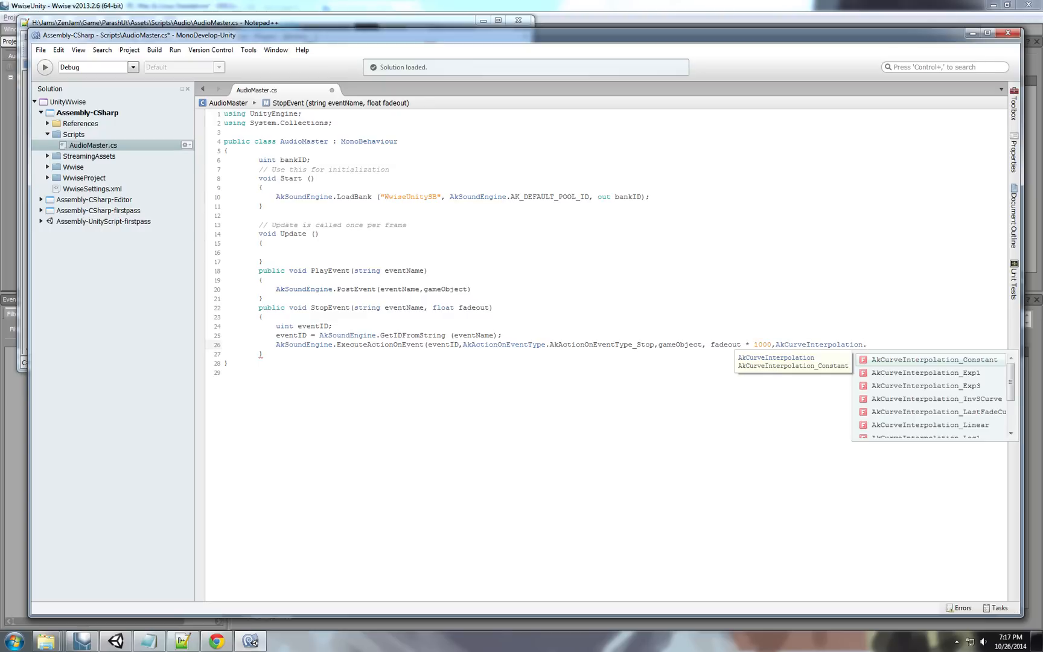
pyautogui.scroll(-3)
pyautogui.write('AkCurveInterpolation_Sine);')
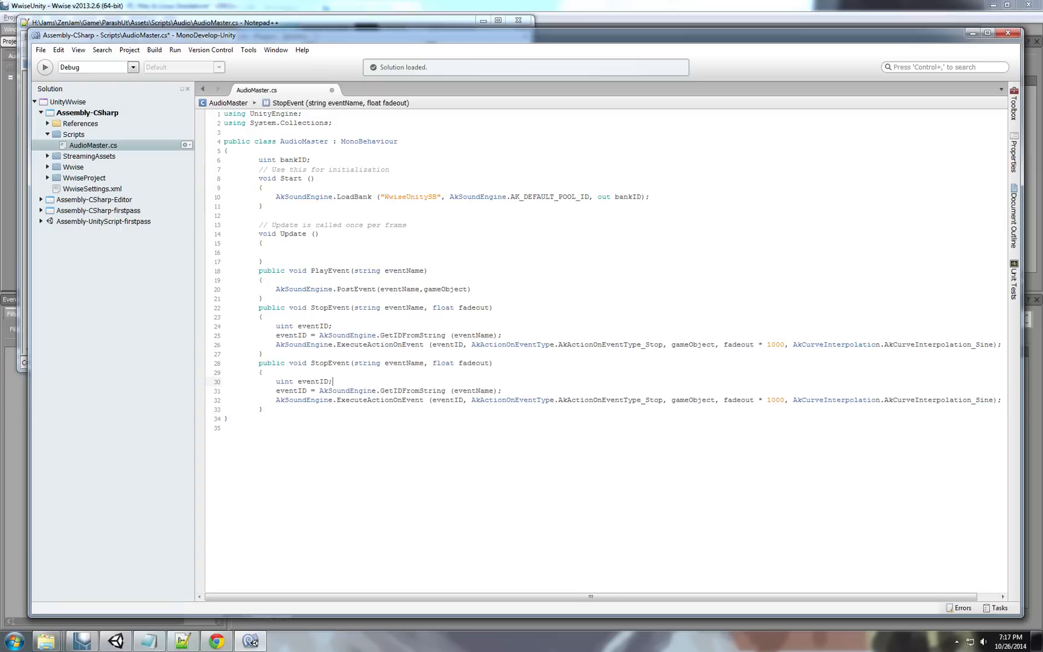
# Rename the copies to PauseEvent and ResumeEvent using _Pause and _Resume actions, then return to Unity.
pyautogui.doubleClick(403, 362)
pyautogui.write('Pause')
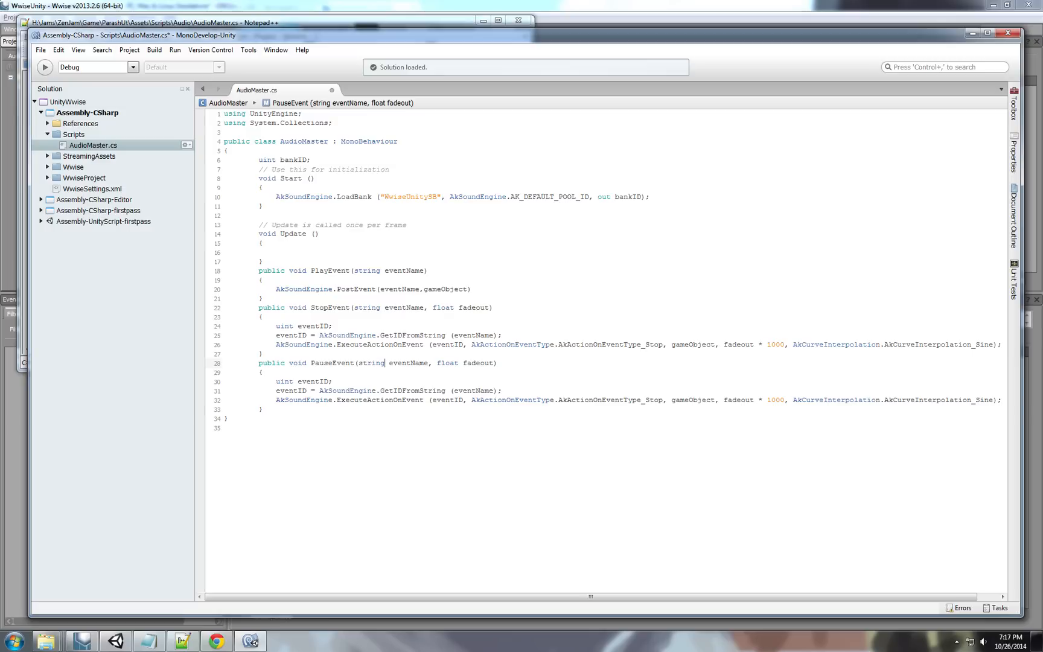
pyautogui.click(262, 409)
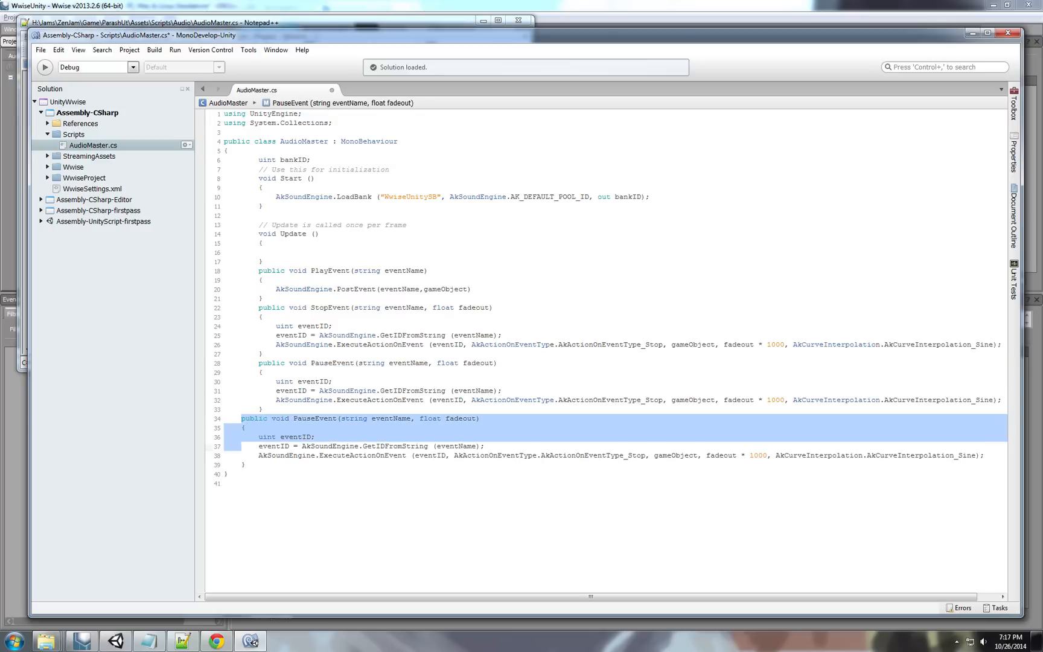
pyautogui.doubleClick(332, 418)
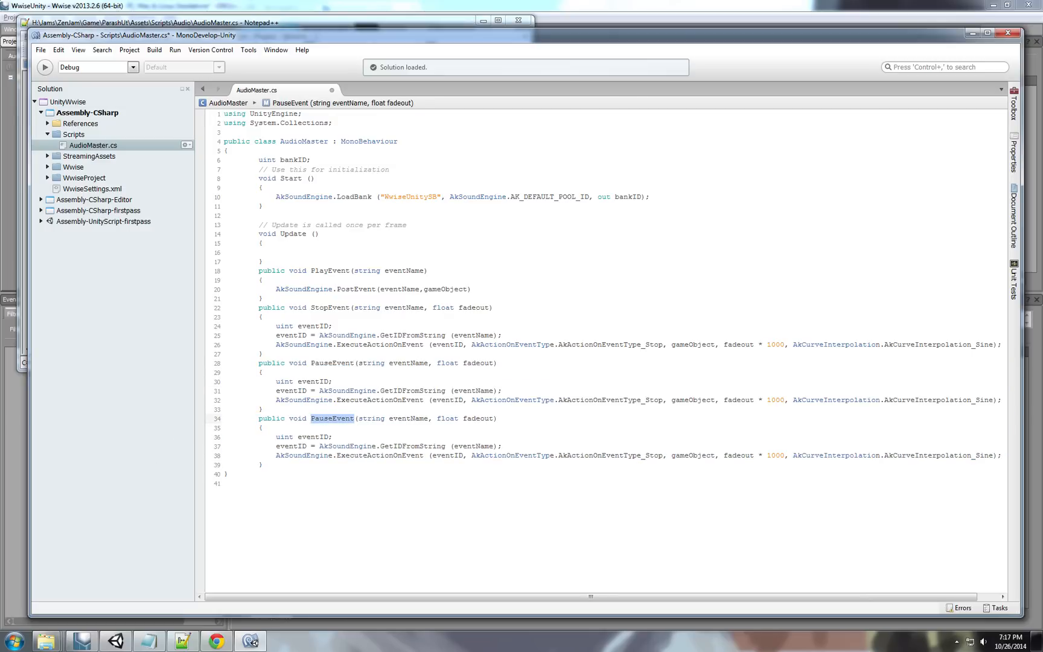
pyautogui.click(263, 409)
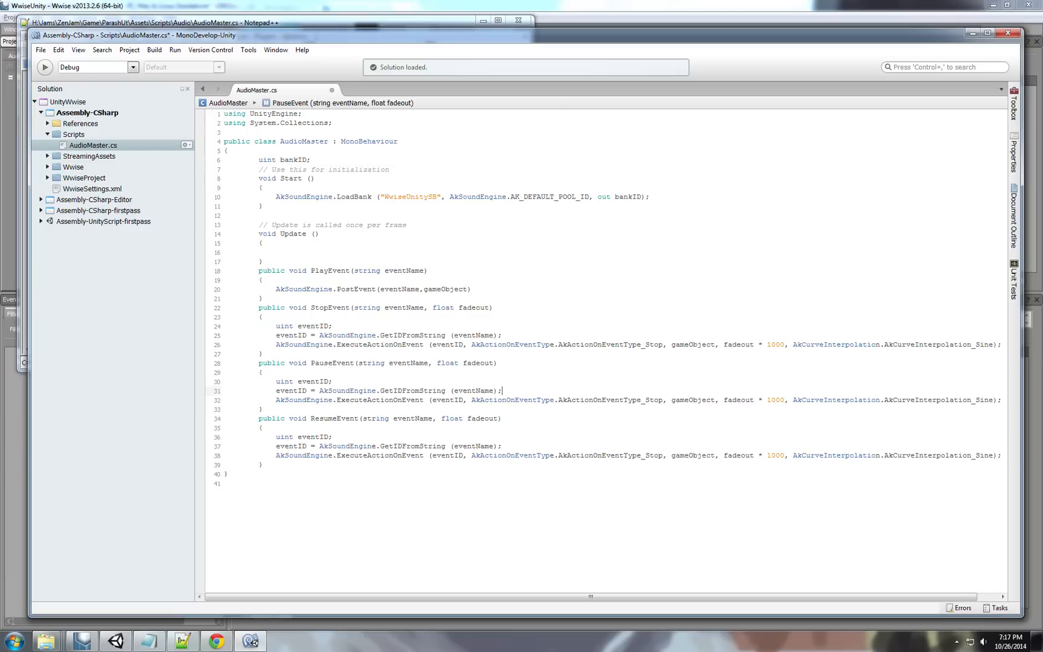
pyautogui.write('.')
pyautogui.click(640, 455)
pyautogui.write('Resume')
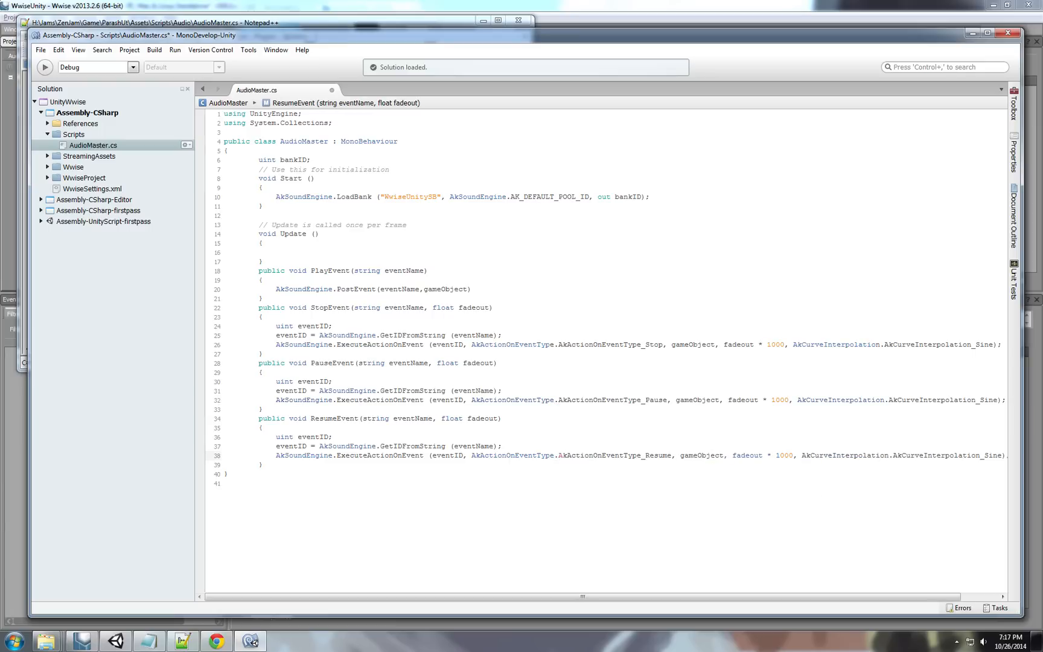
pyautogui.click(504, 446)
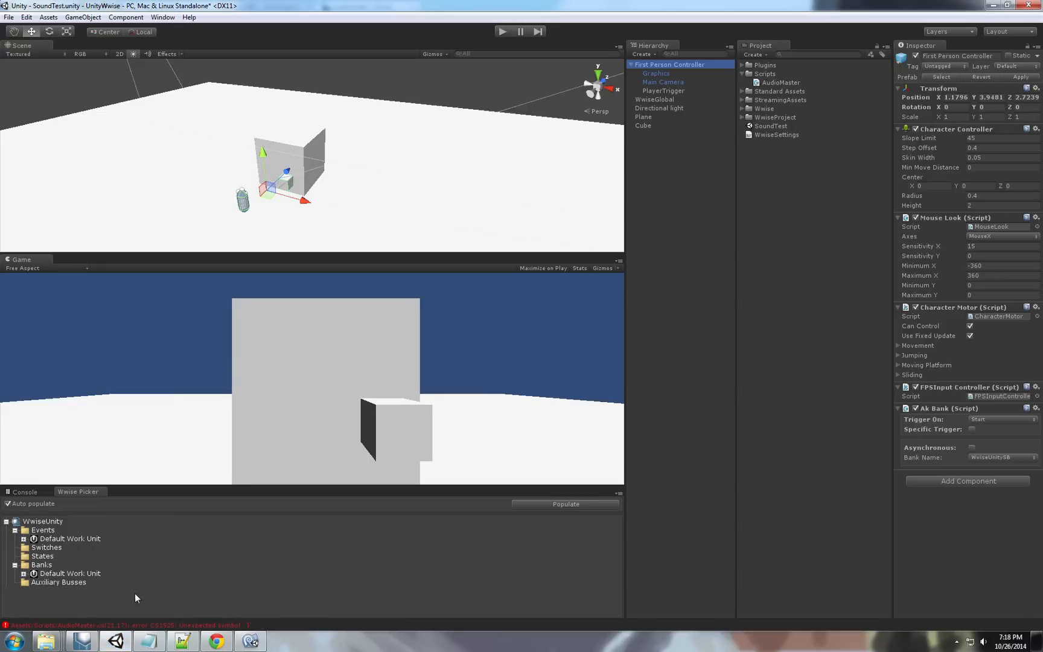
# From the Console errors, add PlayEvent's missing semicolon and change the fadeout parameters to int.
pyautogui.click(24, 491)
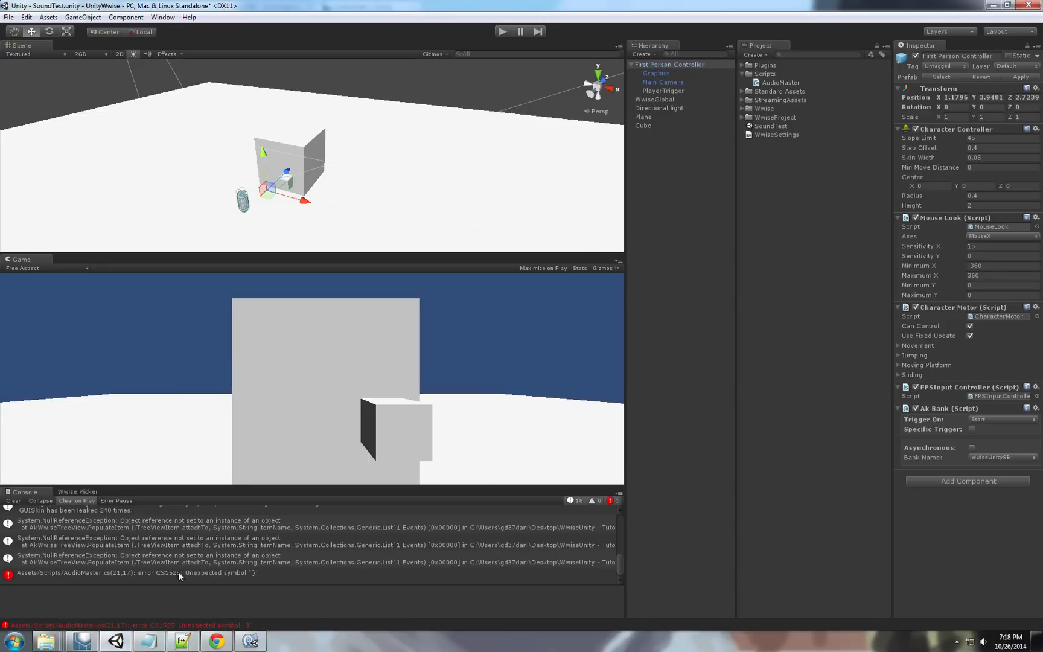
pyautogui.click(133, 572)
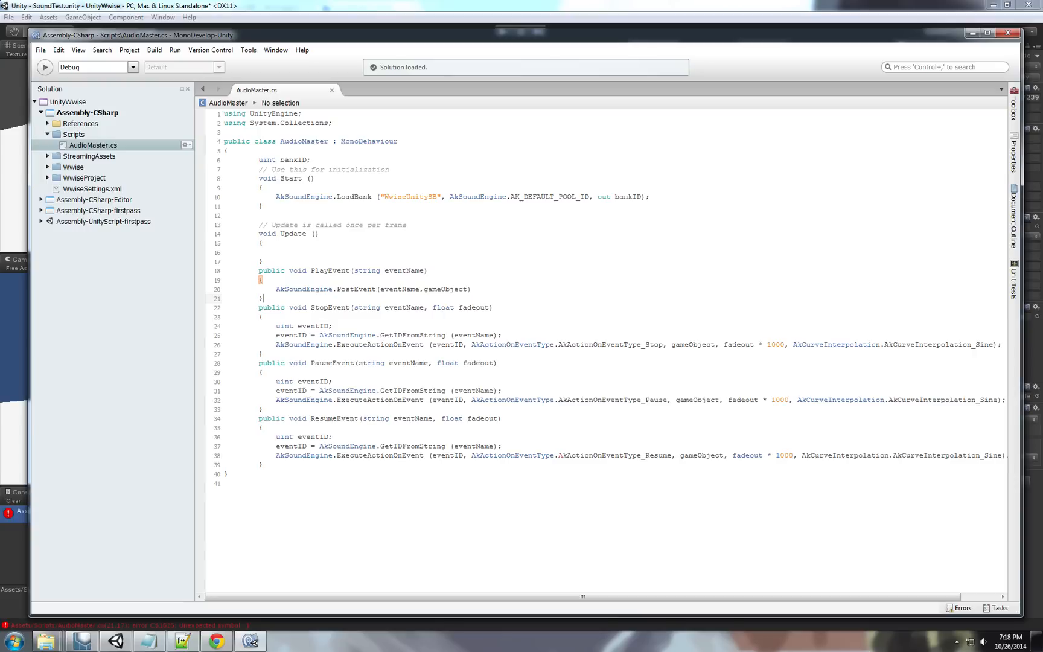
pyautogui.click(378, 288)
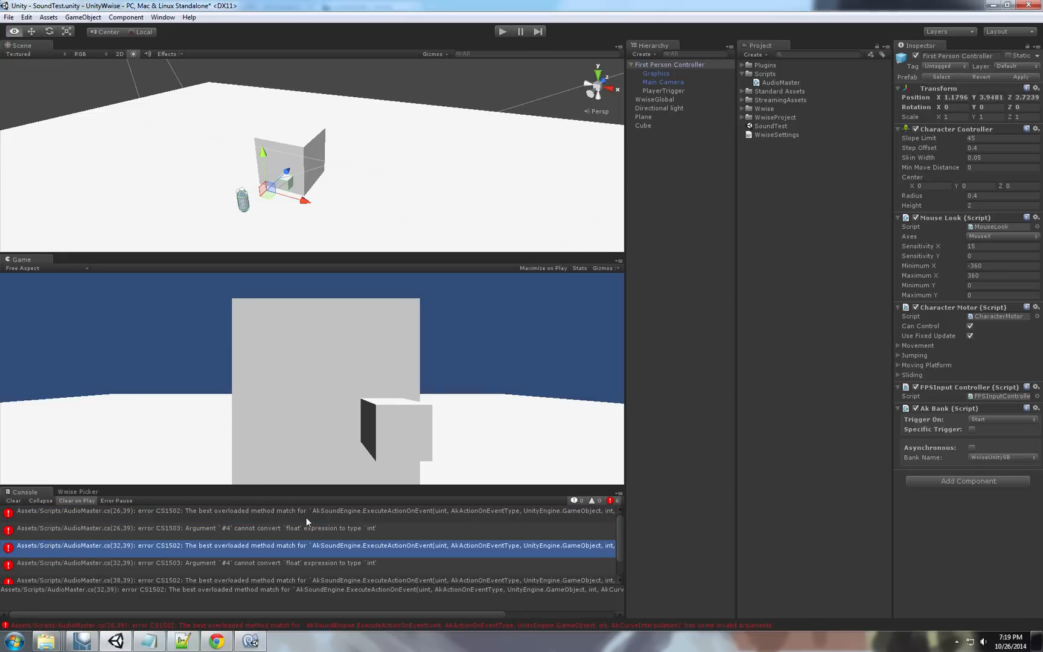
pyautogui.click(305, 511)
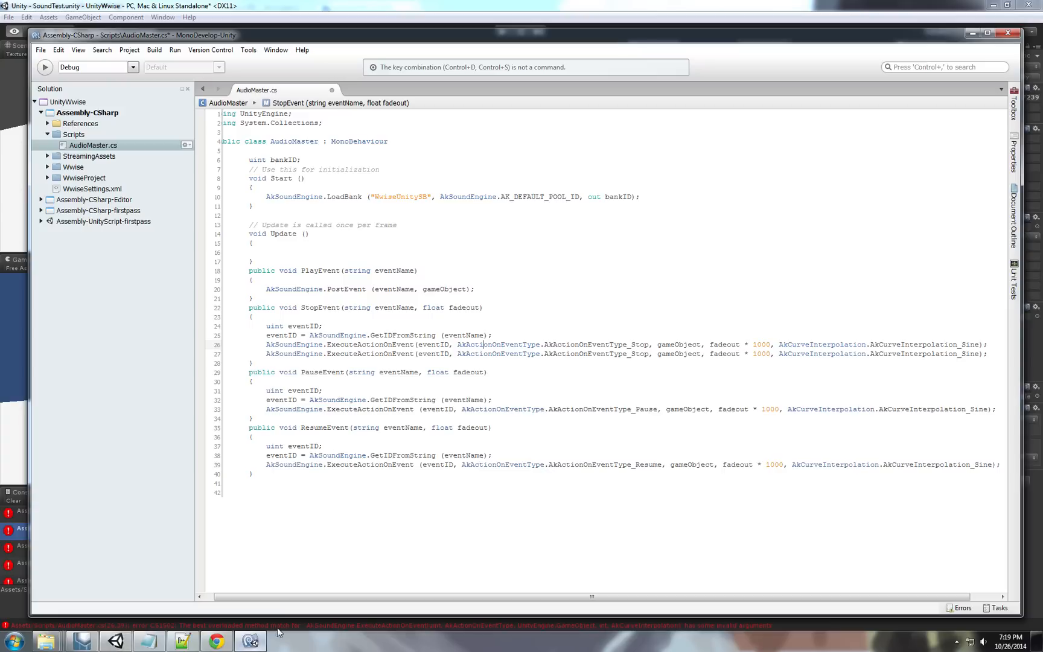
pyautogui.write('int')
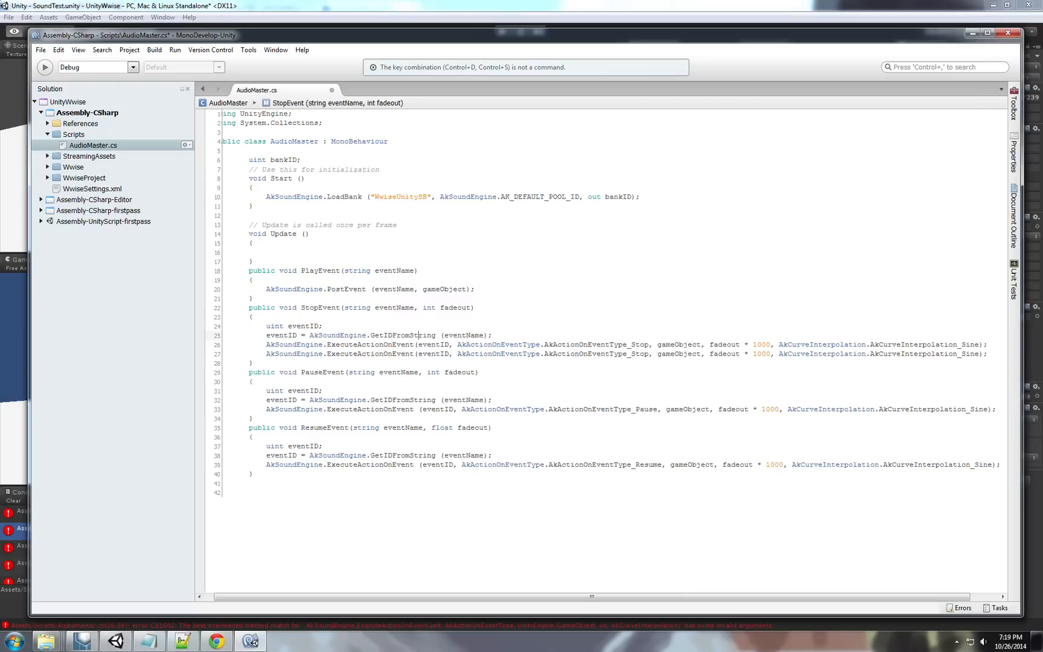
pyautogui.write('int')
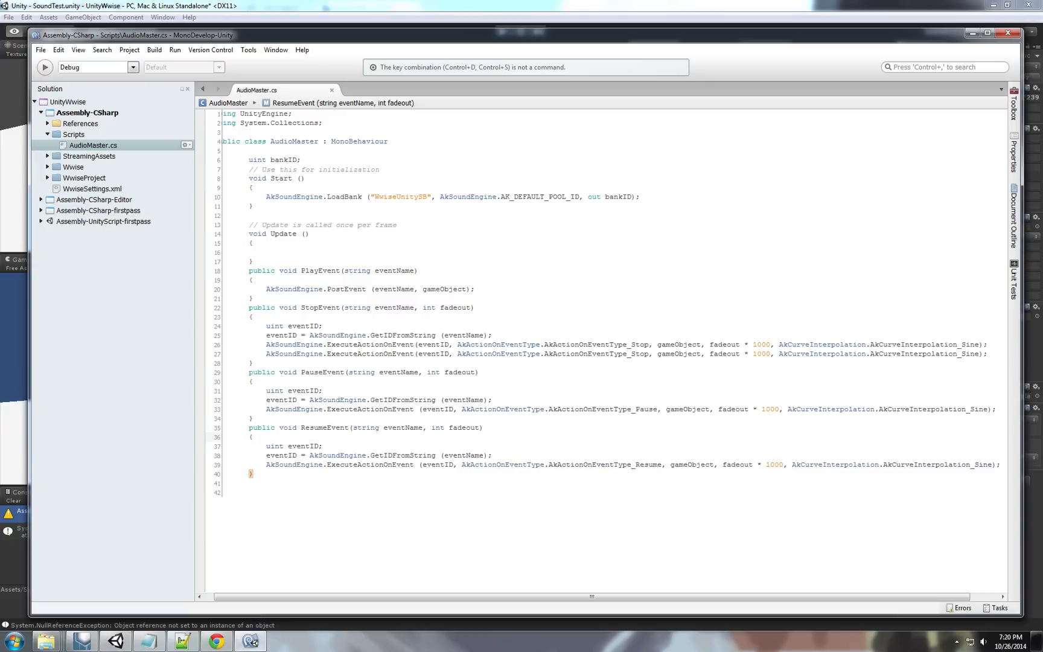
# Review the bankID field and LoadBank call, recompile in Unity and switch to Wwise.
pyautogui.doubleClick(273, 159)
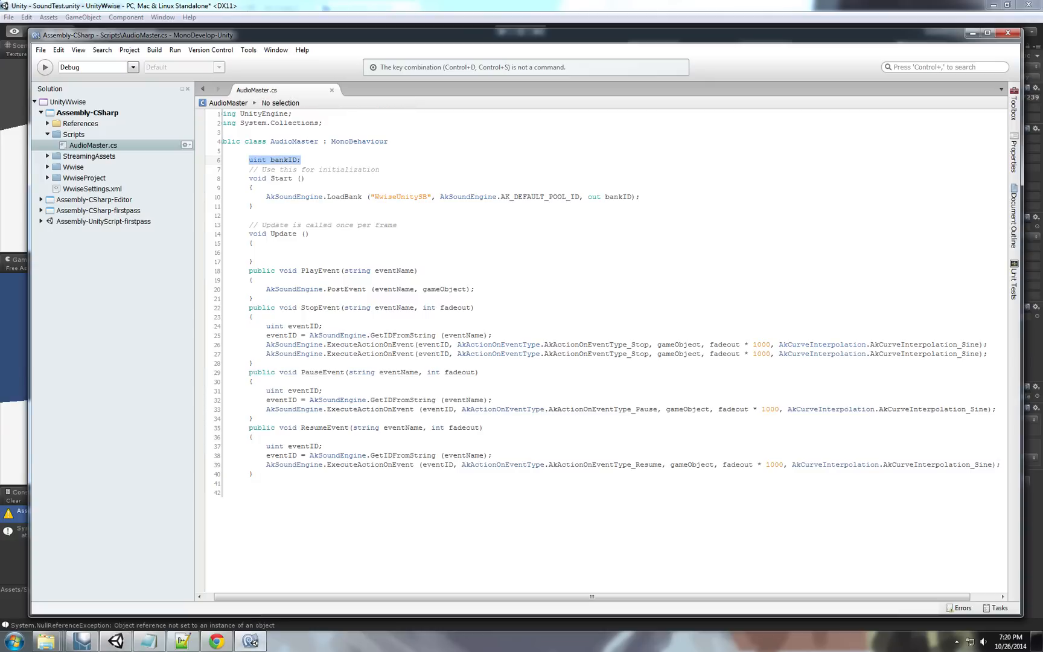
pyautogui.click(300, 159)
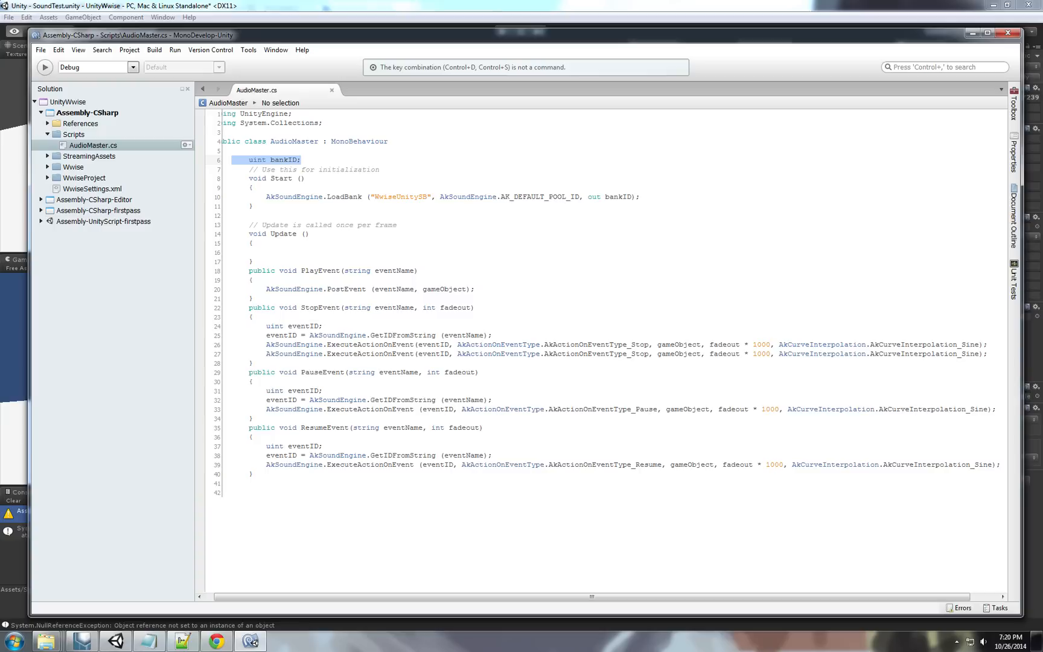
pyautogui.click(453, 197)
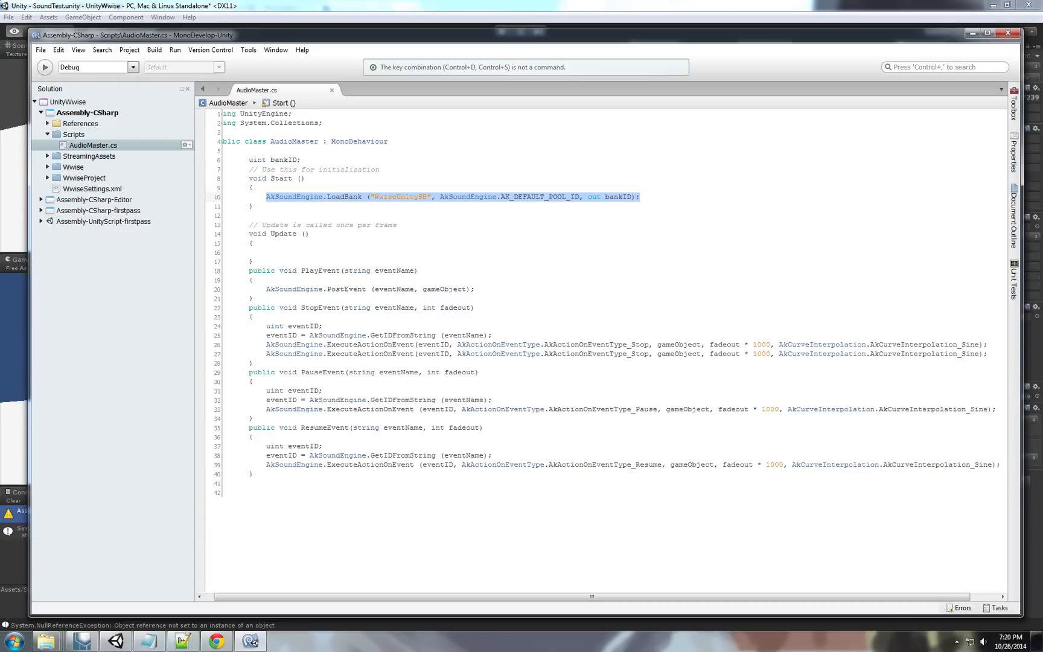
pyautogui.click(640, 197)
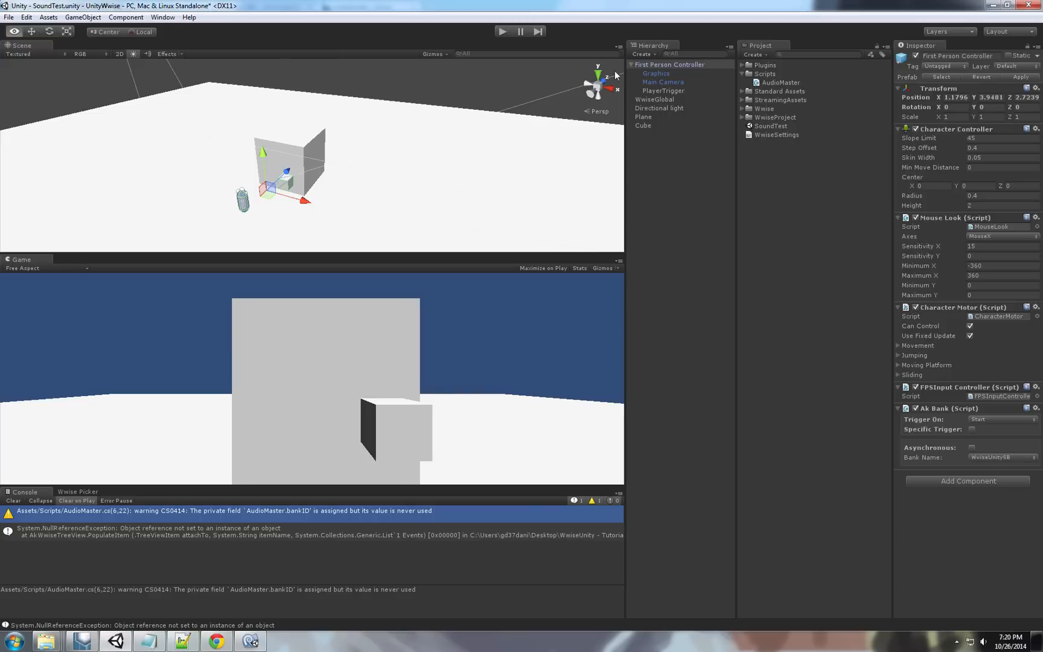
pyautogui.click(251, 641)
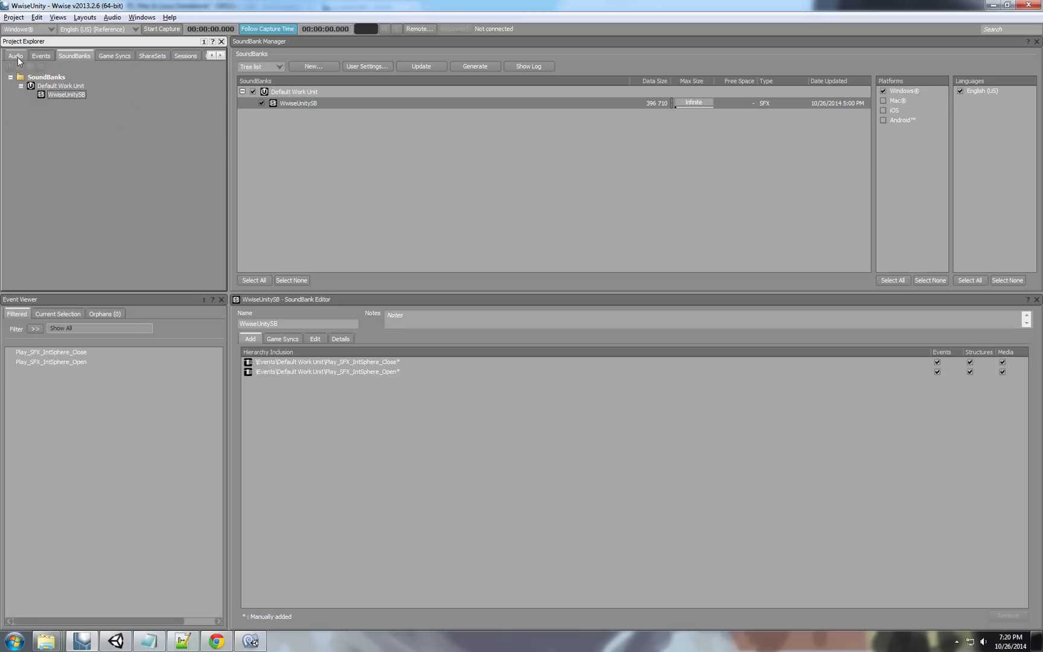
# Preview Music_Intence_4.wav and import it as a music segment under the Default Work Unit.
pyautogui.click(14, 55)
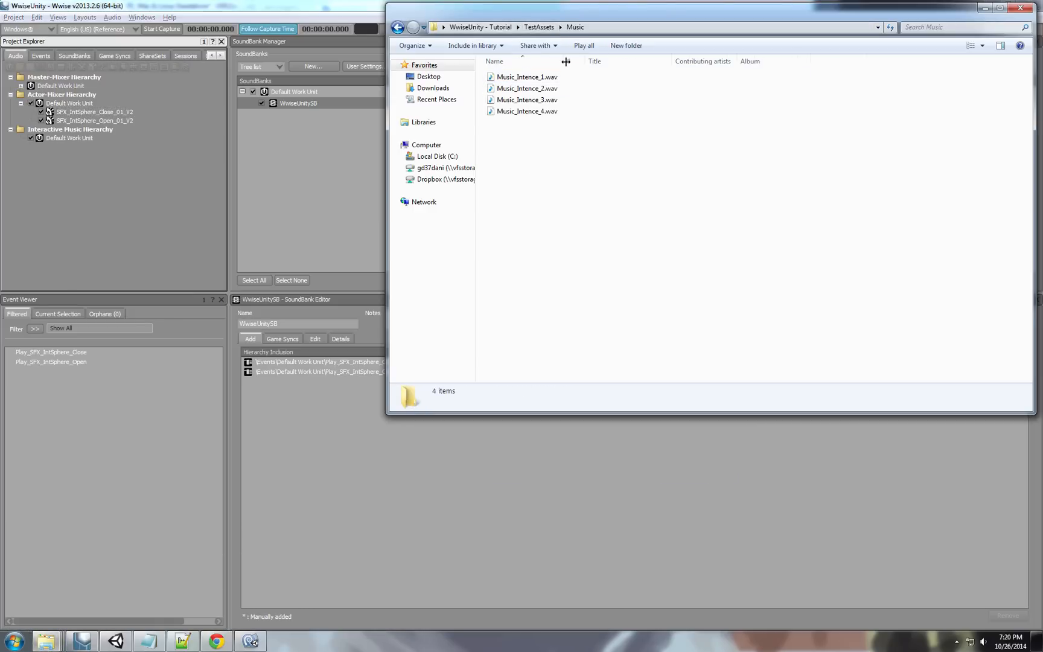
pyautogui.click(526, 111)
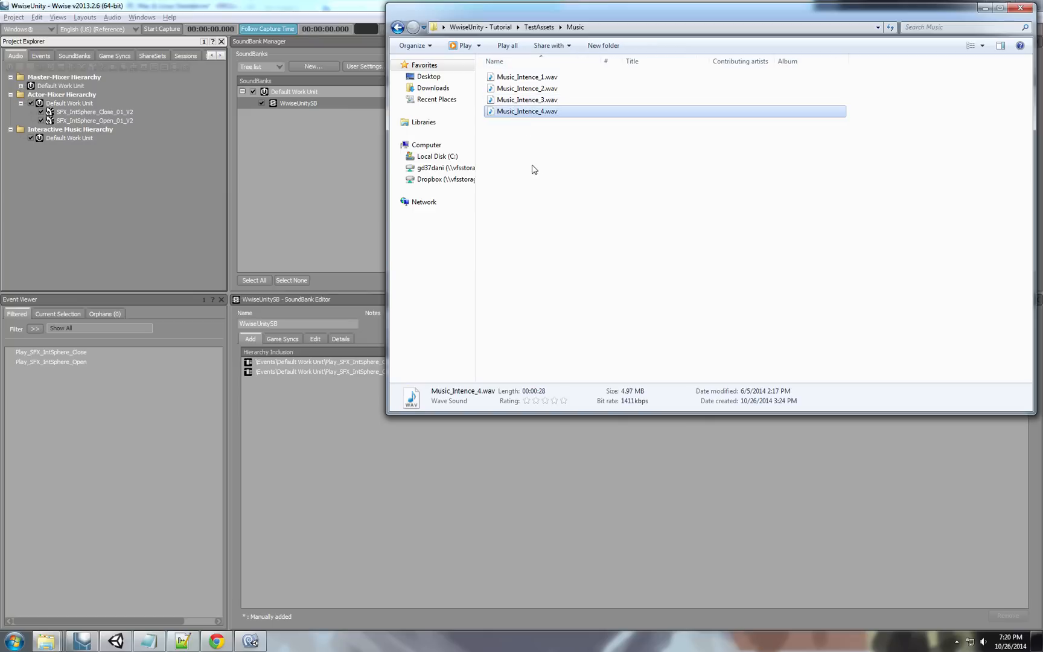
pyautogui.moveTo(520, 115)
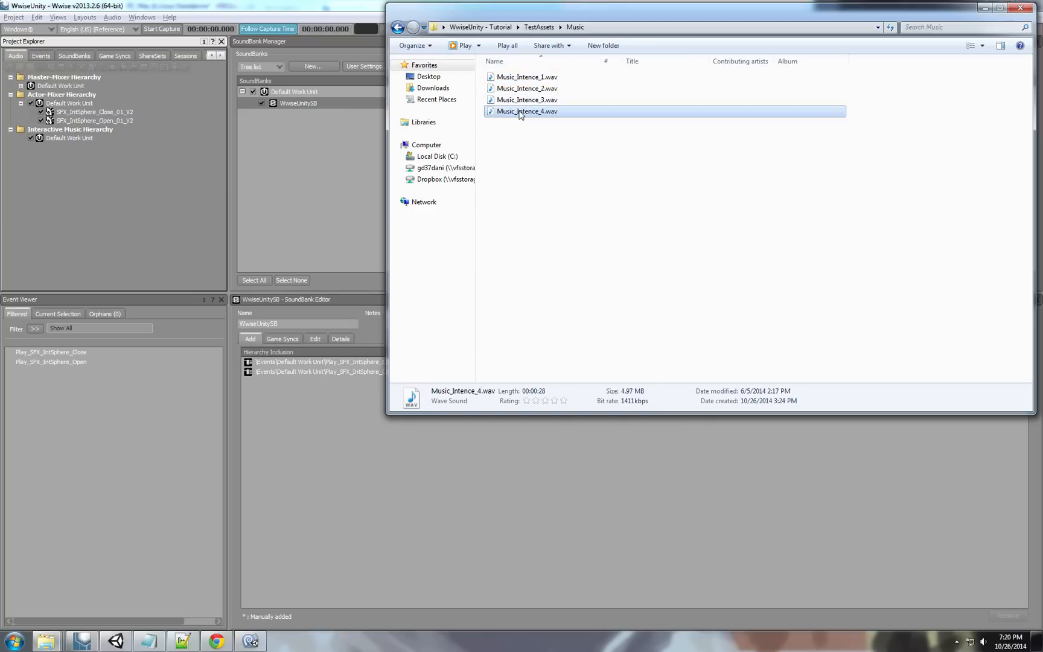
pyautogui.doubleClick(526, 111)
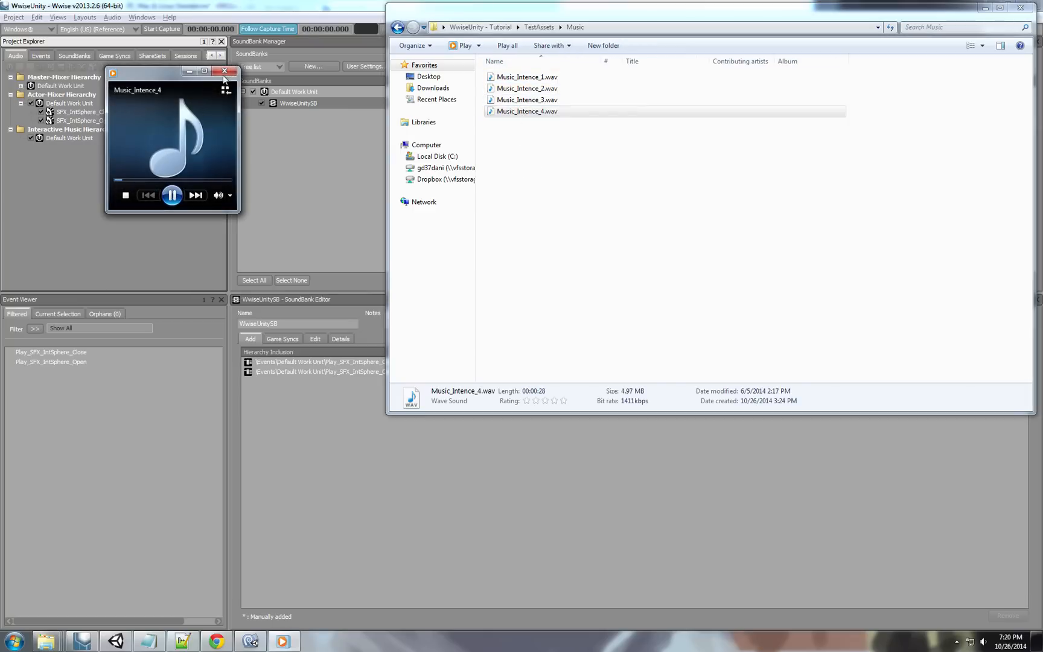
pyautogui.click(225, 71)
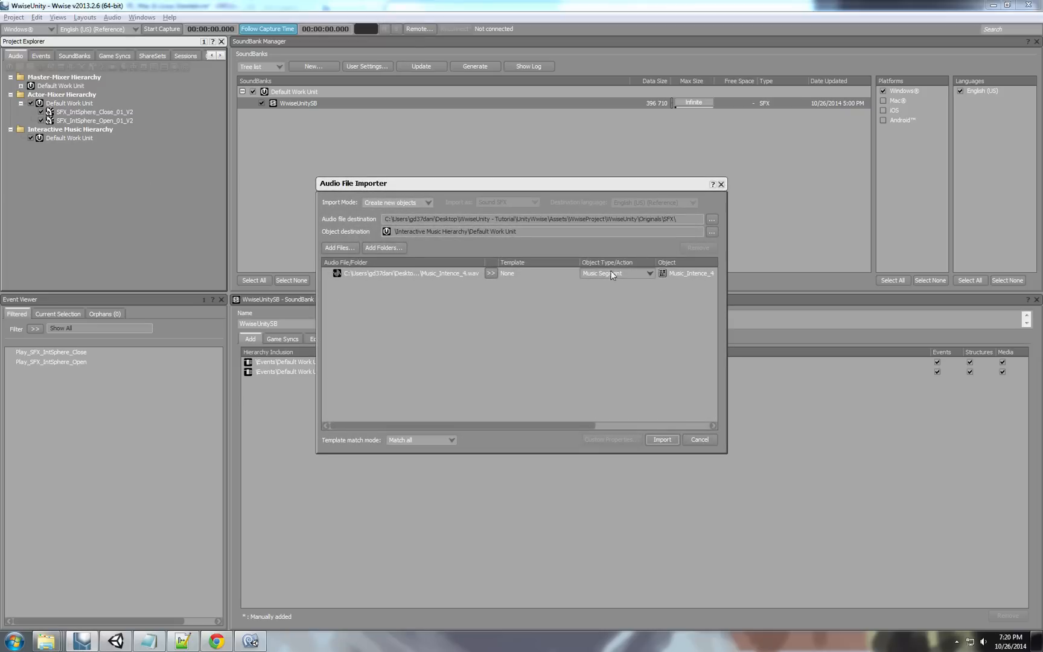
pyautogui.moveTo(663, 435)
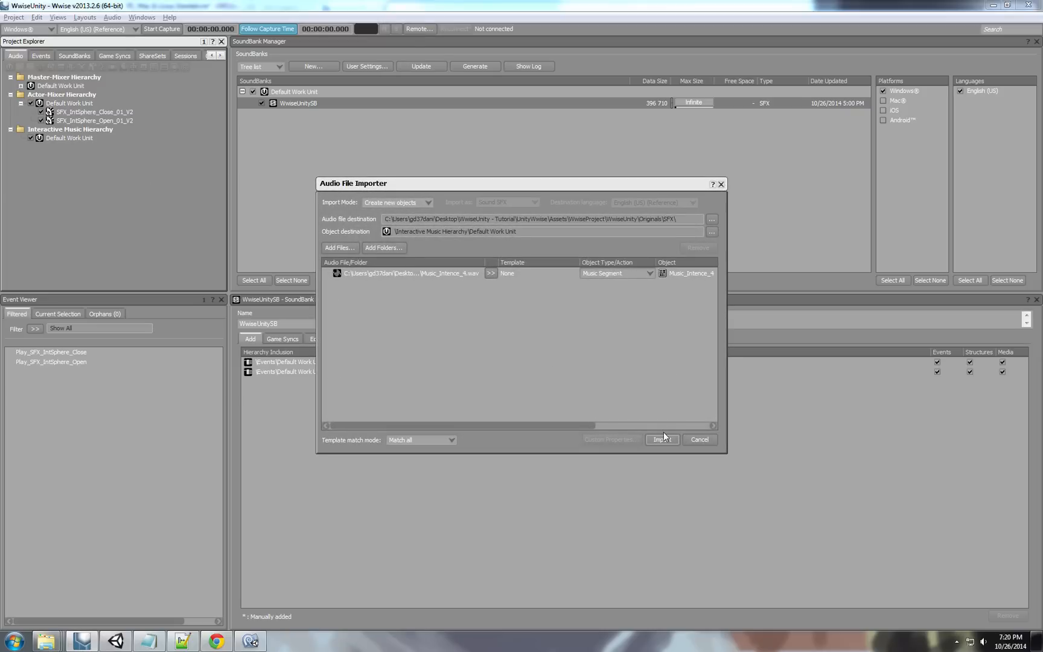
pyautogui.click(662, 439)
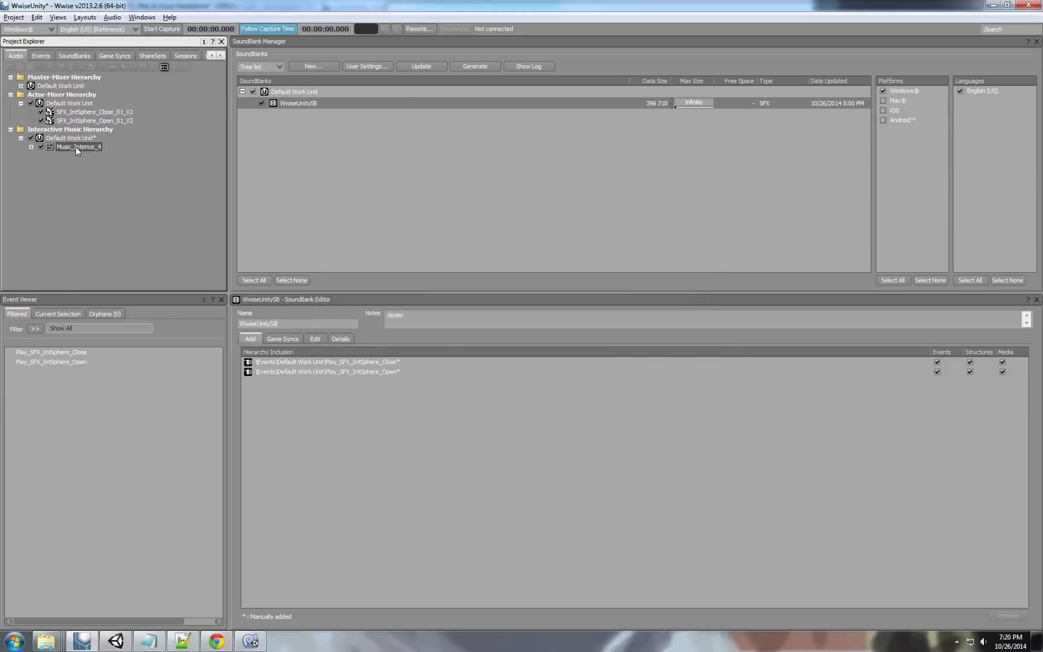
# Create a Play_Music_4 event for the new music segment and return to the Events tab.
pyautogui.rightClick(77, 146)
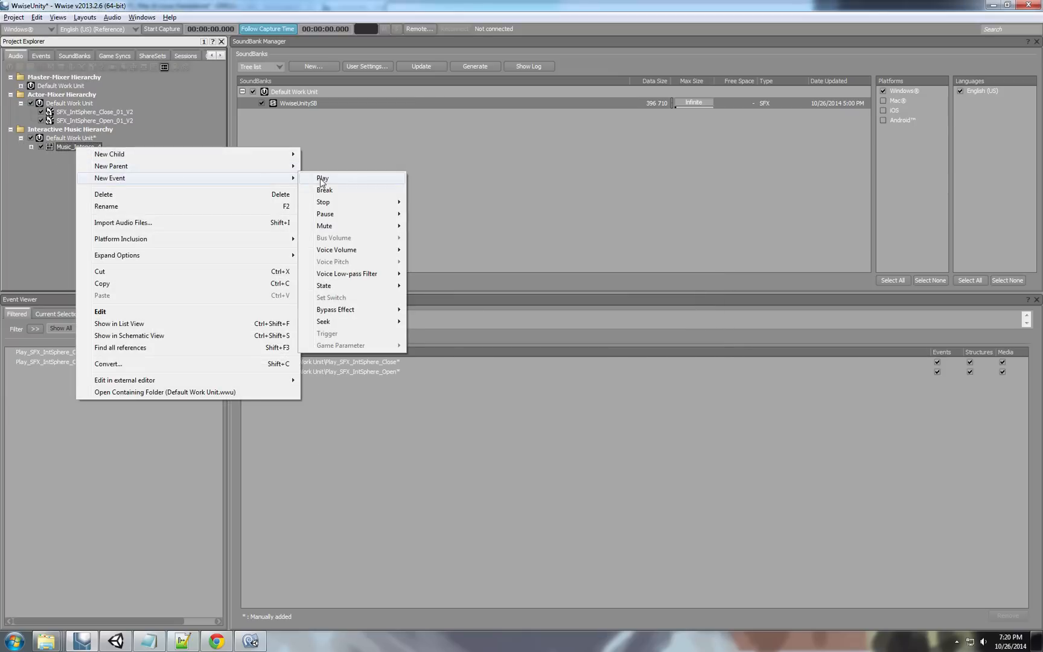
pyautogui.click(323, 178)
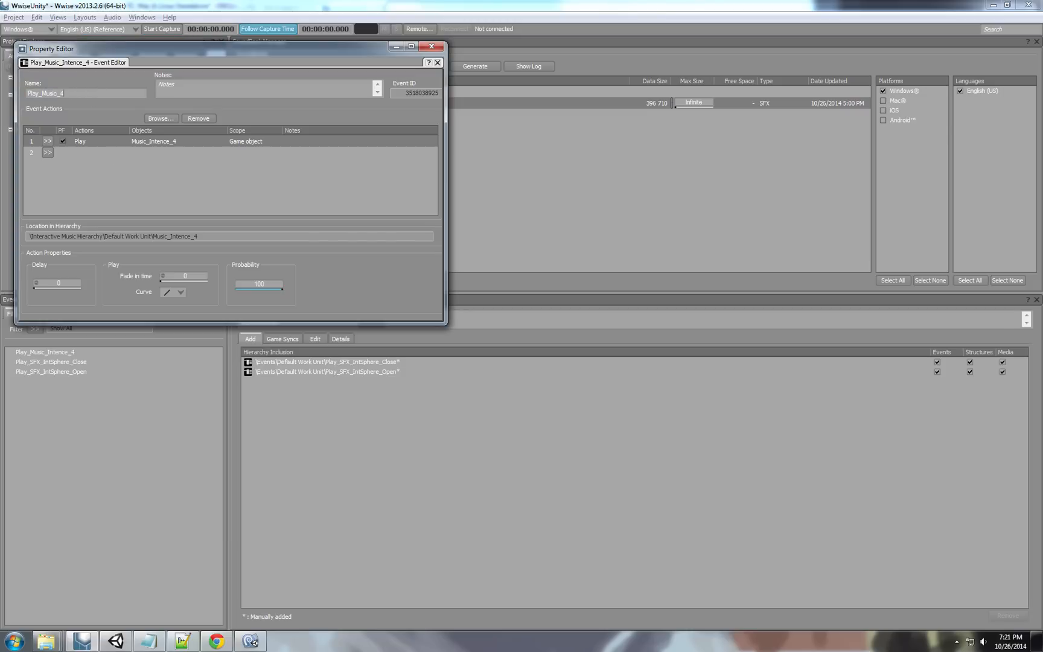
pyautogui.click(438, 61)
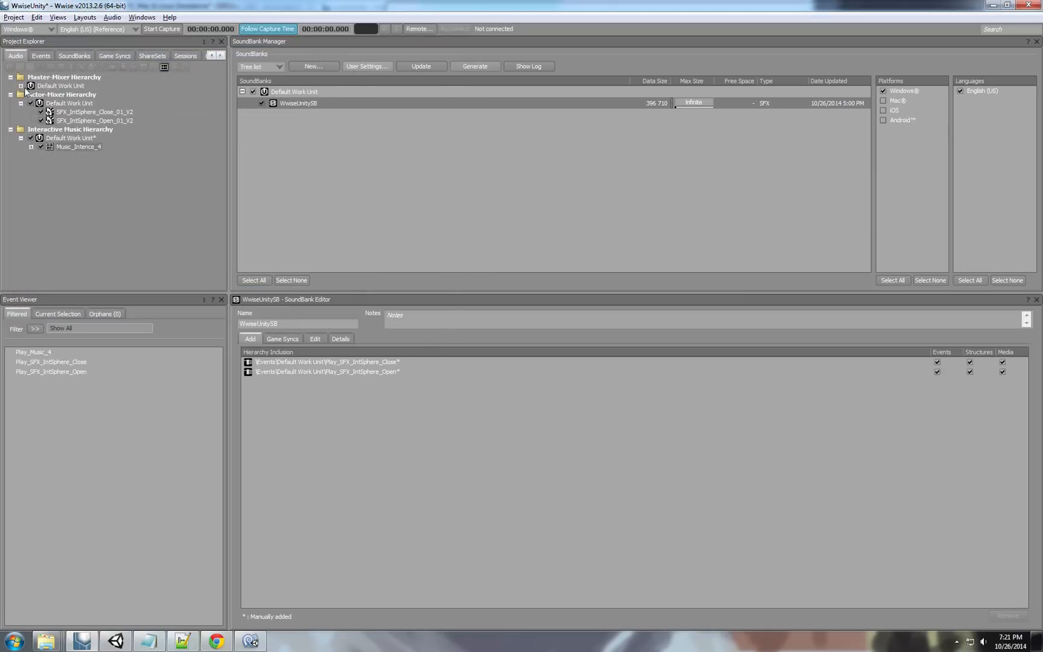
pyautogui.click(41, 55)
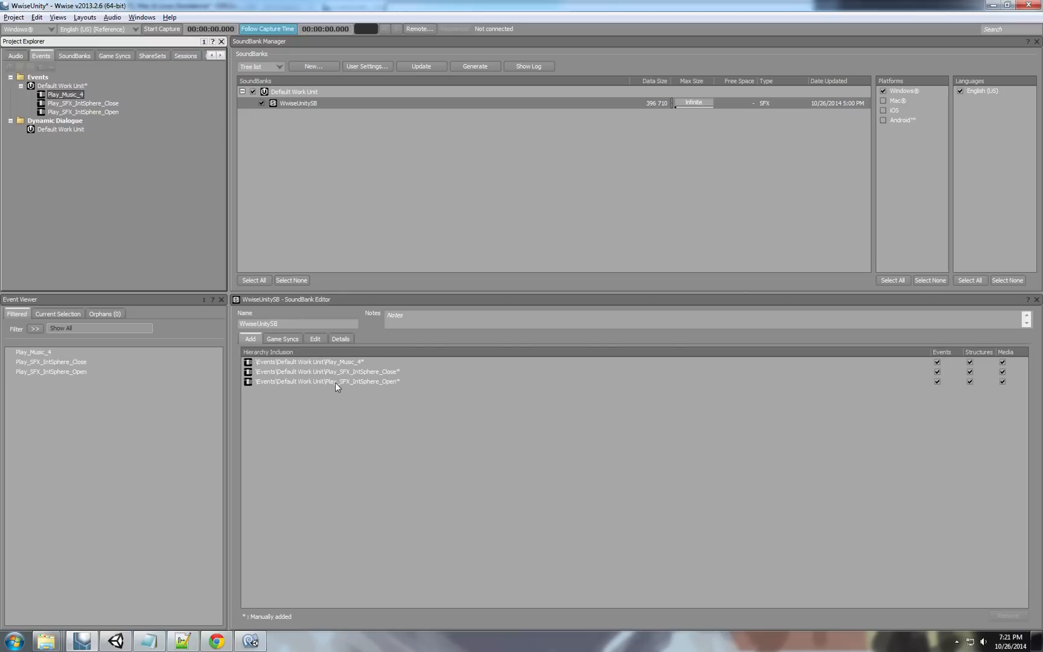
# Convert the Music_Intence_4 audio file for Windows via Audio File Conversion.
pyautogui.click(315, 338)
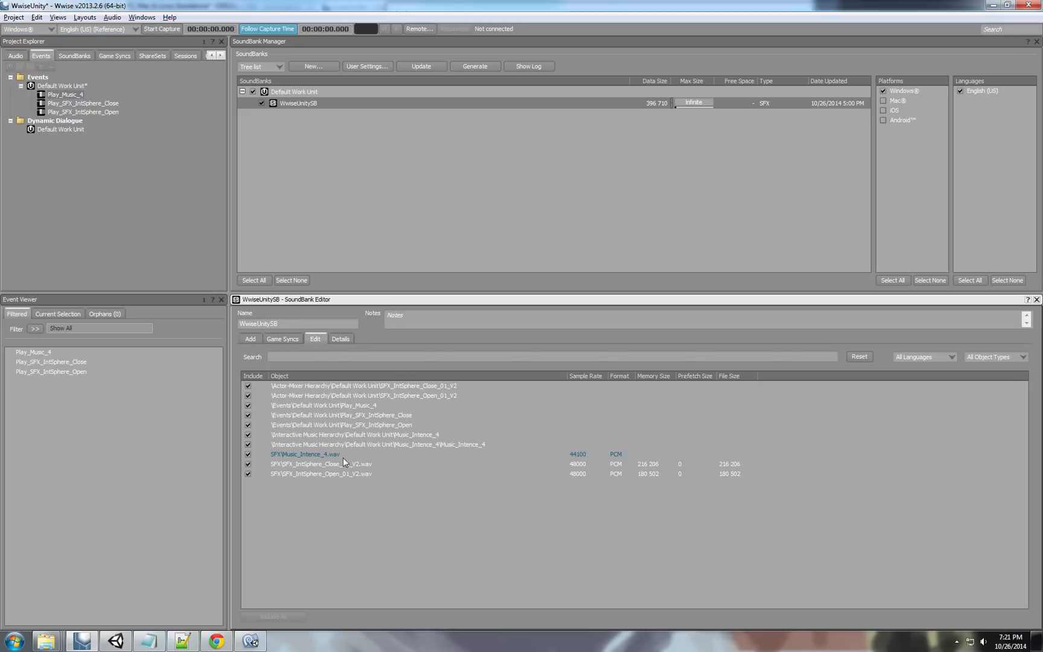
pyautogui.moveTo(380, 458)
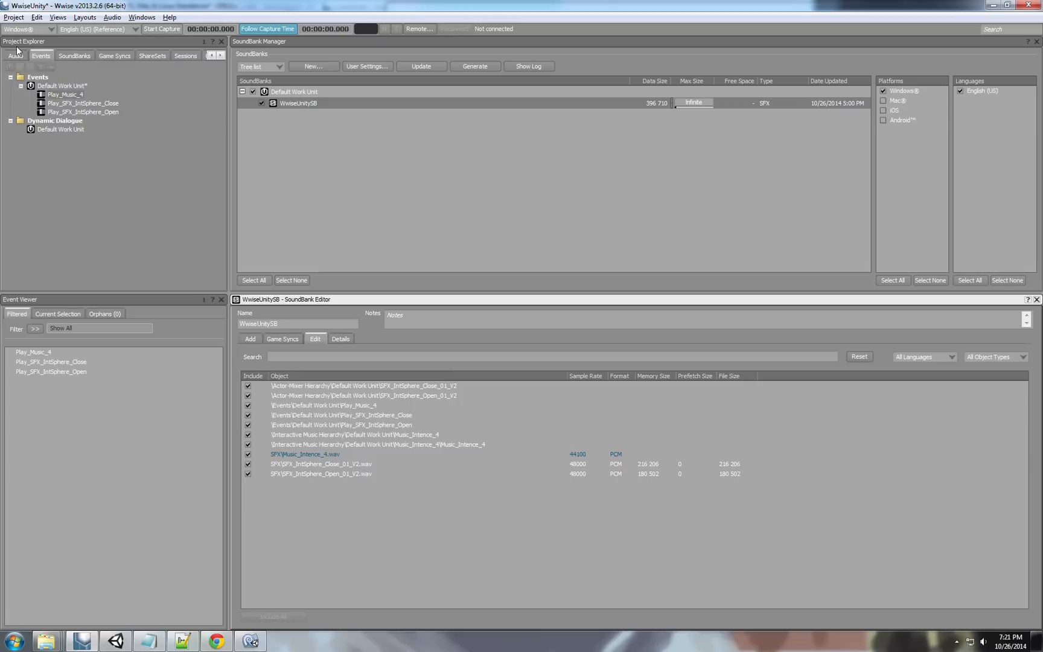
pyautogui.click(14, 55)
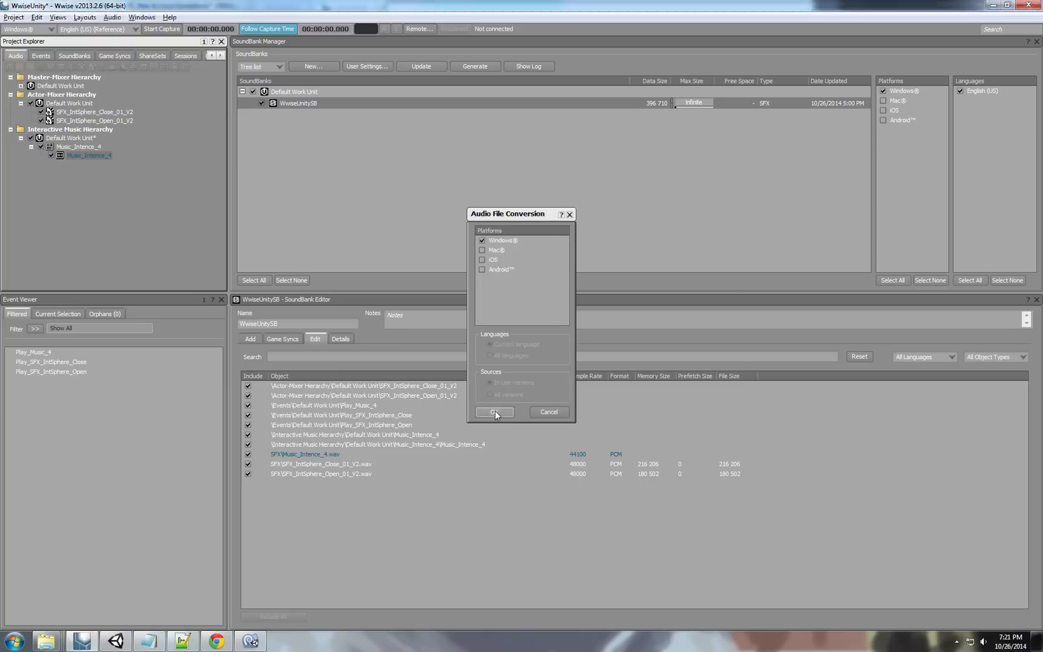
pyautogui.click(494, 412)
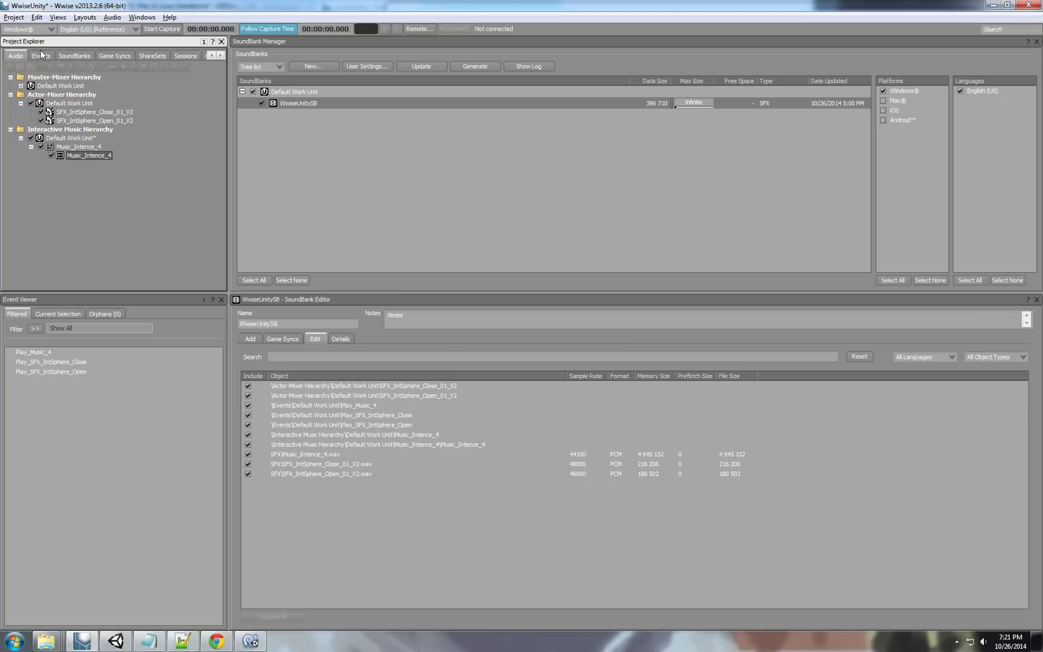
# Regenerate the WwiseUnitySB SoundBank and dismiss the generation results.
pyautogui.click(41, 55)
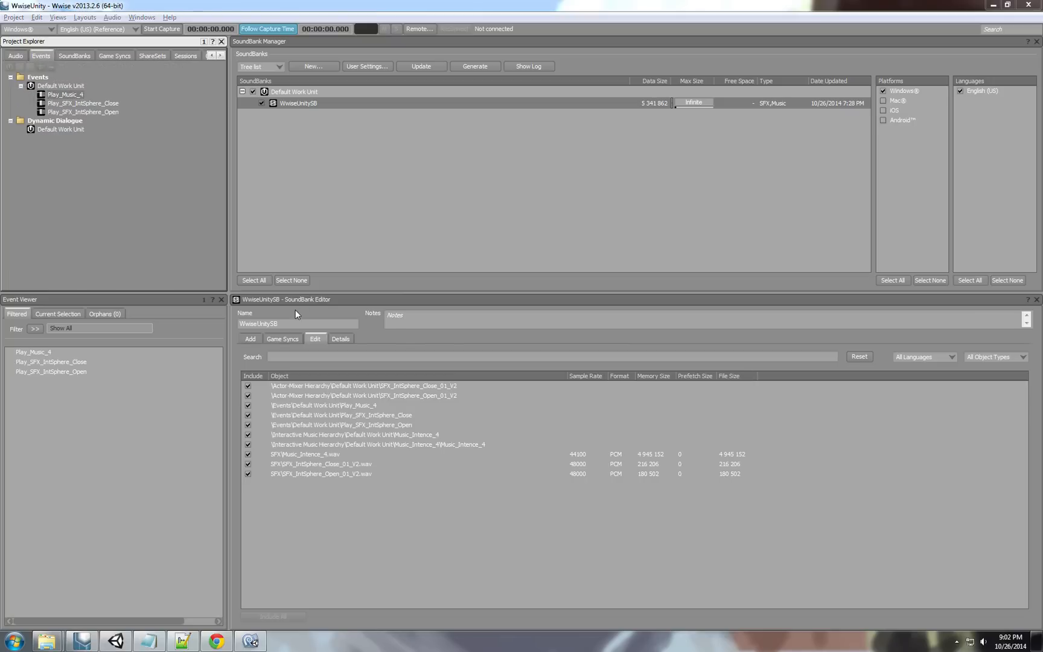
pyautogui.moveTo(471, 188)
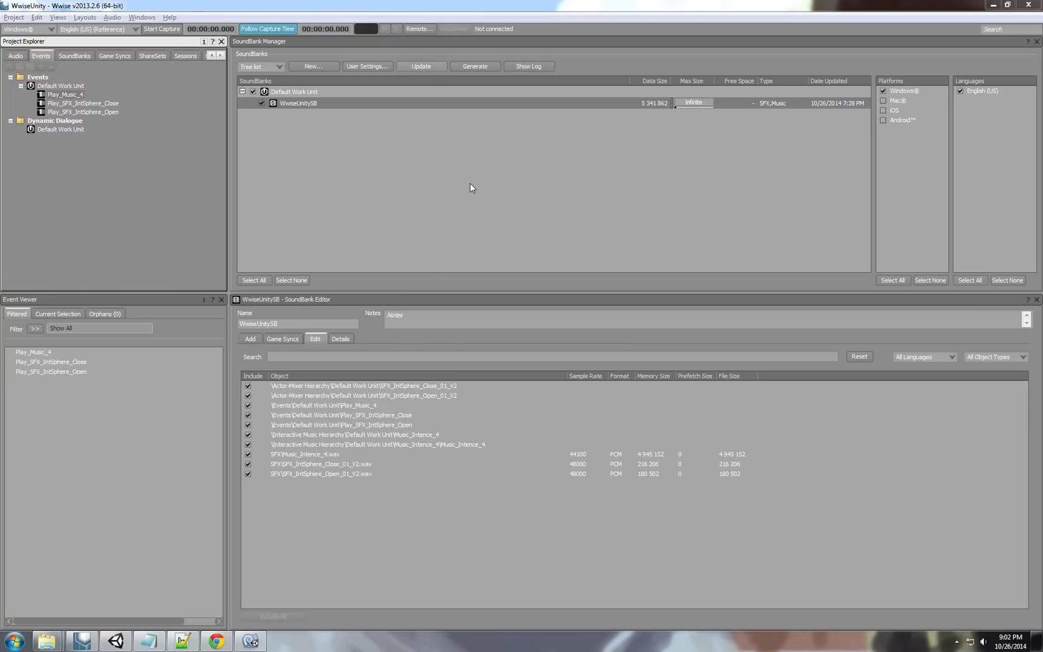
pyautogui.click(474, 66)
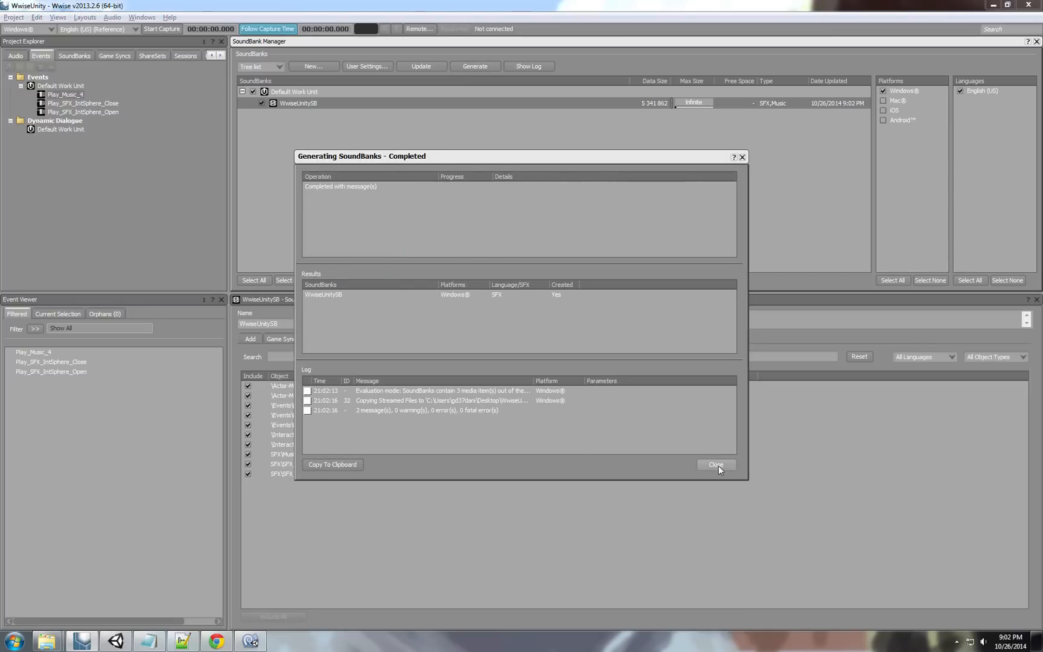
pyautogui.click(715, 464)
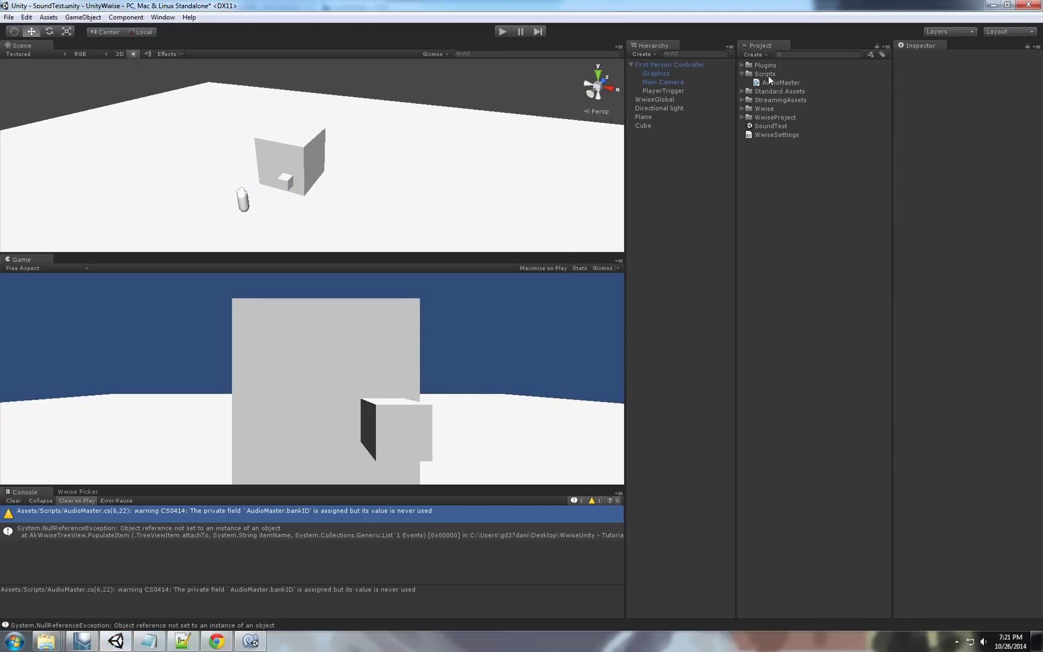
pyautogui.moveTo(680, 68)
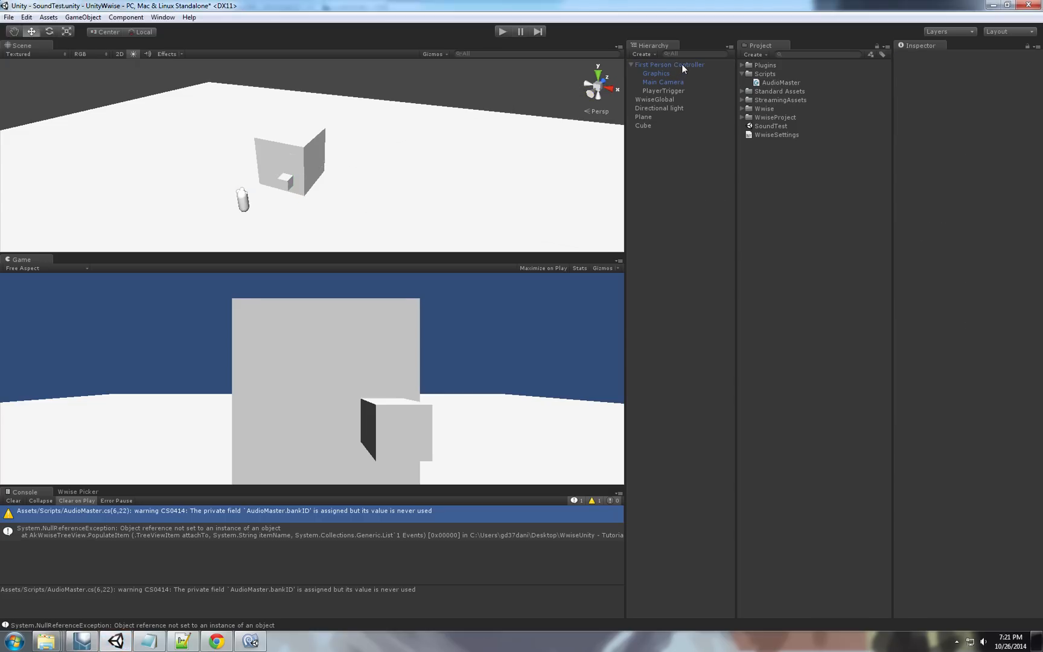
# Check the First Person Controller, then create a C# script named MusicController in the Scripts folder.
pyautogui.click(669, 64)
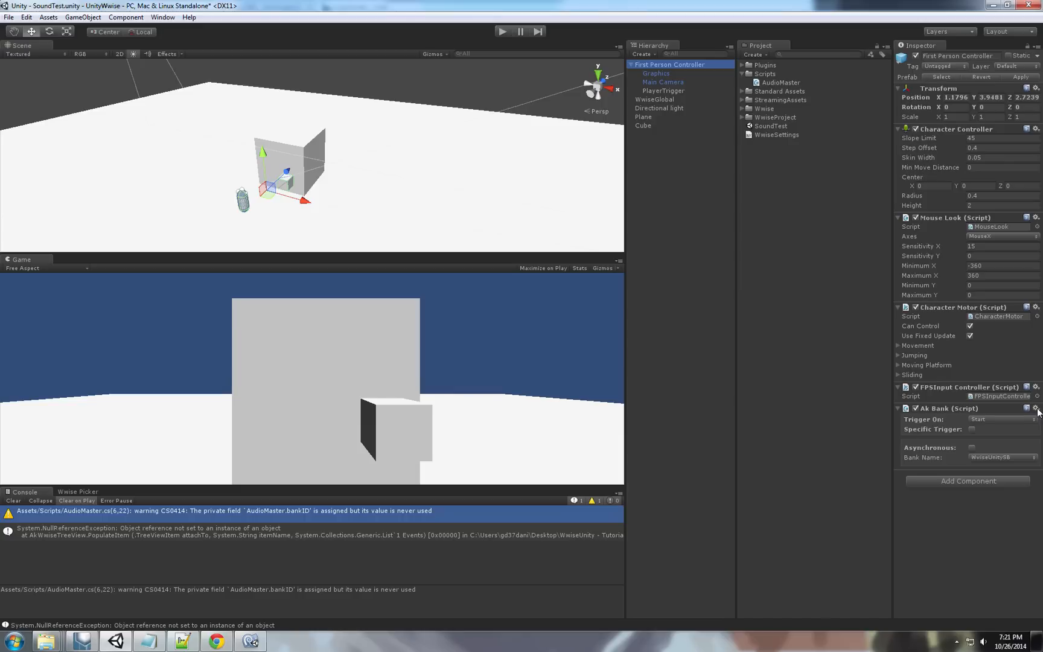
pyautogui.click(1035, 409)
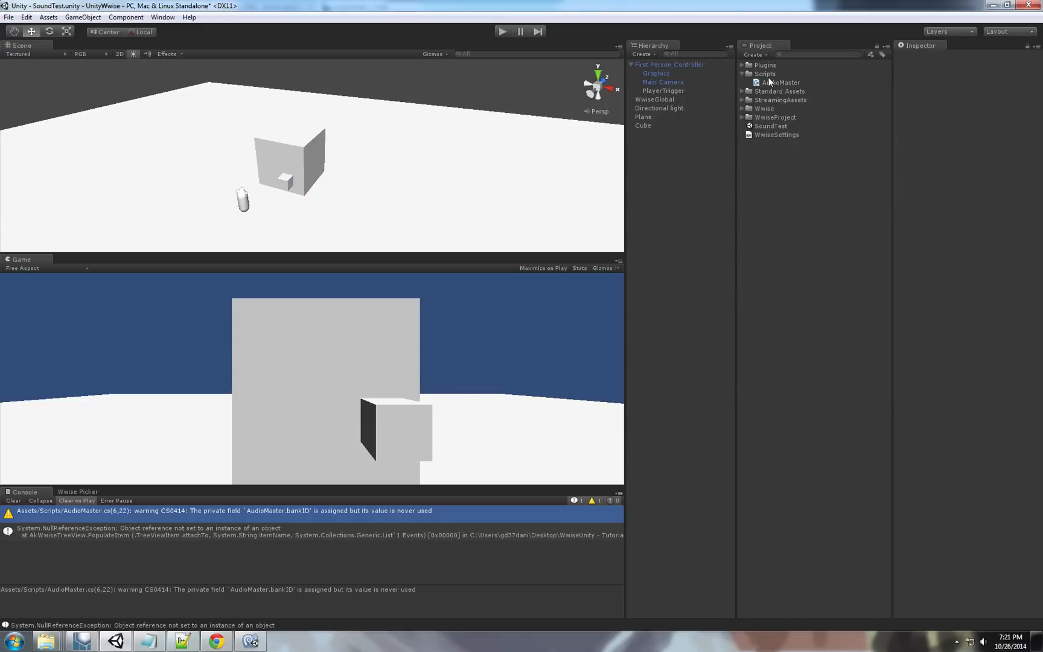
pyautogui.rightClick(765, 73)
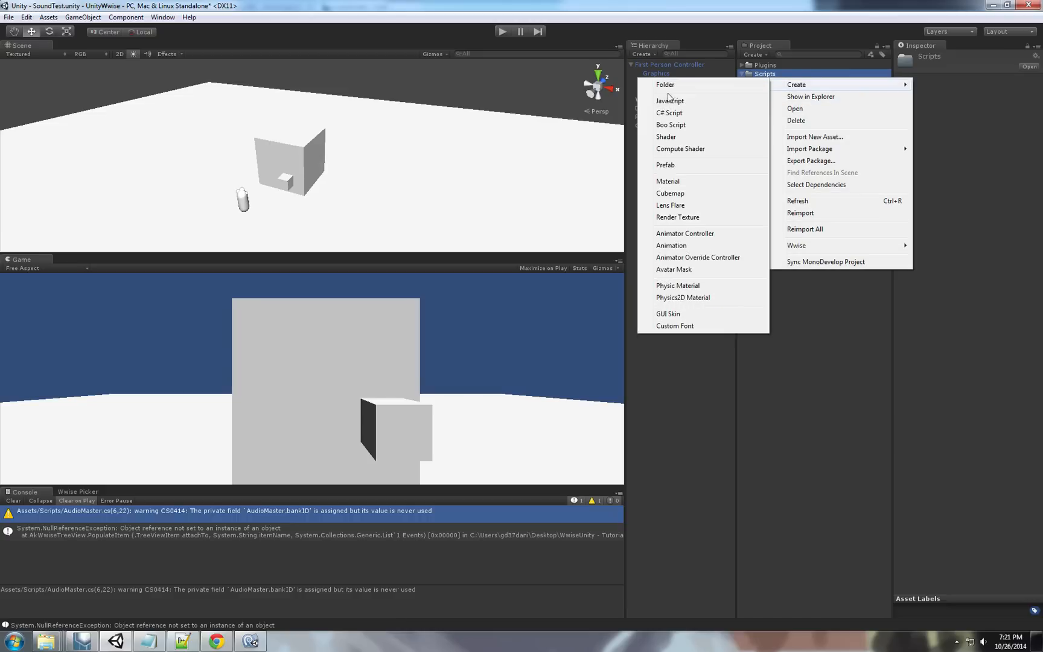
pyautogui.click(669, 112)
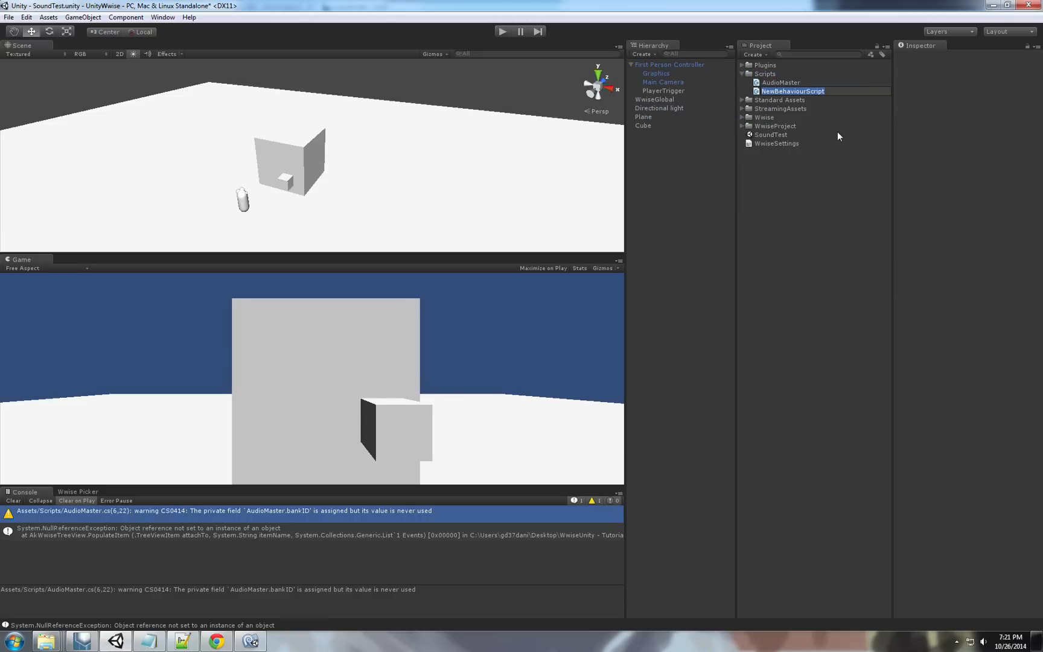
pyautogui.write('MusicController')
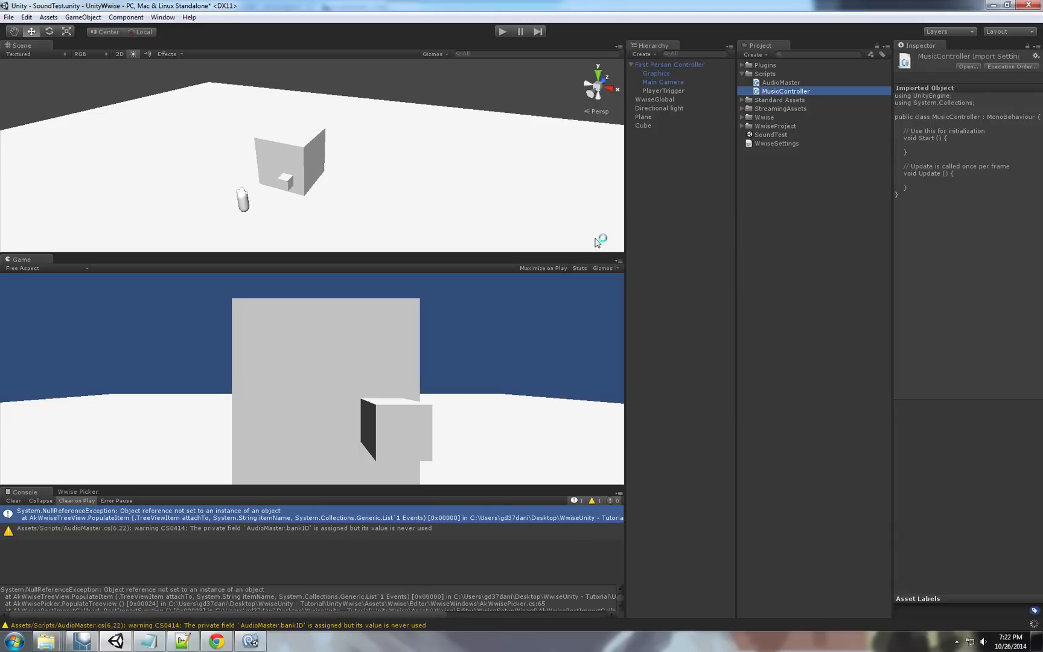
pyautogui.moveTo(251, 641)
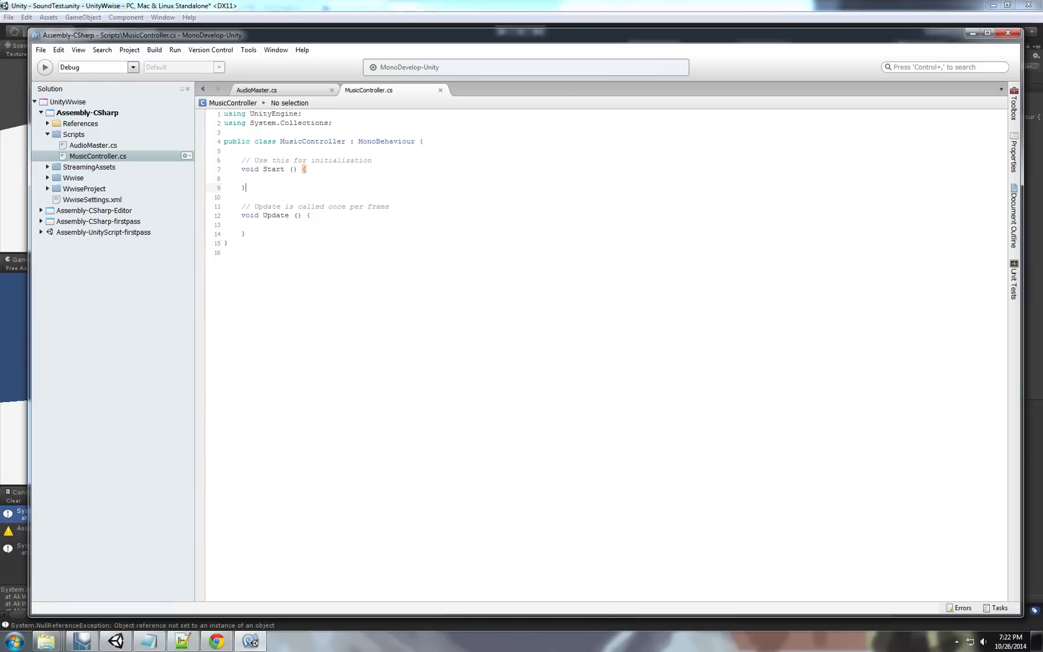
# Open MusicController's Update method and look over AudioMaster.cs alongside it.
pyautogui.click(58, 50)
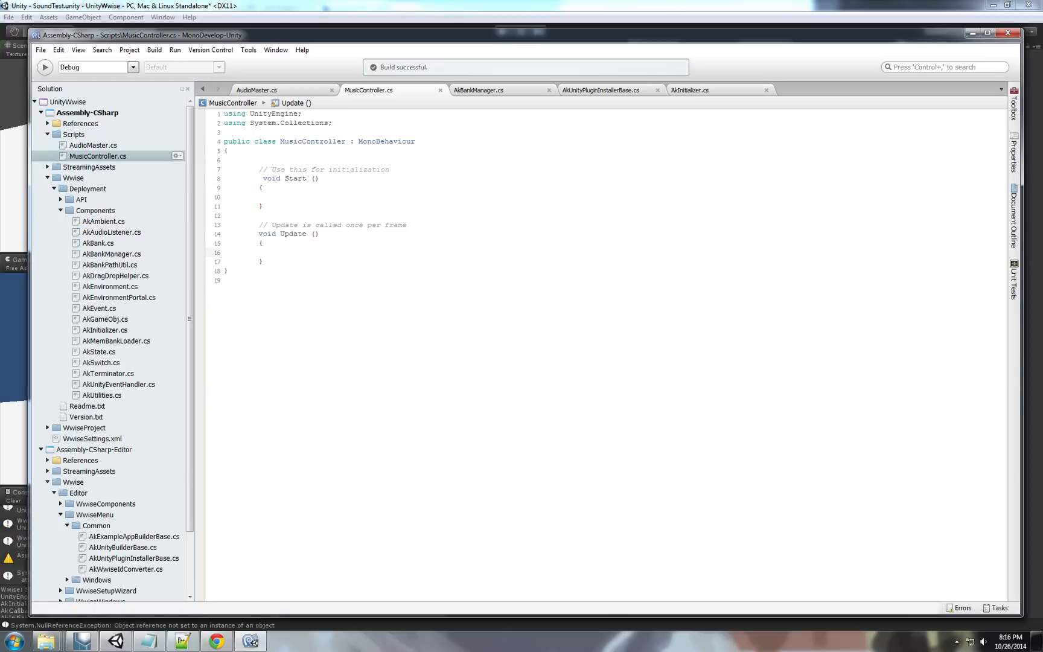
pyautogui.click(277, 253)
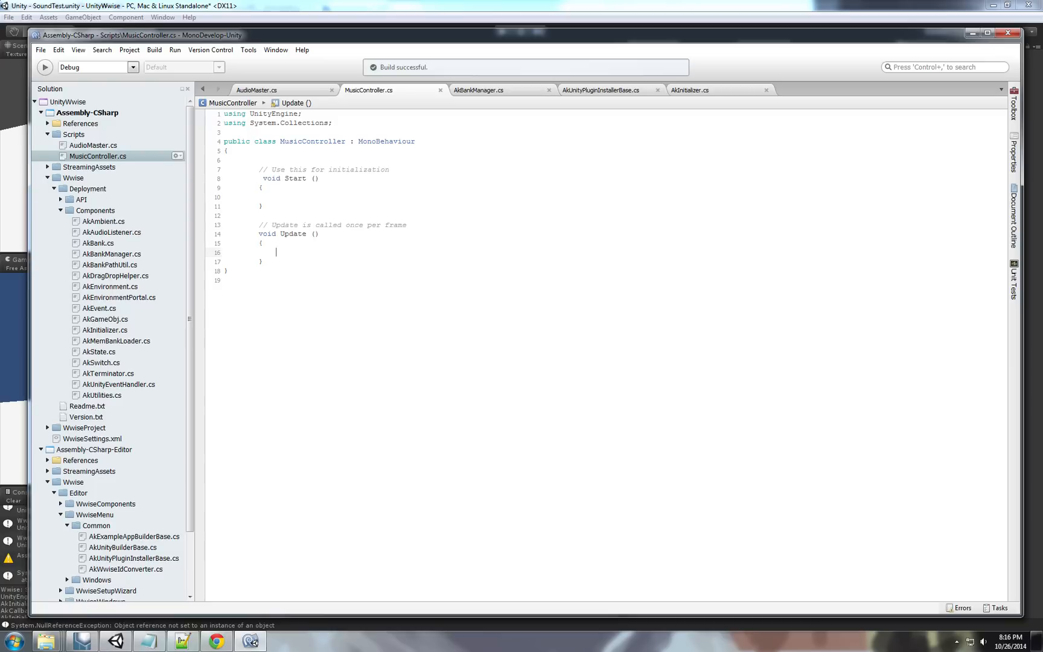
pyautogui.moveTo(287, 95)
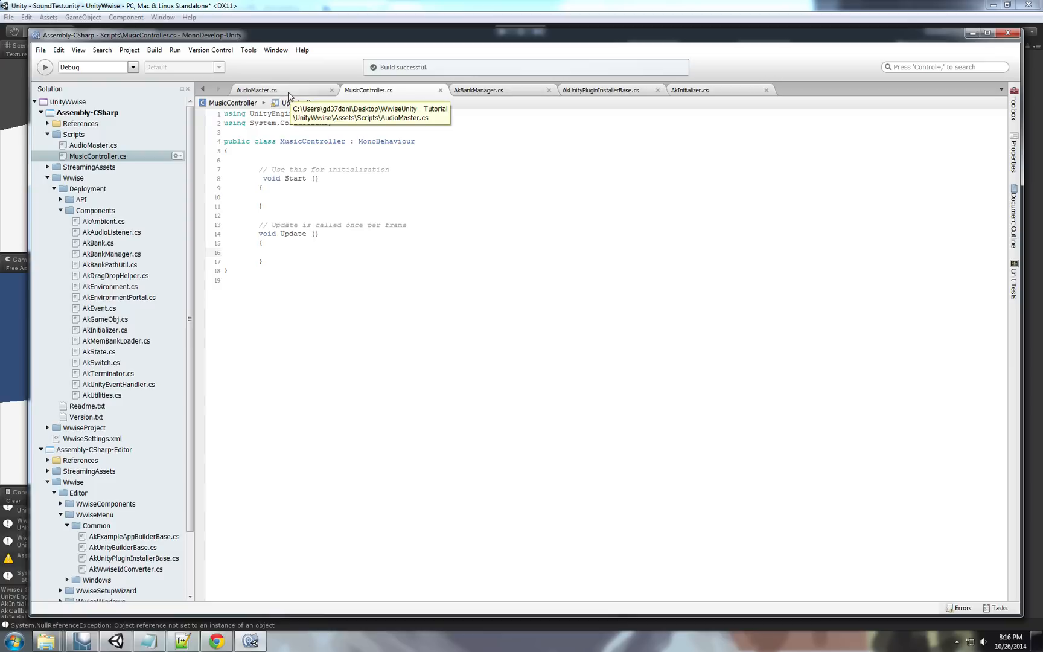
pyautogui.click(256, 90)
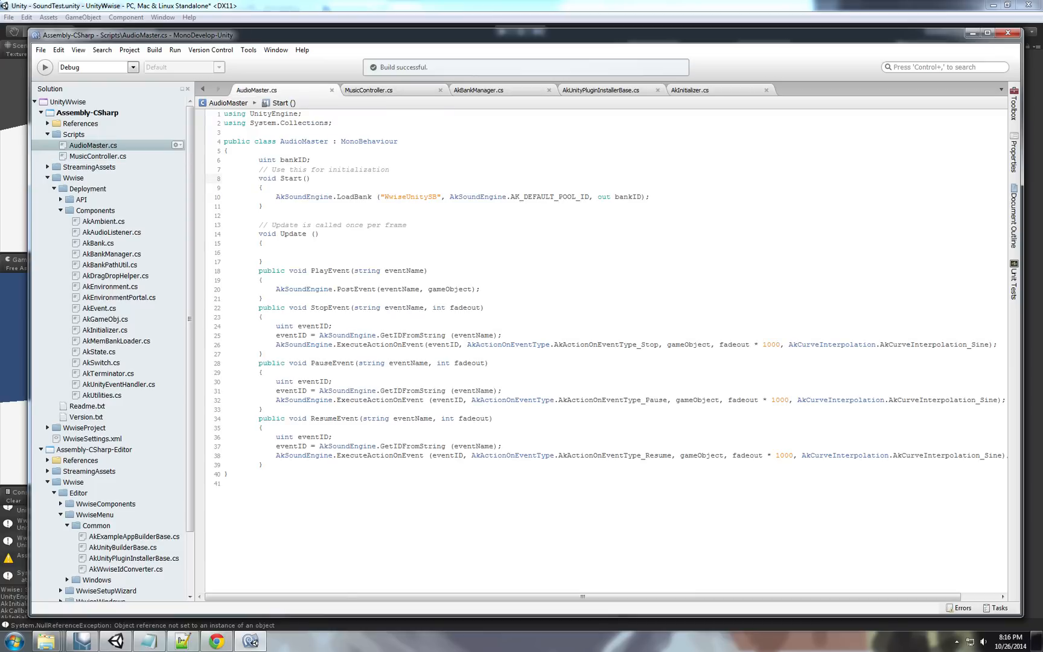
pyautogui.click(368, 89)
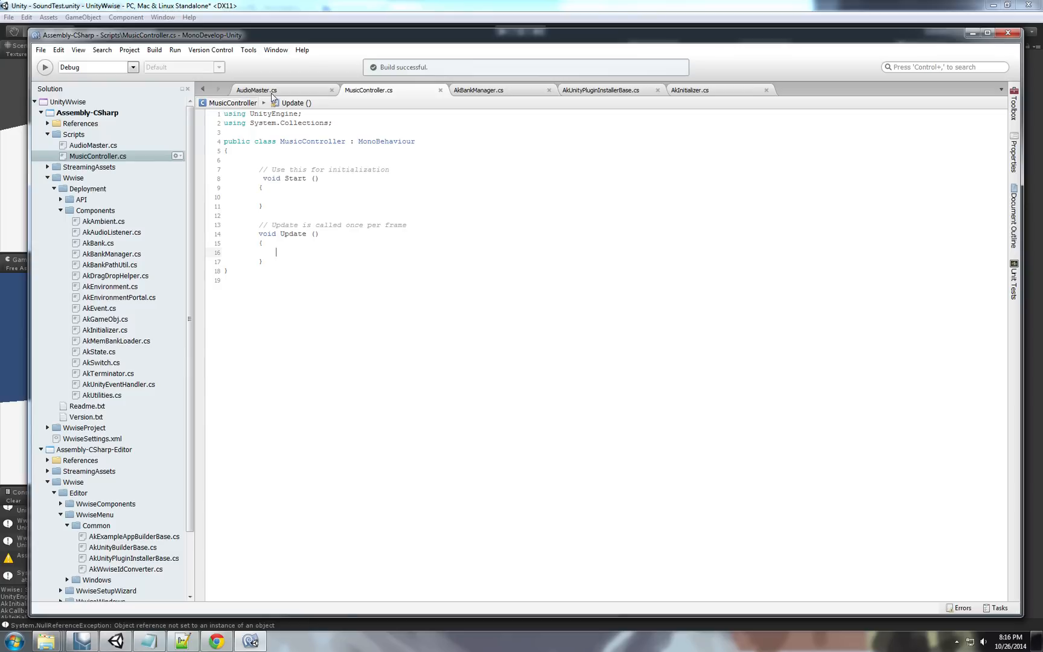
# Rename AudioMaster's Start method to LoadBank and return to MusicController.cs.
pyautogui.click(256, 89)
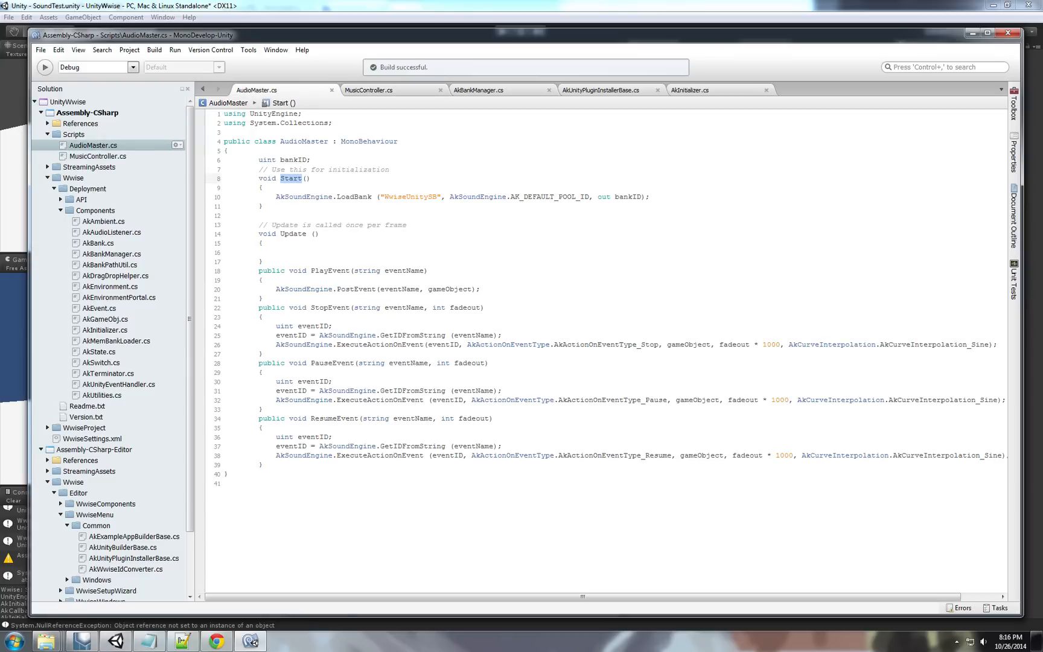
pyautogui.write('LoadBank')
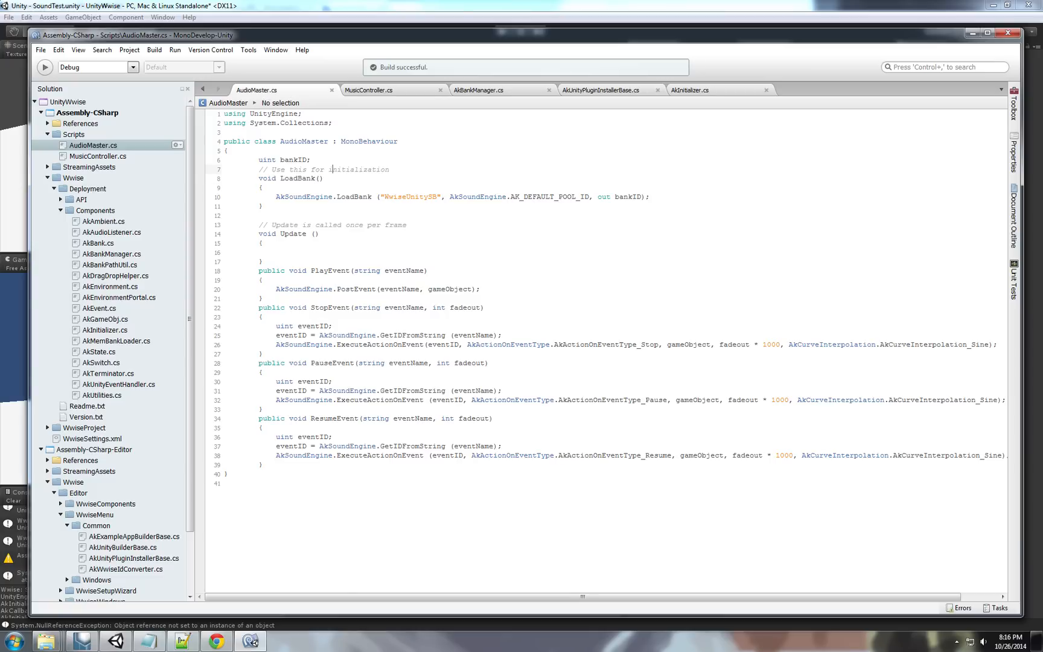
pyautogui.click(368, 90)
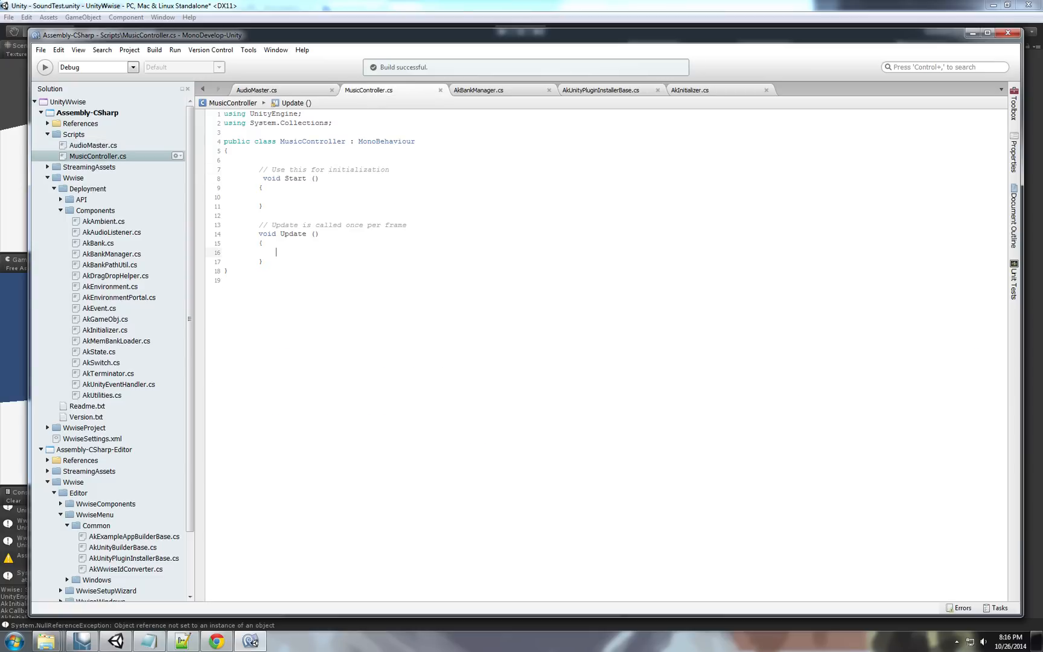
# Make MusicController inherit from AudioMaster instead of MonoBehaviour.
pyautogui.doubleClick(387, 141)
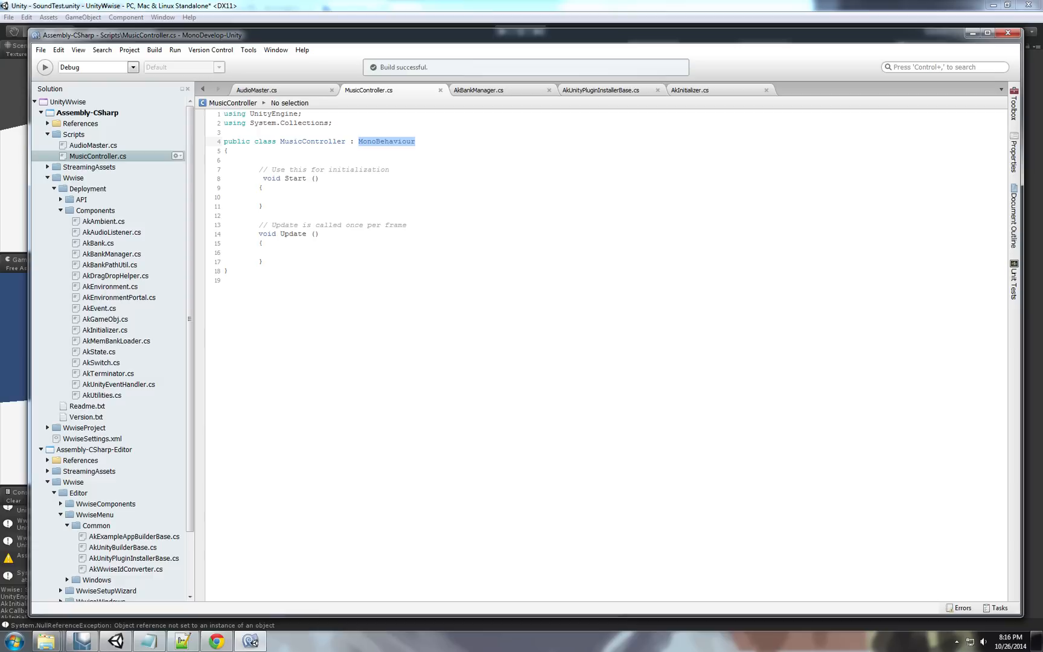
pyautogui.write('AudioMaste')
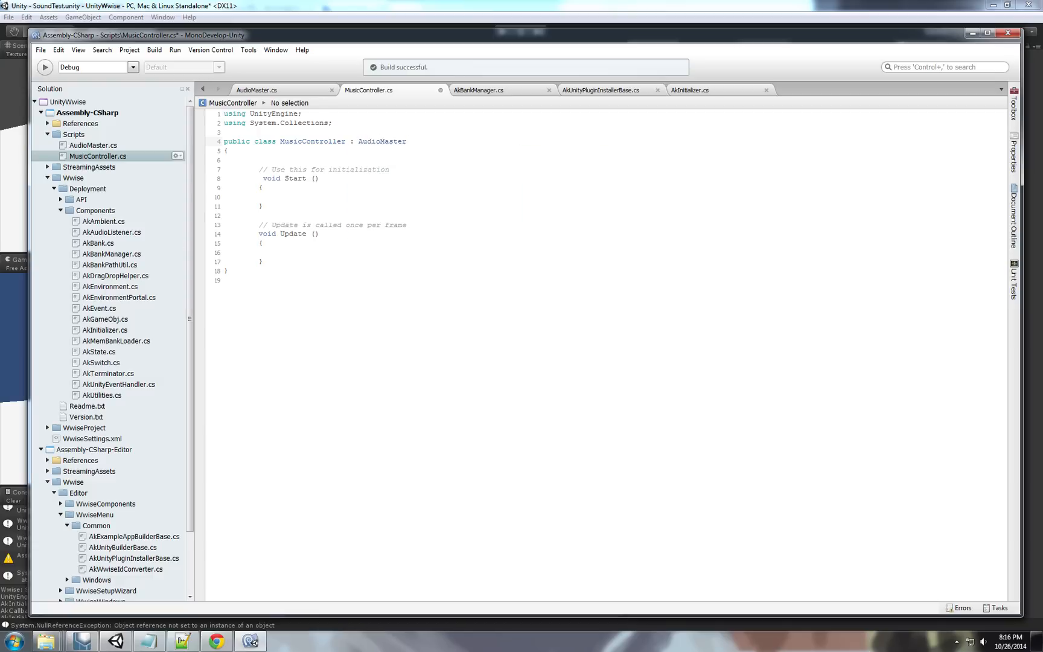
pyautogui.click(262, 196)
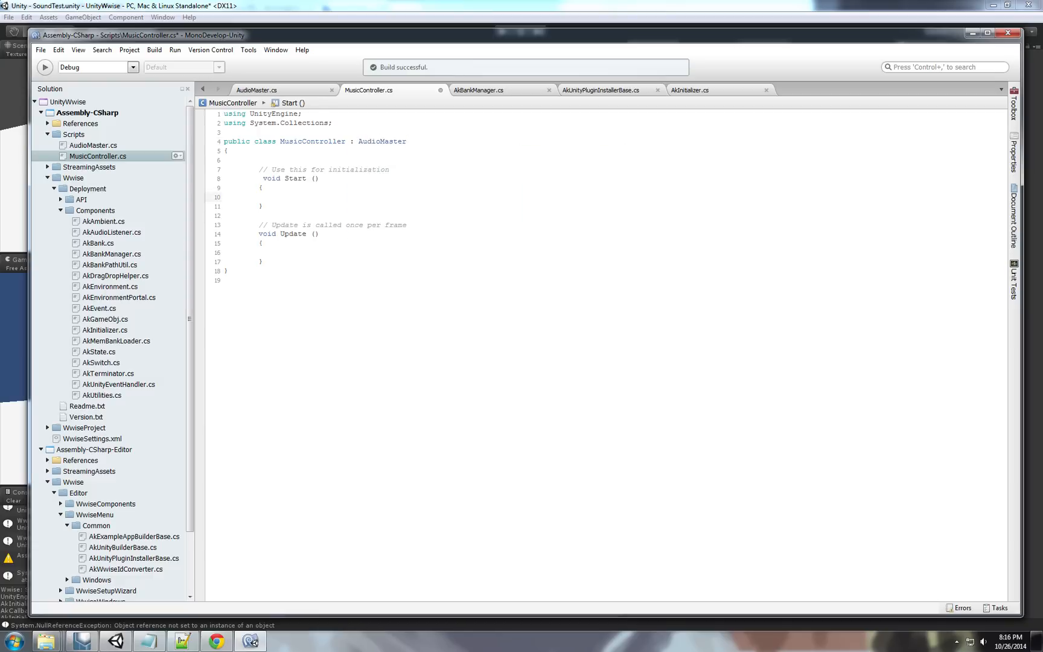
pyautogui.write('load')
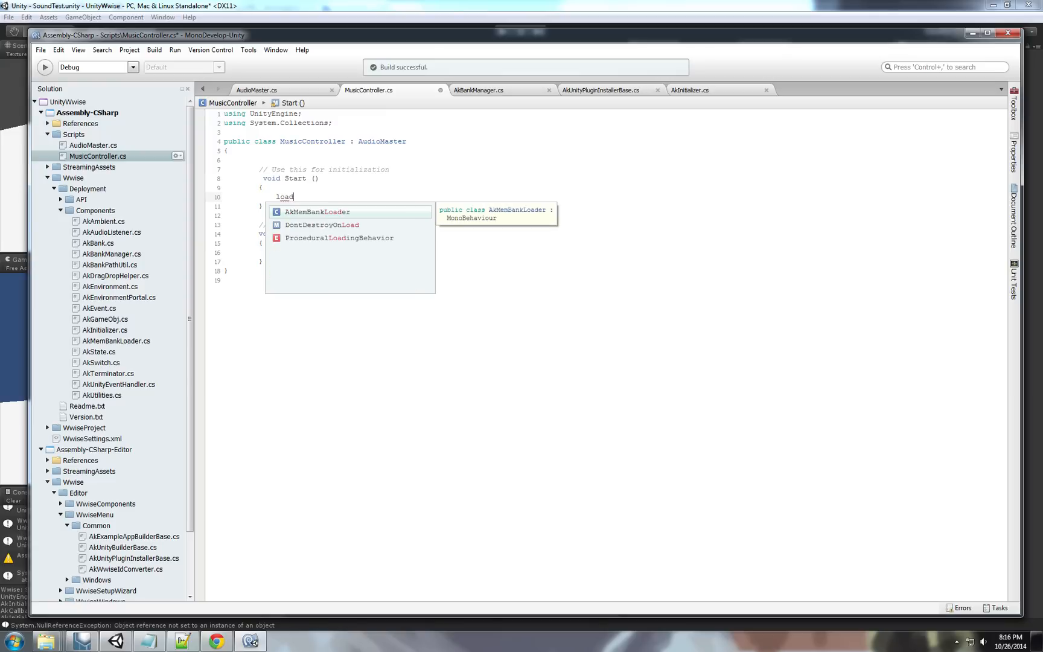
# Mark LoadBank protected in AudioMaster and call LoadBank(); in MusicController's Start.
pyautogui.click(257, 89)
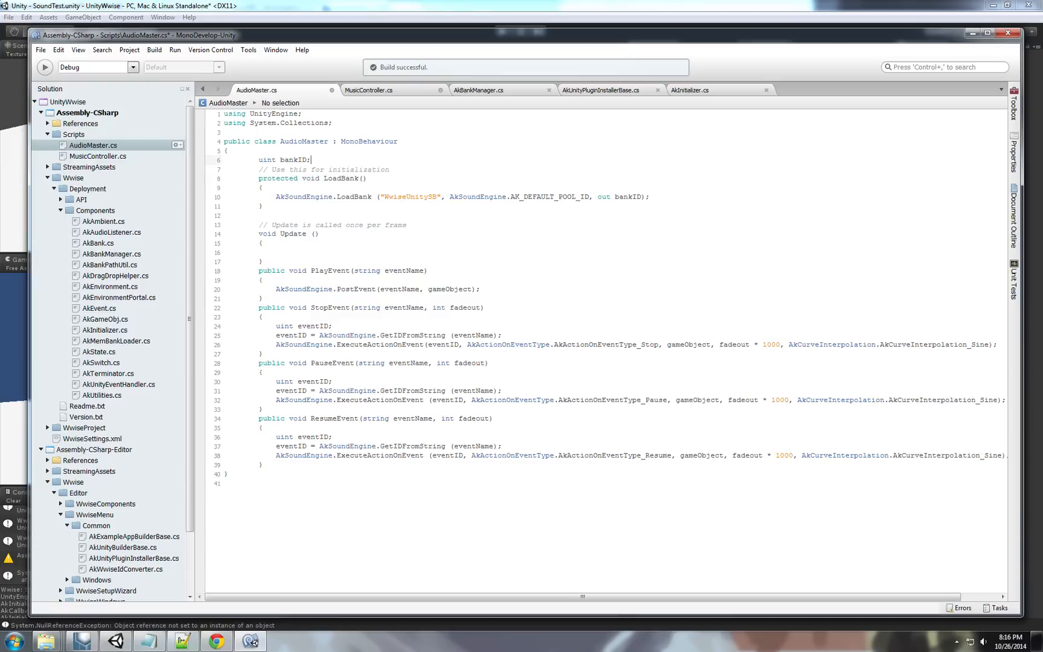
pyautogui.click(368, 90)
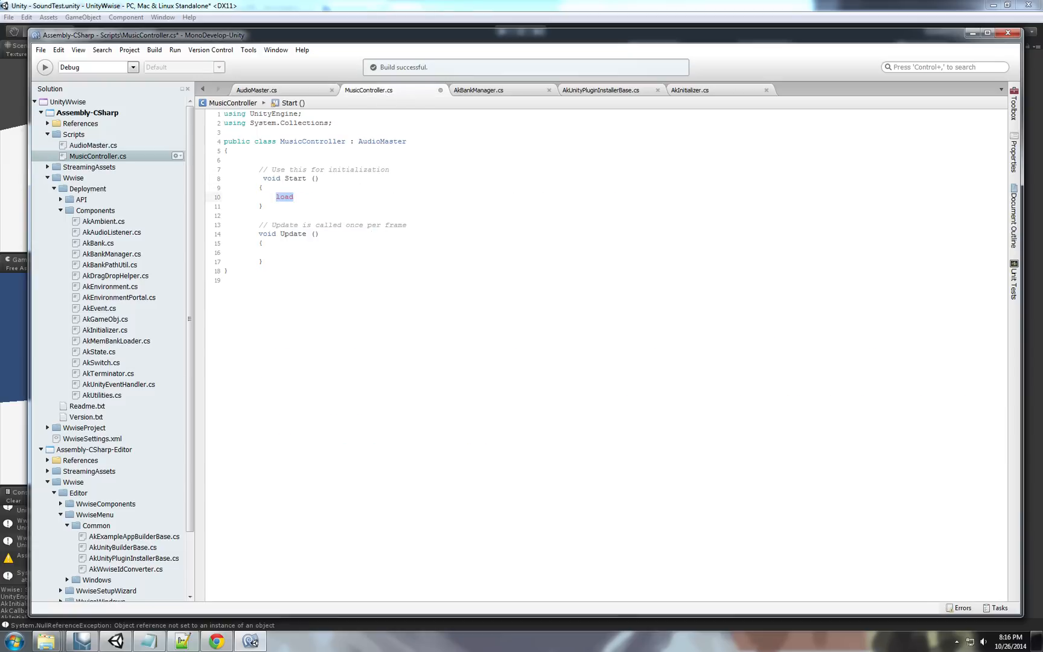
pyautogui.write('LoadBank()')
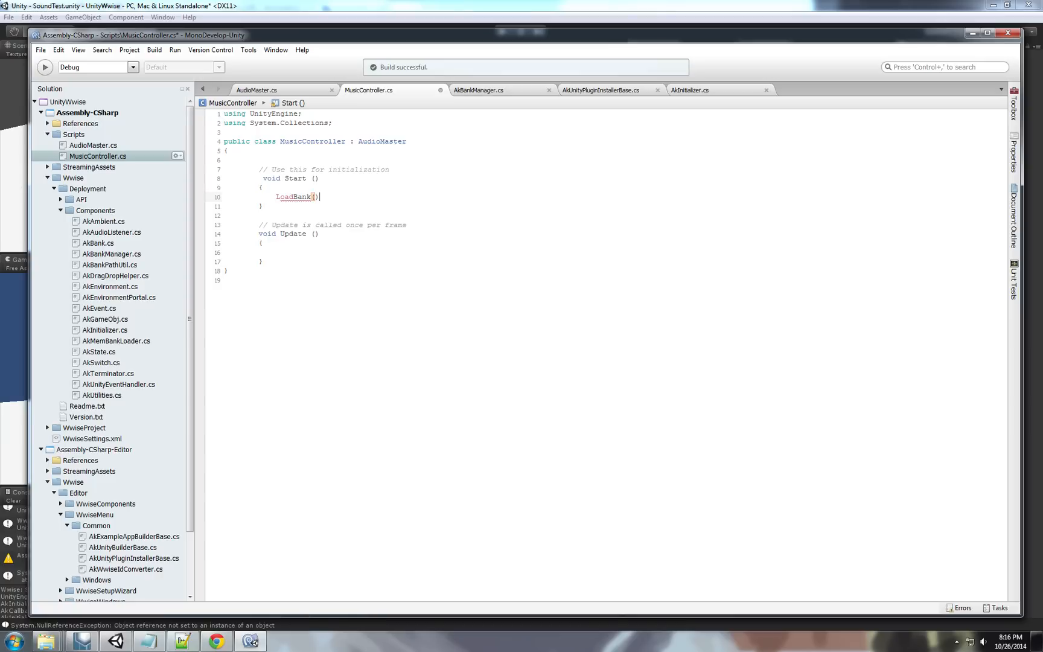
pyautogui.write('();')
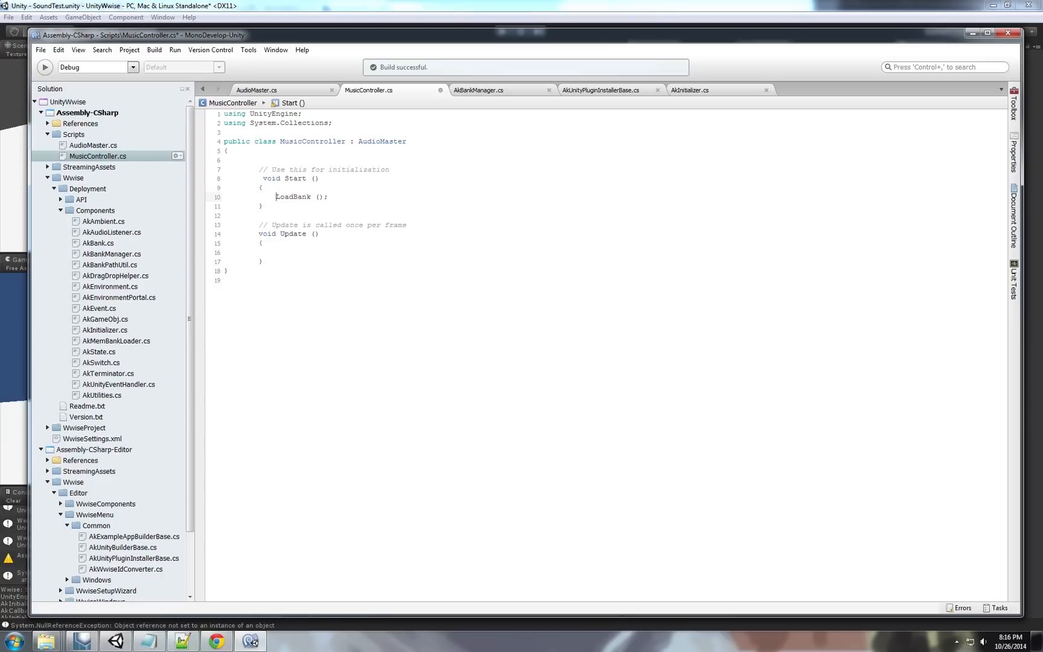
pyautogui.click(276, 251)
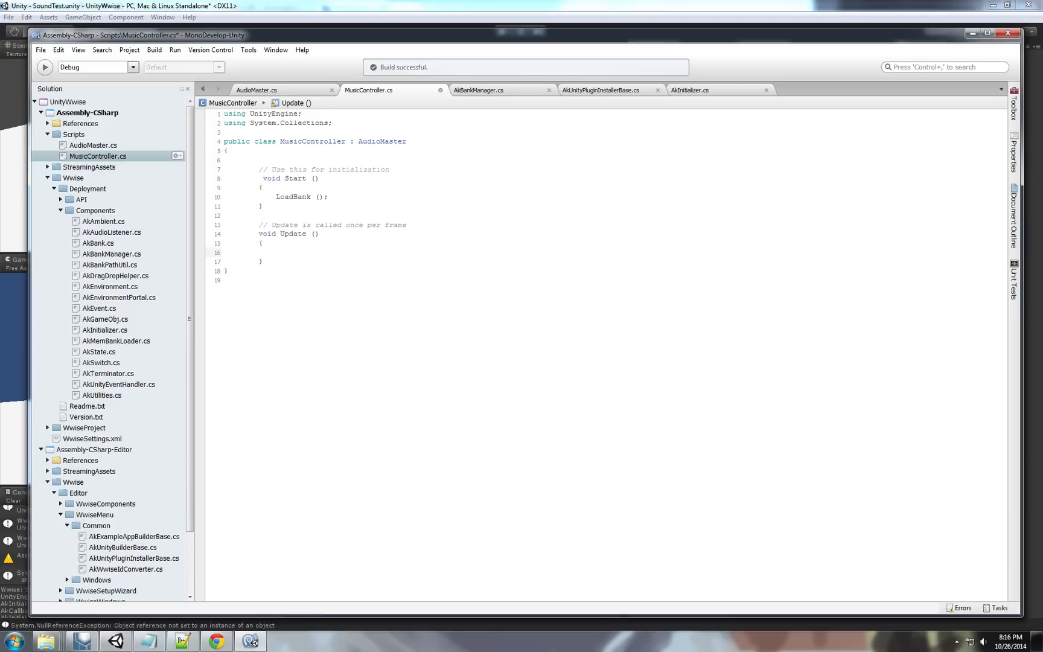
# In Update, call PlayEvent("Play_Music_4") when Input.GetKeyDown(KeyCode.Keypad1) is true.
pyautogui.write('if')
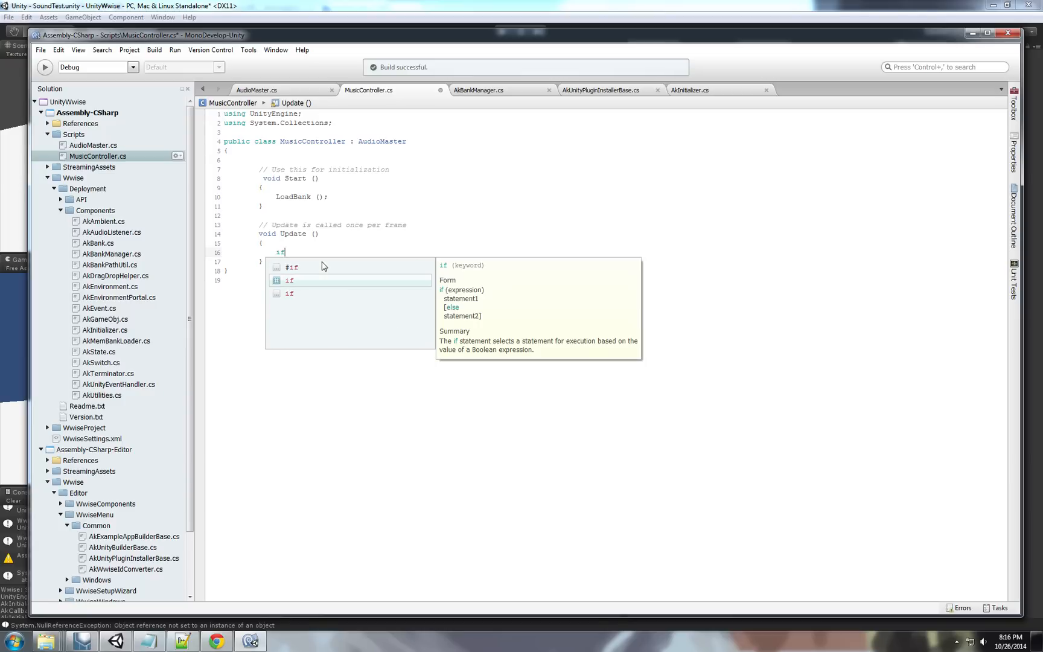
pyautogui.write('(input.GetKeyDown(KeyCode.Keypad1')
pyautogui.write('{')
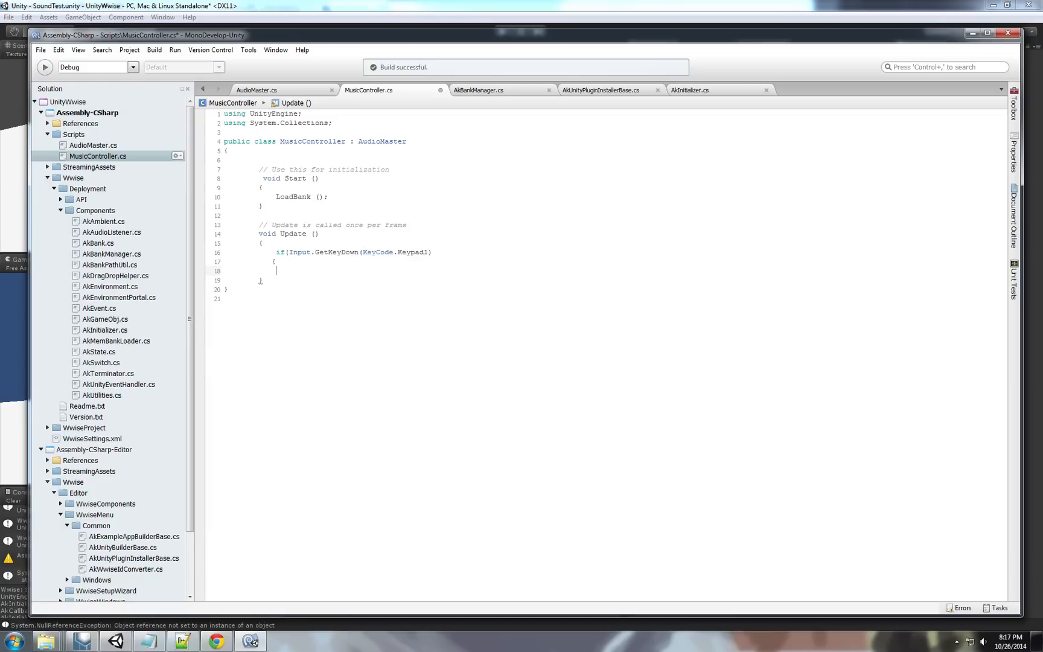
pyautogui.press('Return')
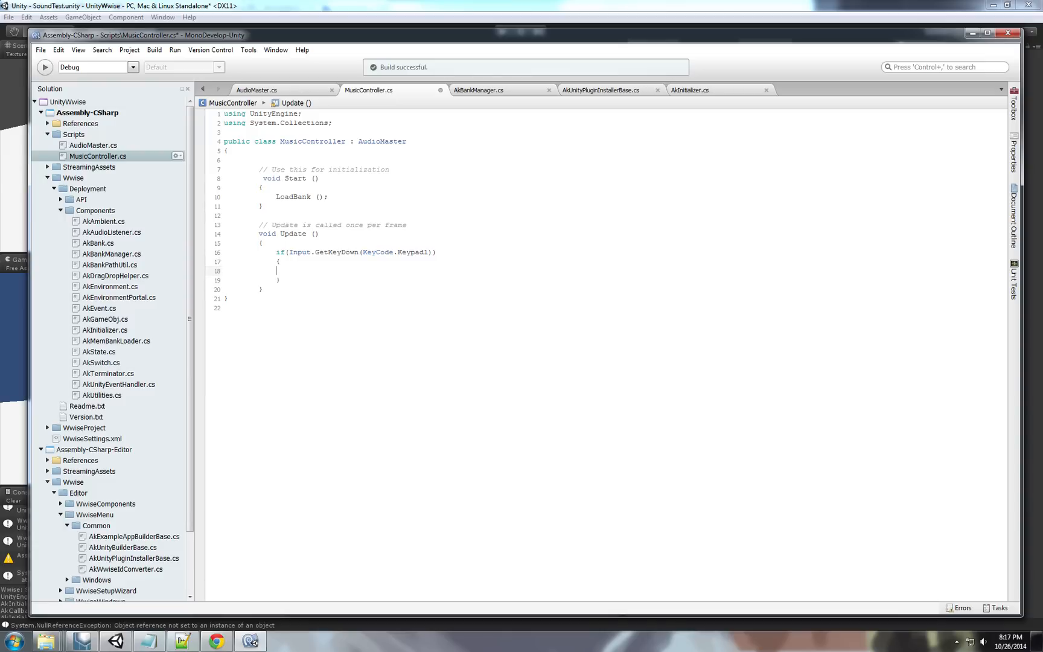
pyautogui.write('PlayEvent (')
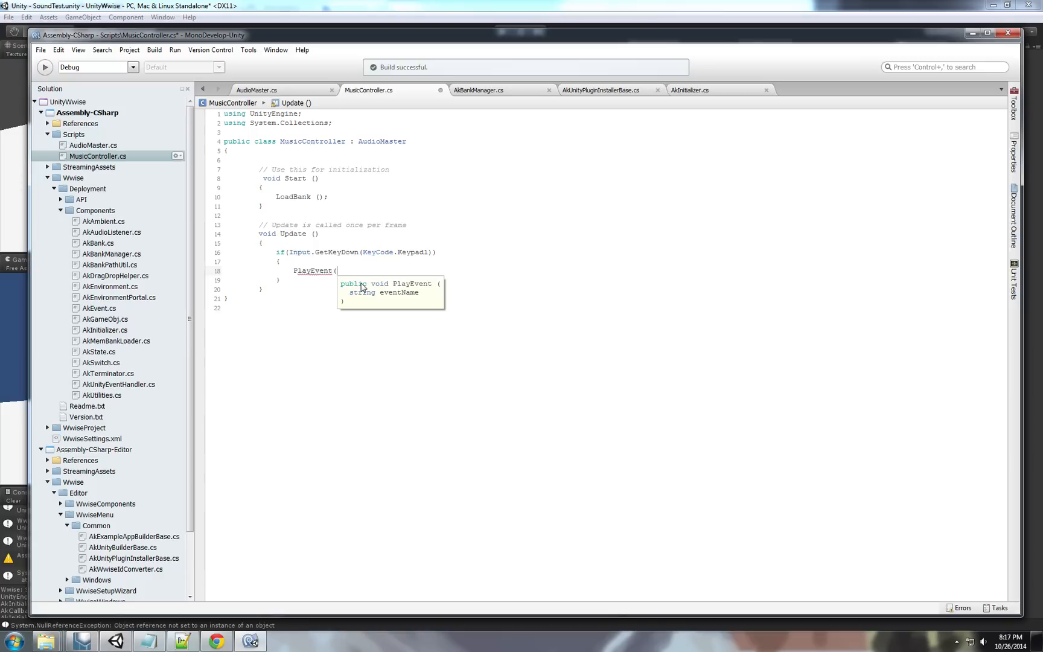
pyautogui.write('"Play_Music_4")')
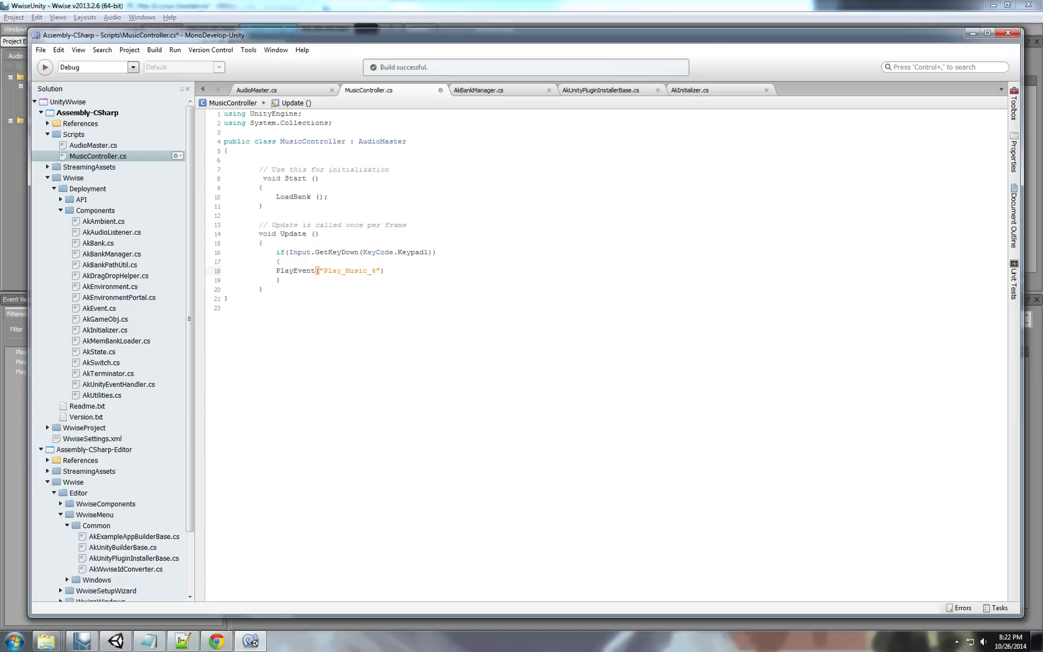
pyautogui.click(385, 271)
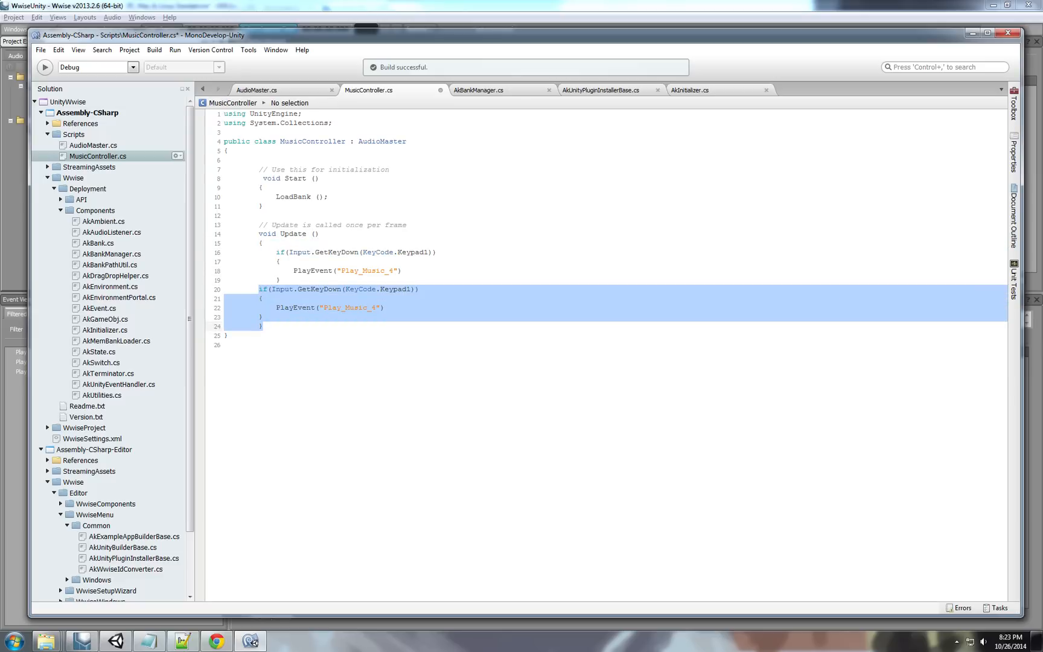
# Make the second block check Keypad2 and call StopEvent on Play_Music_4 with a 2-second fade.
pyautogui.click(422, 289)
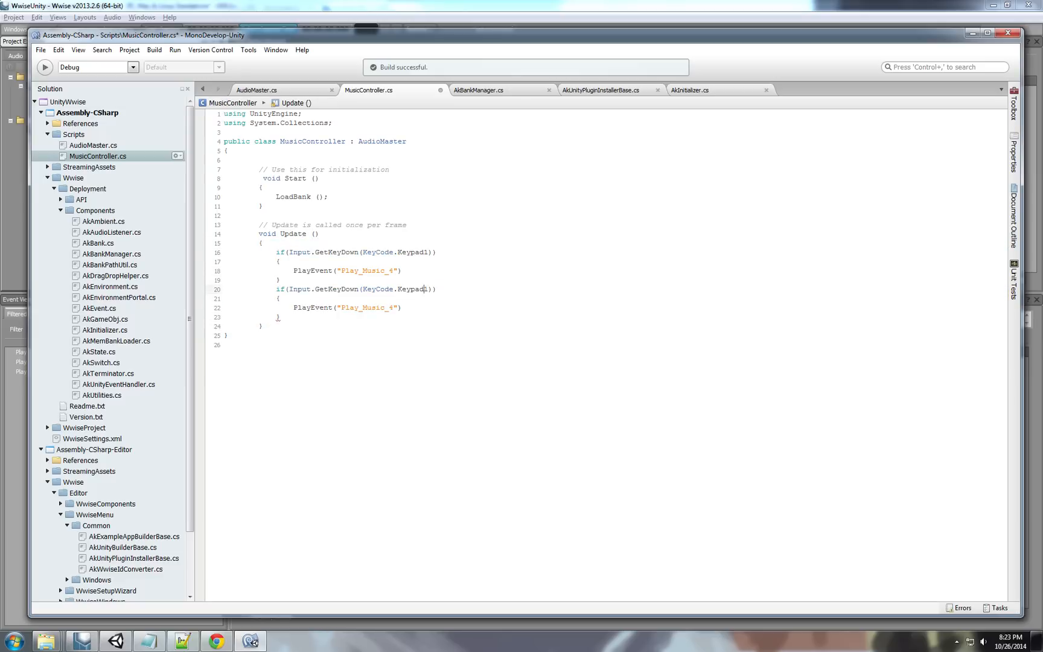
pyautogui.write('2')
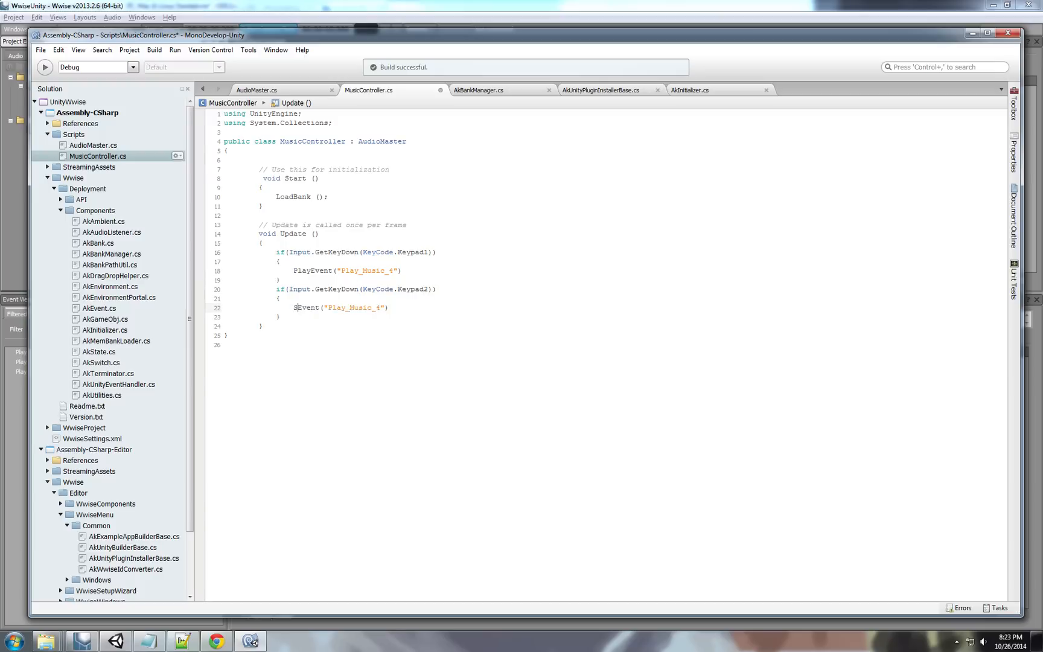
pyautogui.write('topEvent')
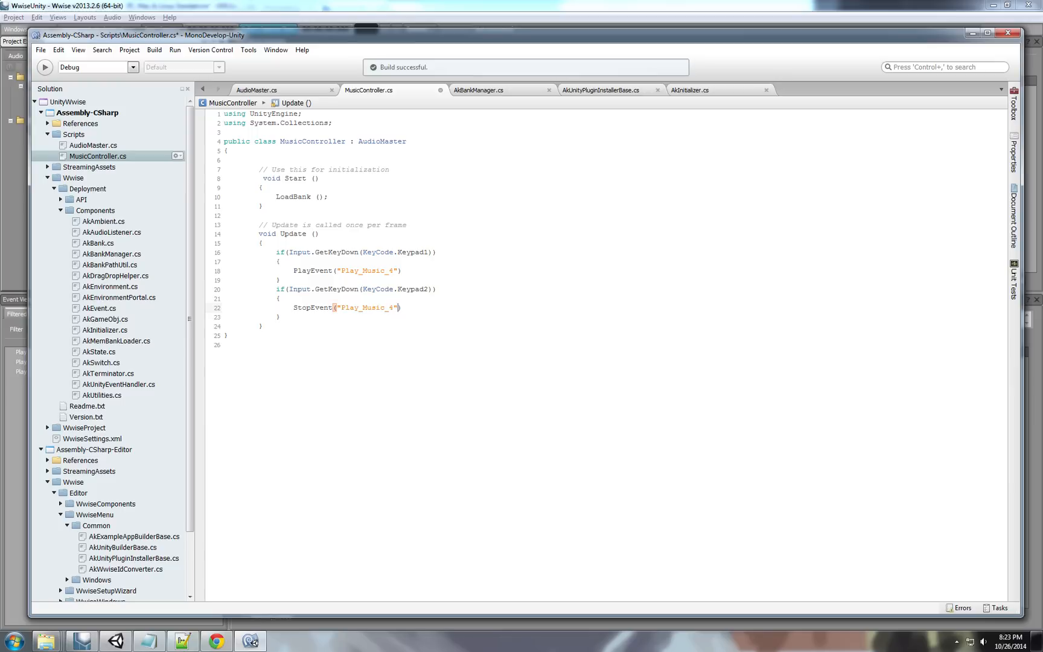
pyautogui.write(',2')
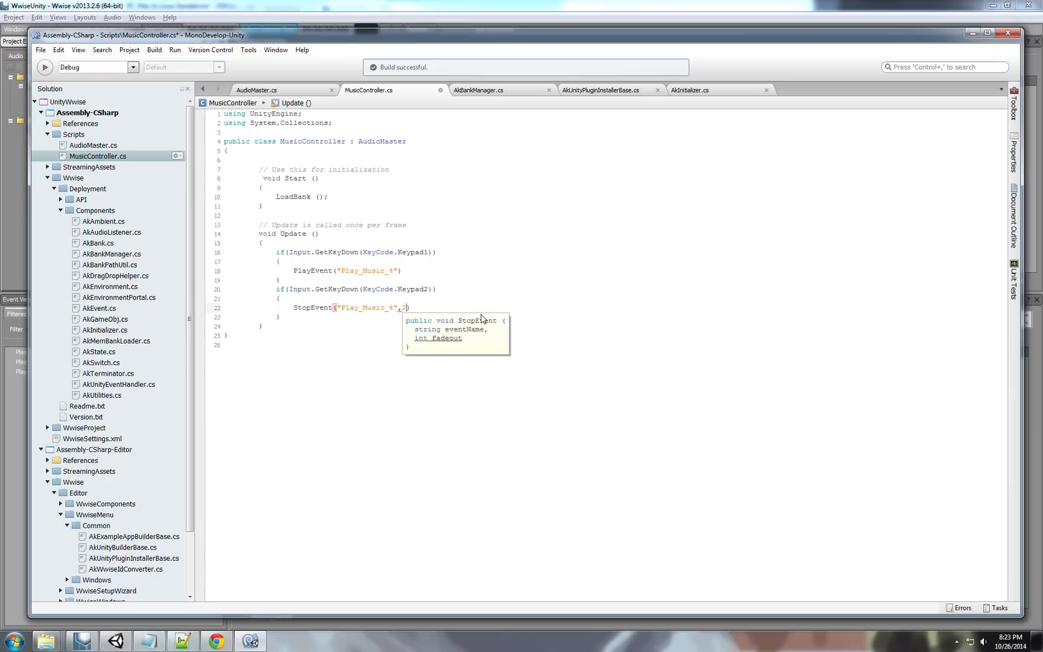
pyautogui.write(');')
pyautogui.click(324, 269)
pyautogui.write(';')
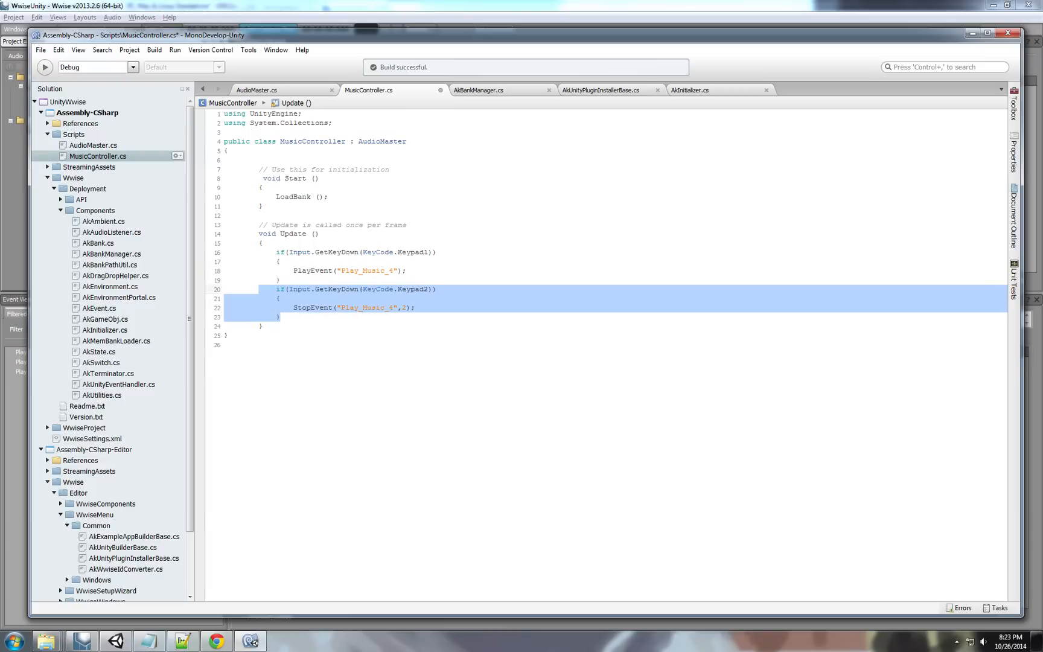
# Paste further blocks mapping Keypad3 to PauseEvent and Keypad4 to ResumeEvent, then return to Unity.
pyautogui.press('ctrl+v')
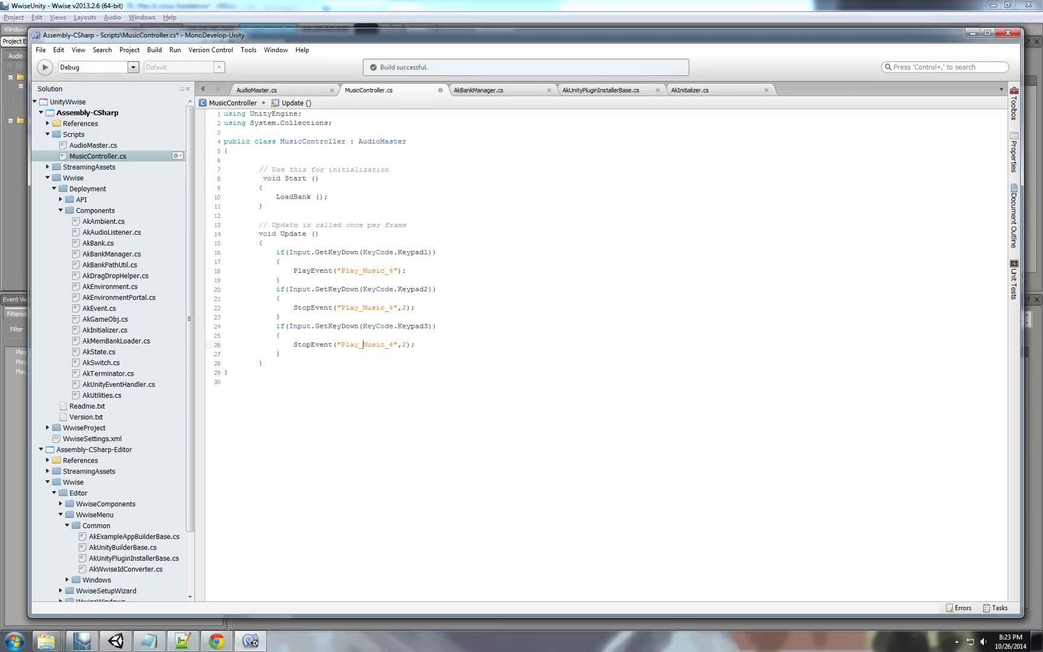
pyautogui.doubleClick(362, 344)
pyautogui.write('Pa')
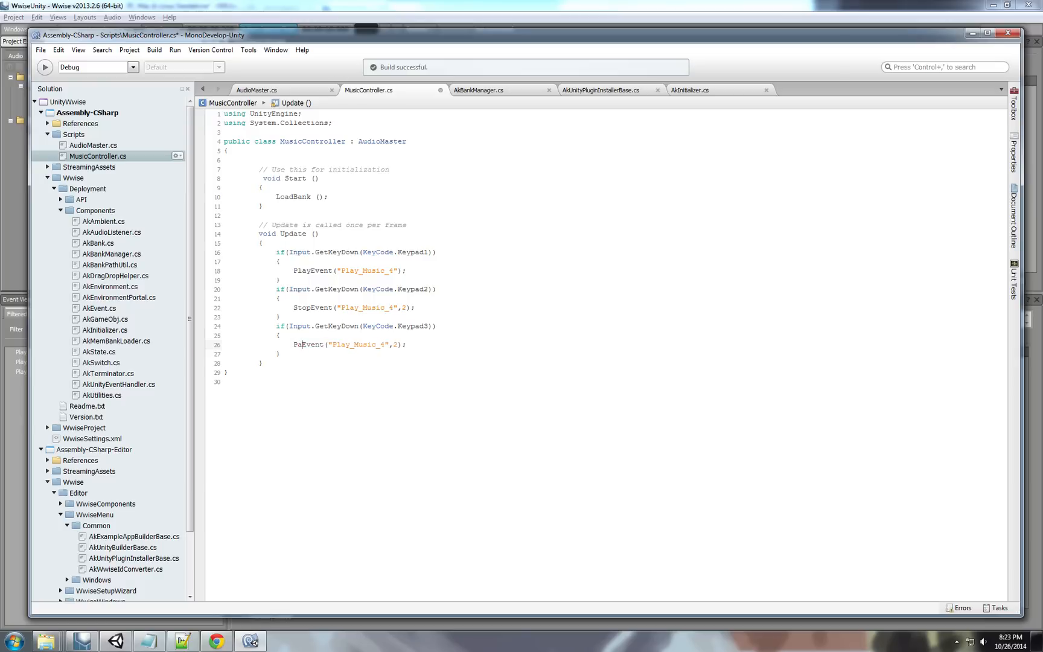
pyautogui.write('use')
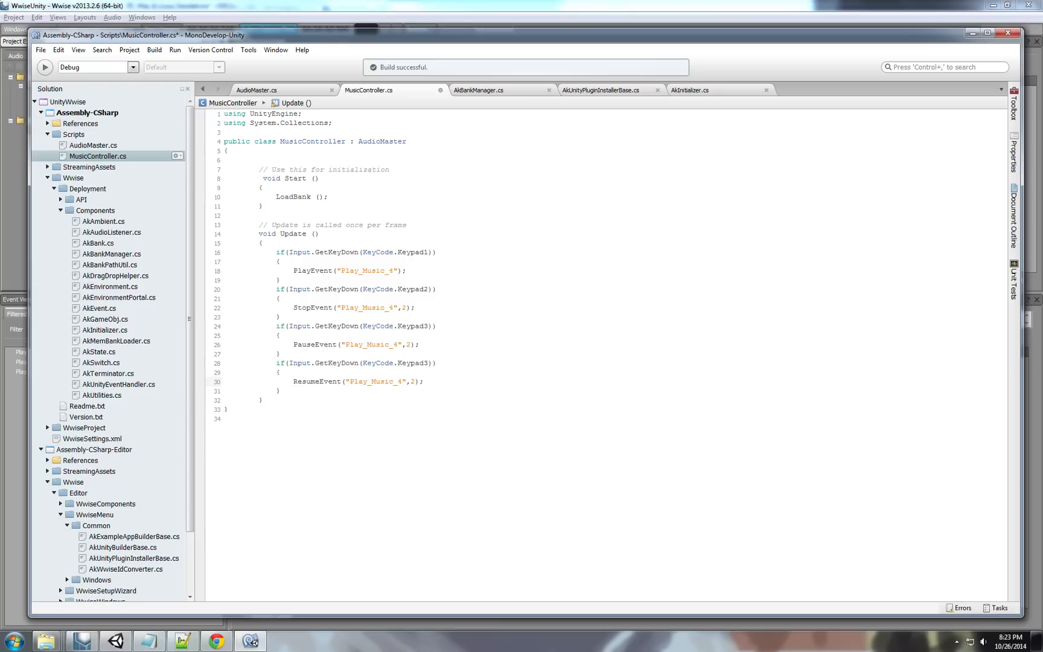
pyautogui.write('4')
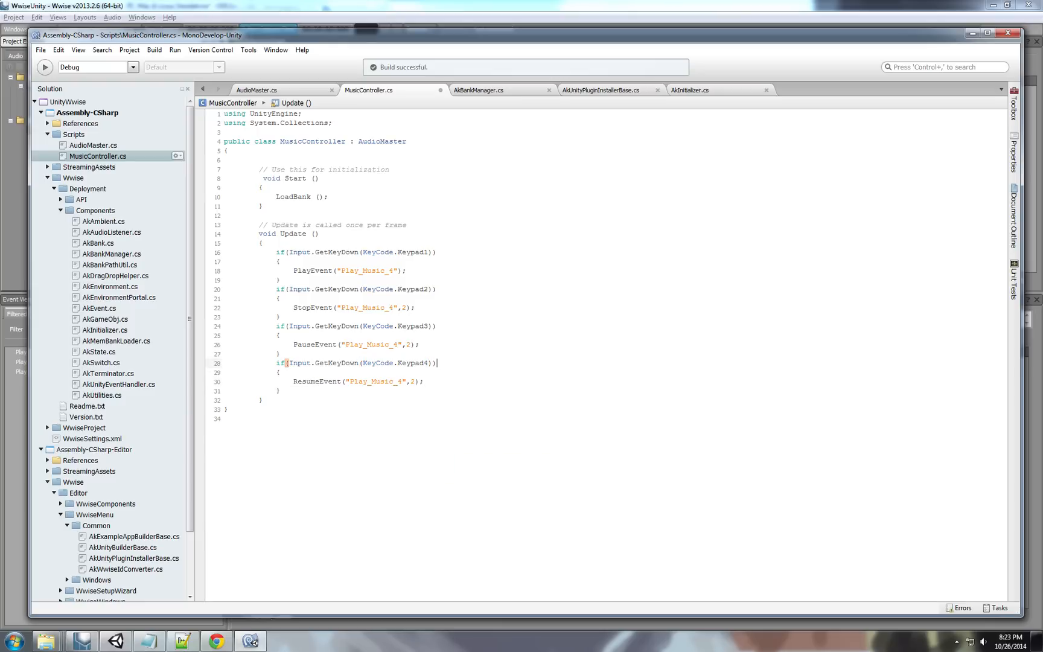
pyautogui.click(250, 641)
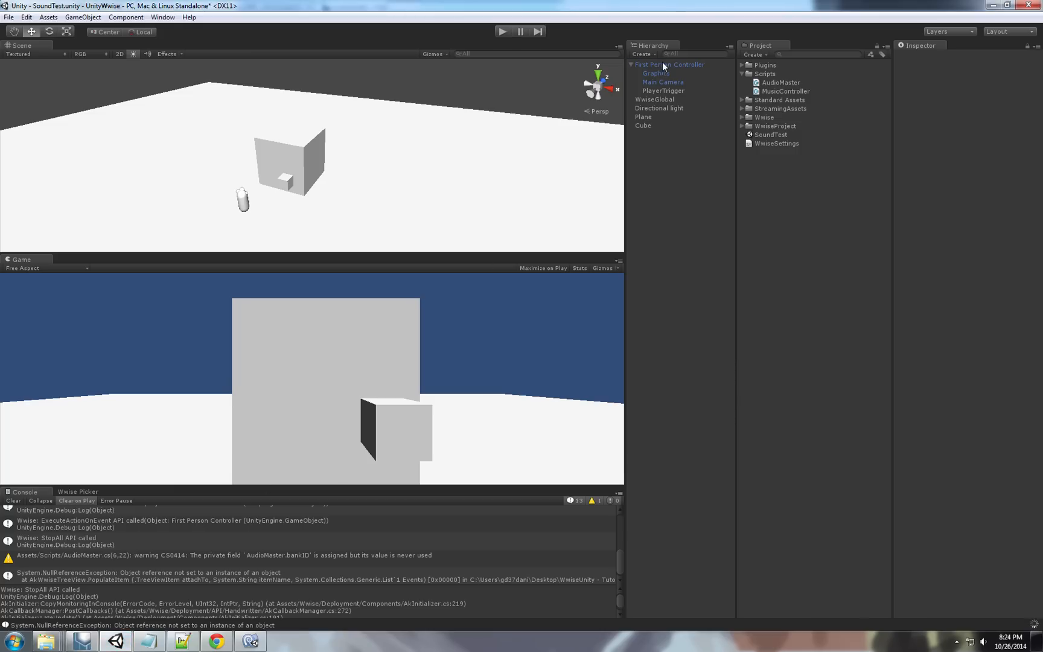
# Select the First Person Controller with Music Controller attached and play the scene to test the keys.
pyautogui.click(669, 64)
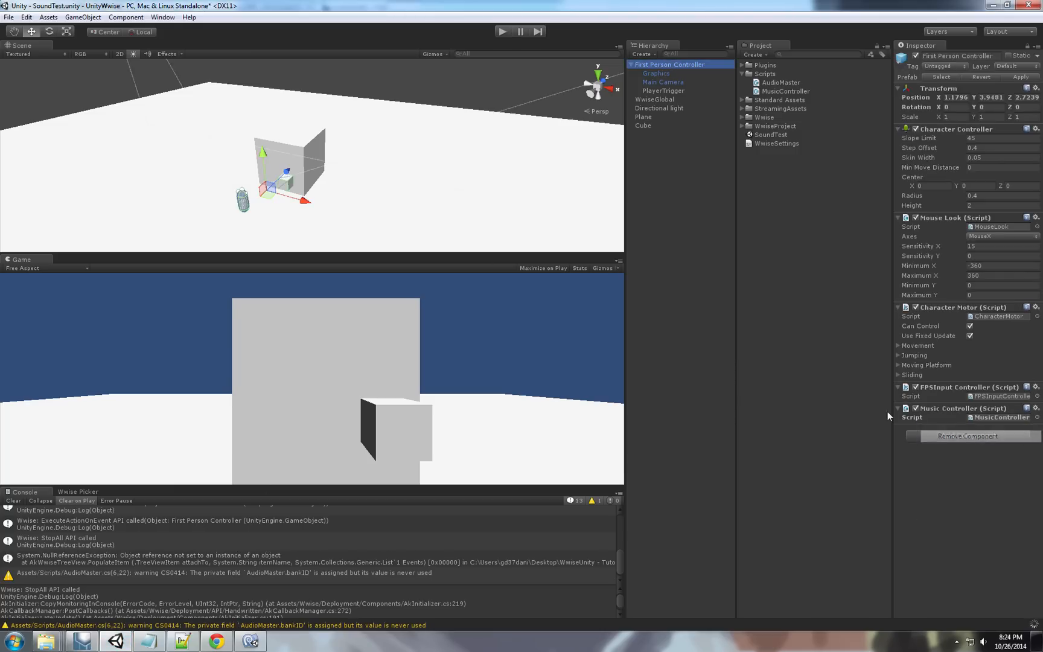
pyautogui.click(967, 436)
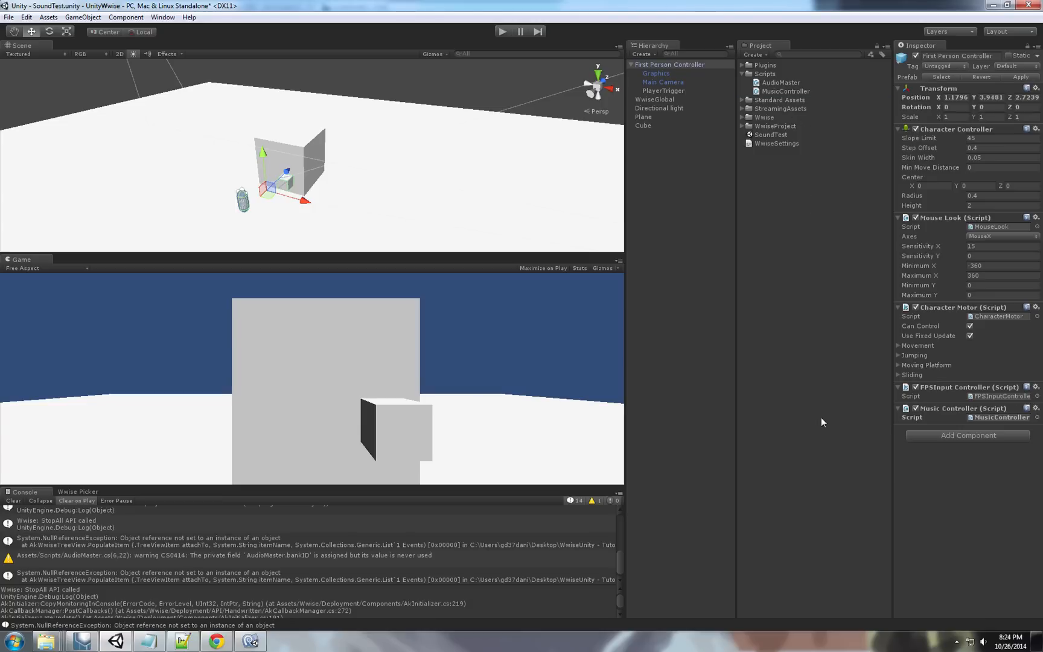
pyautogui.moveTo(780, 192)
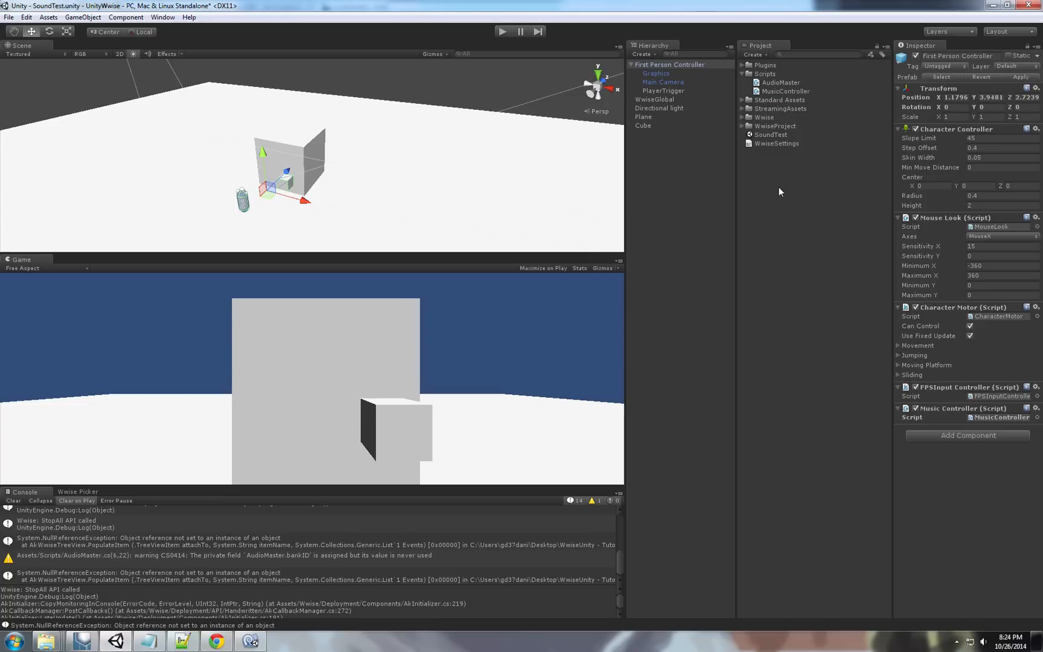
pyautogui.click(671, 64)
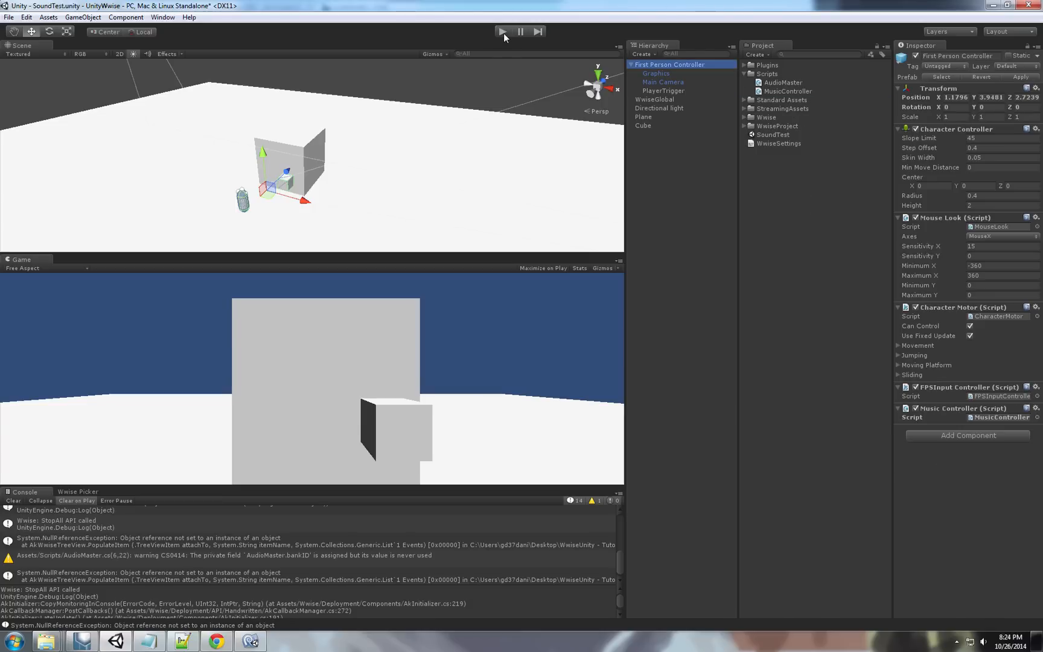
pyautogui.click(504, 31)
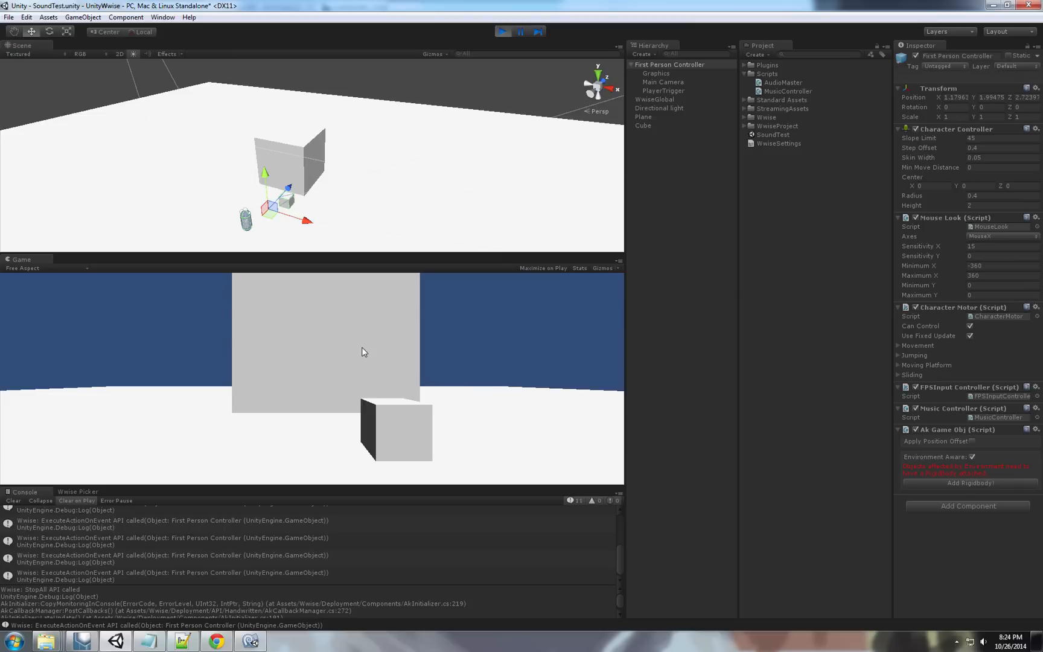
pyautogui.click(504, 31)
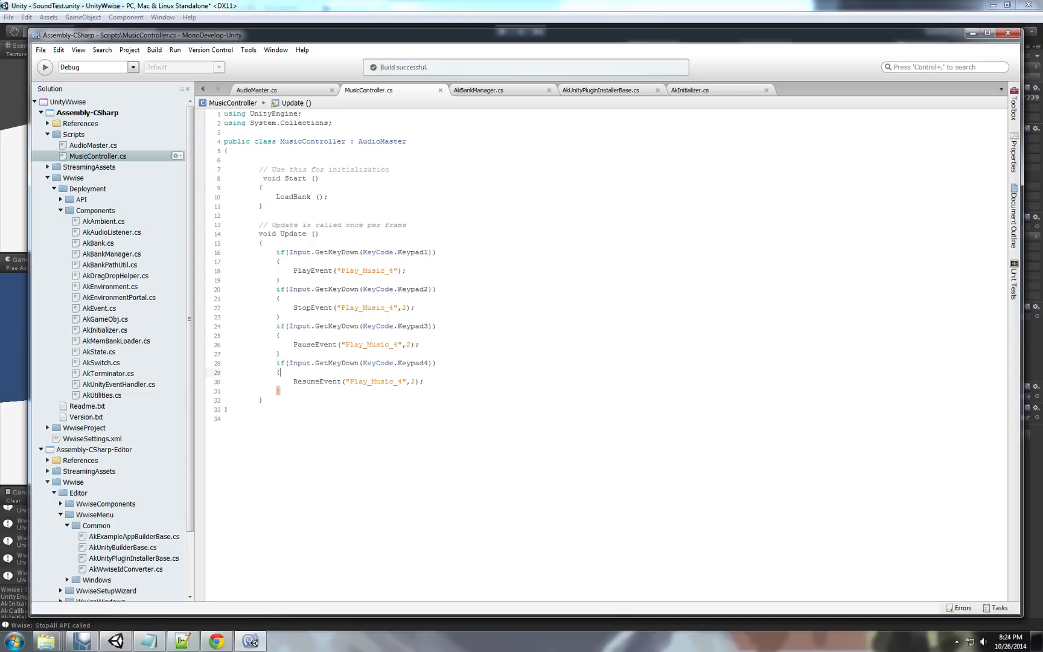
pyautogui.doubleClick(313, 271)
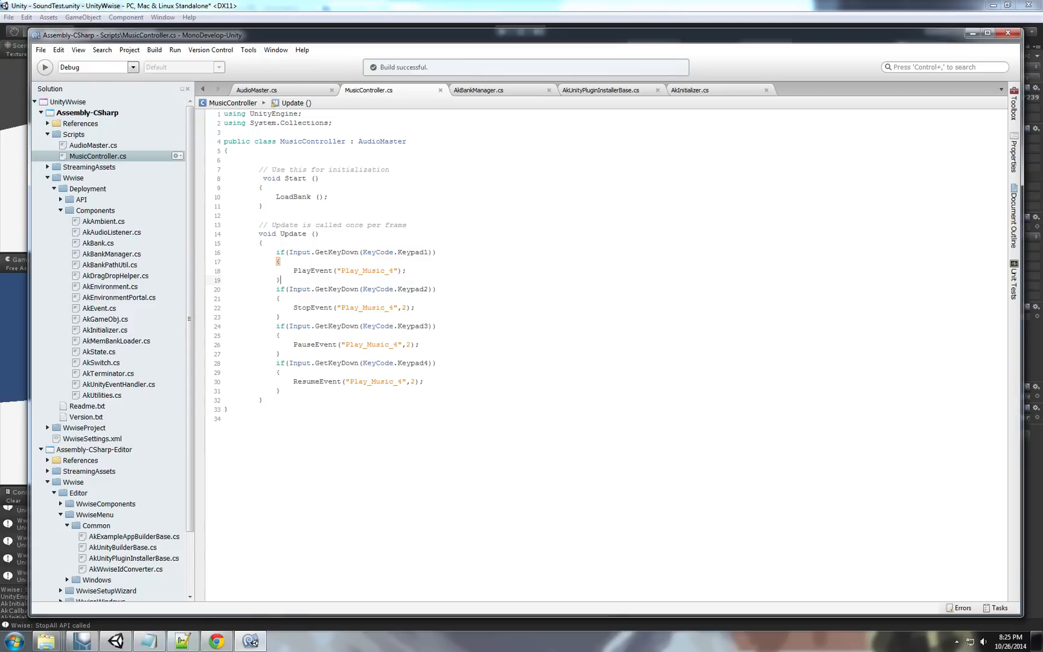
pyautogui.doubleClick(346, 270)
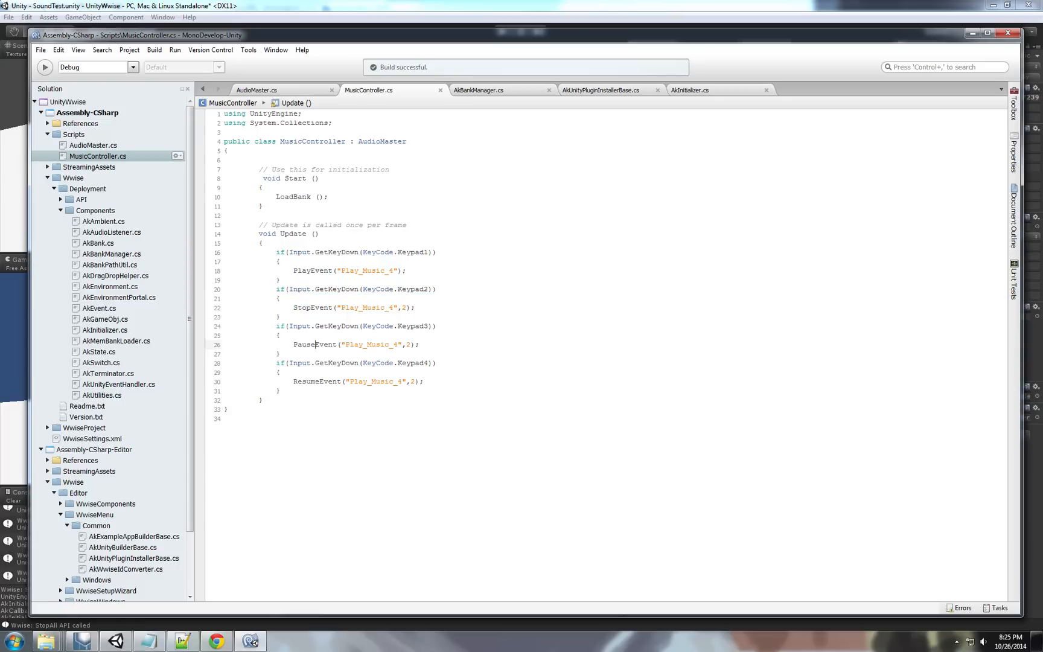
pyautogui.click(292, 270)
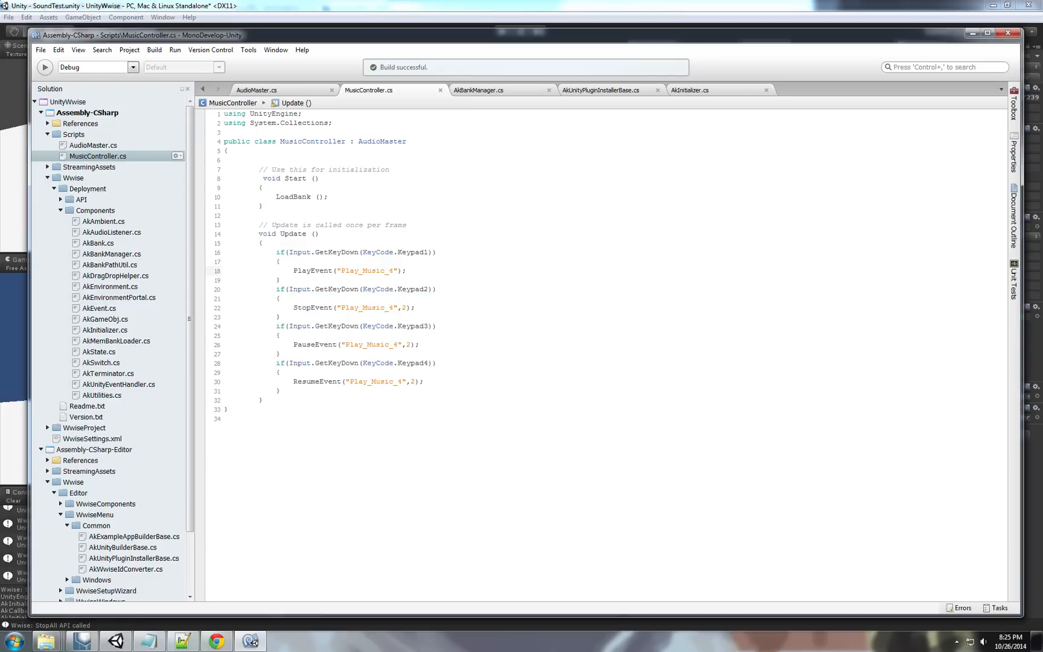
pyautogui.click(292, 270)
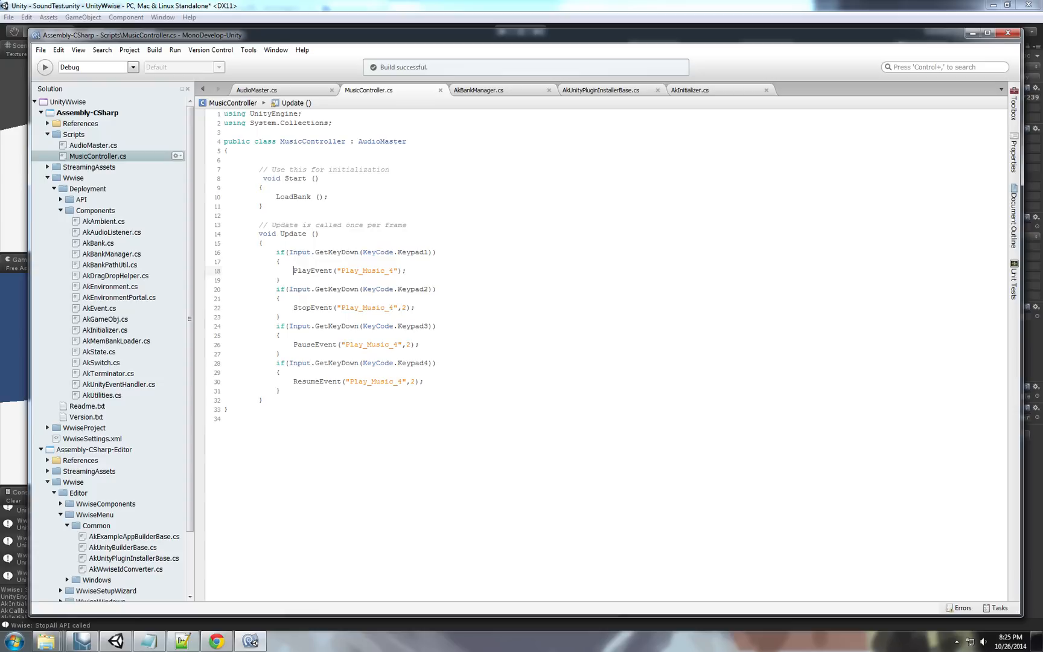